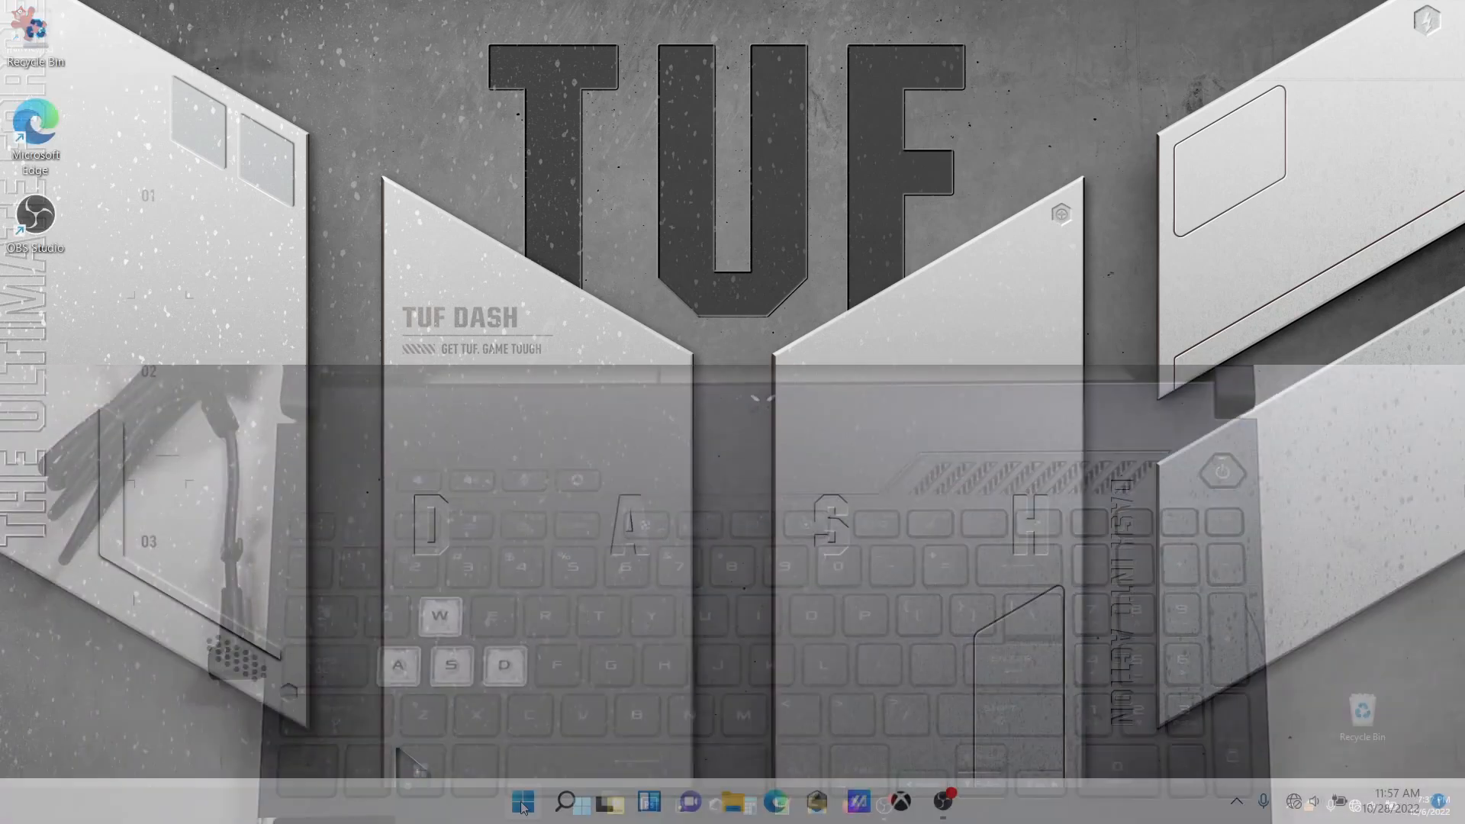
# - Open the Windows 11 Start menu to show the pinned apps
pyautogui.click(521, 800)
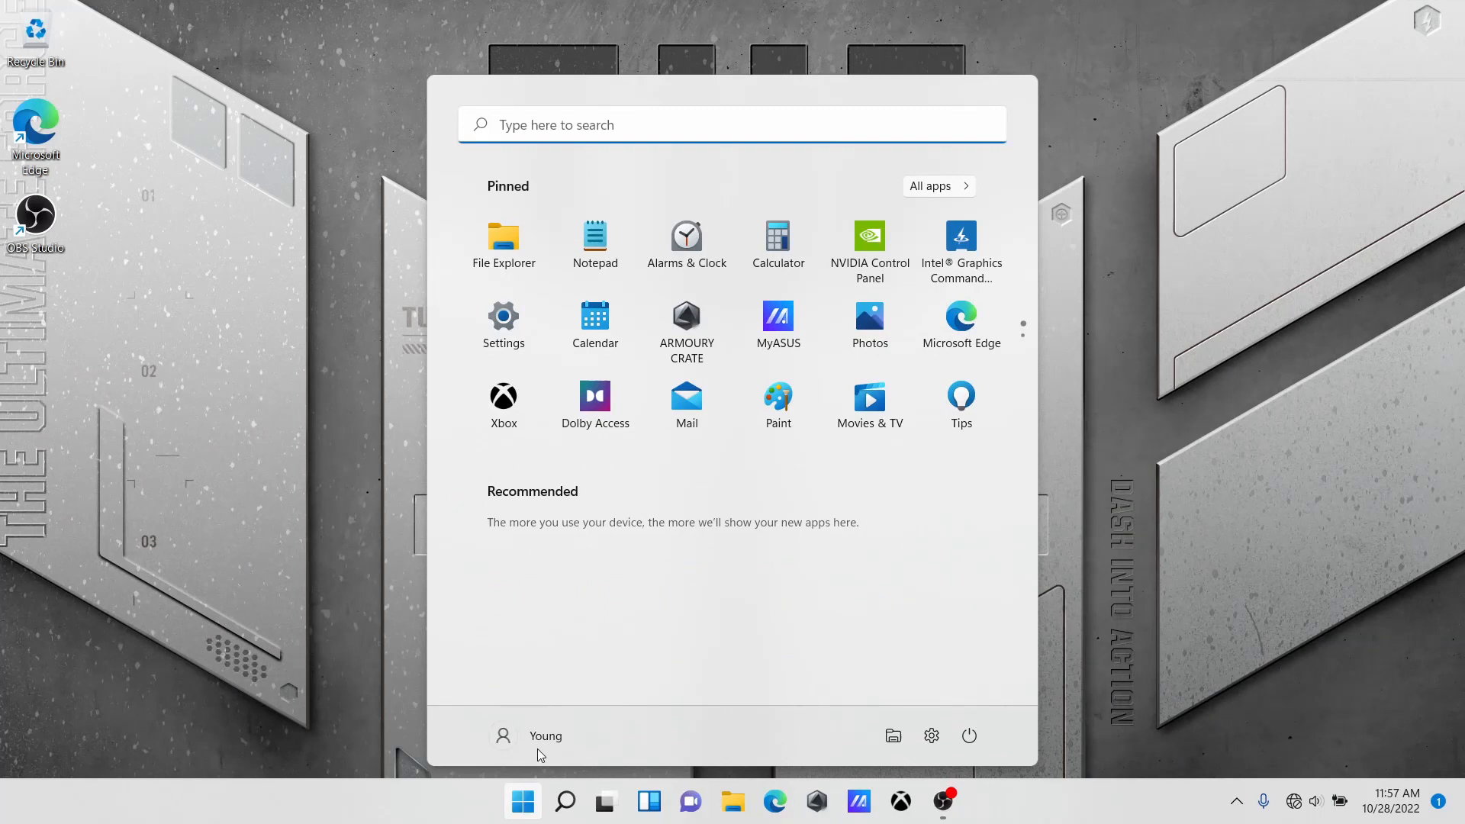
pyautogui.moveTo(920, 599)
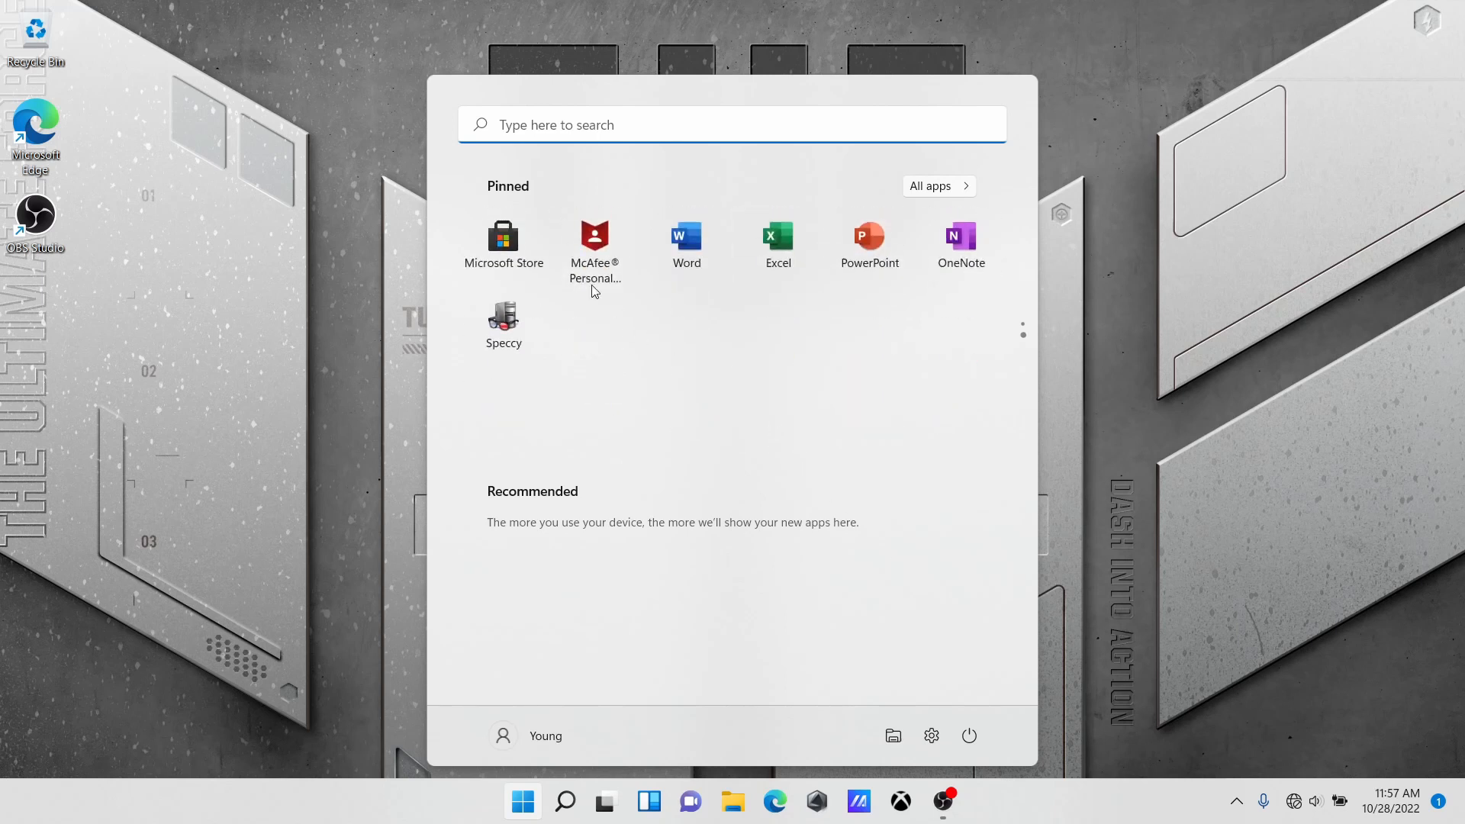
pyautogui.moveTo(594, 252)
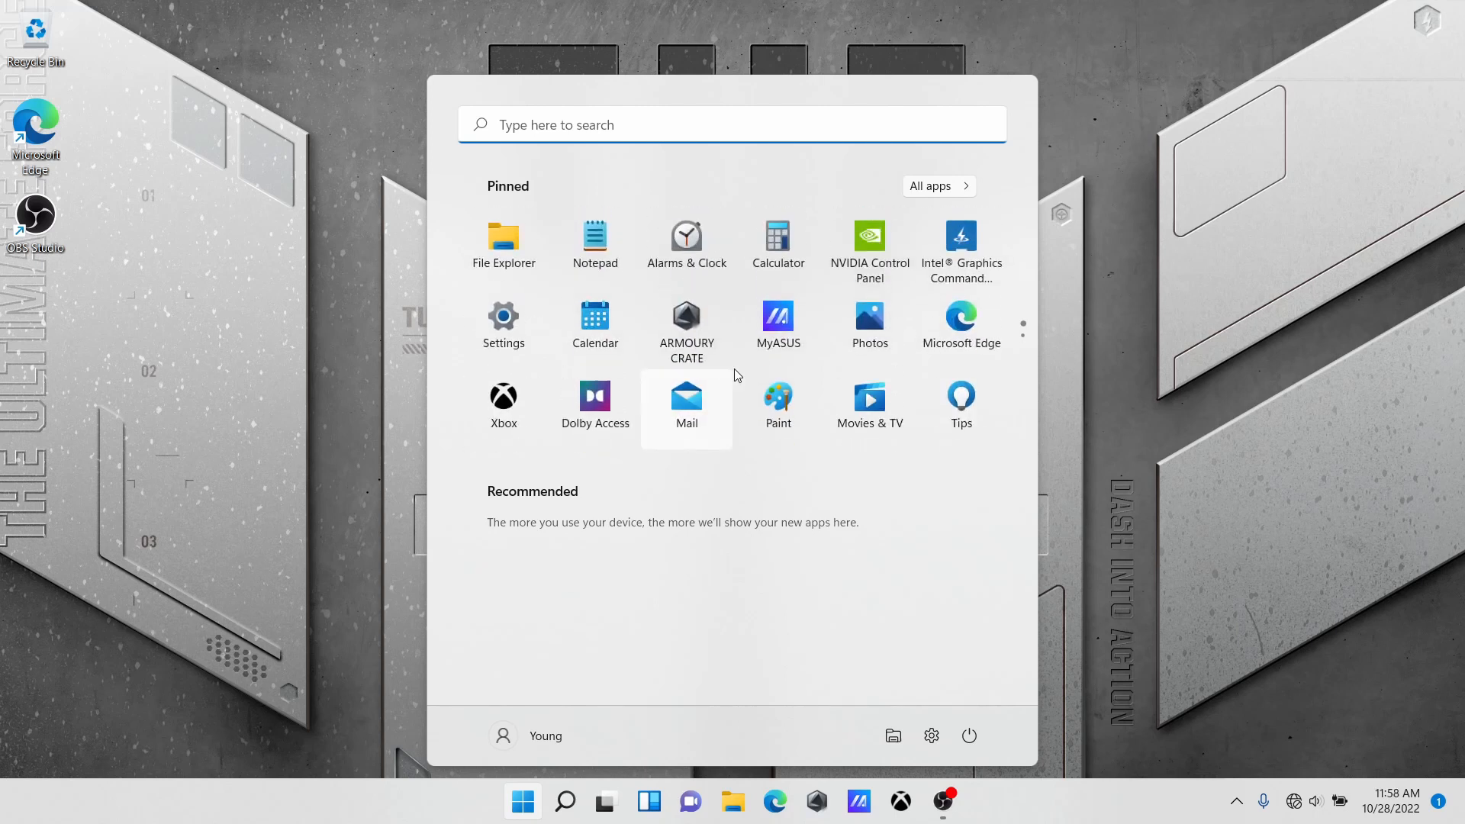
pyautogui.moveTo(777, 324)
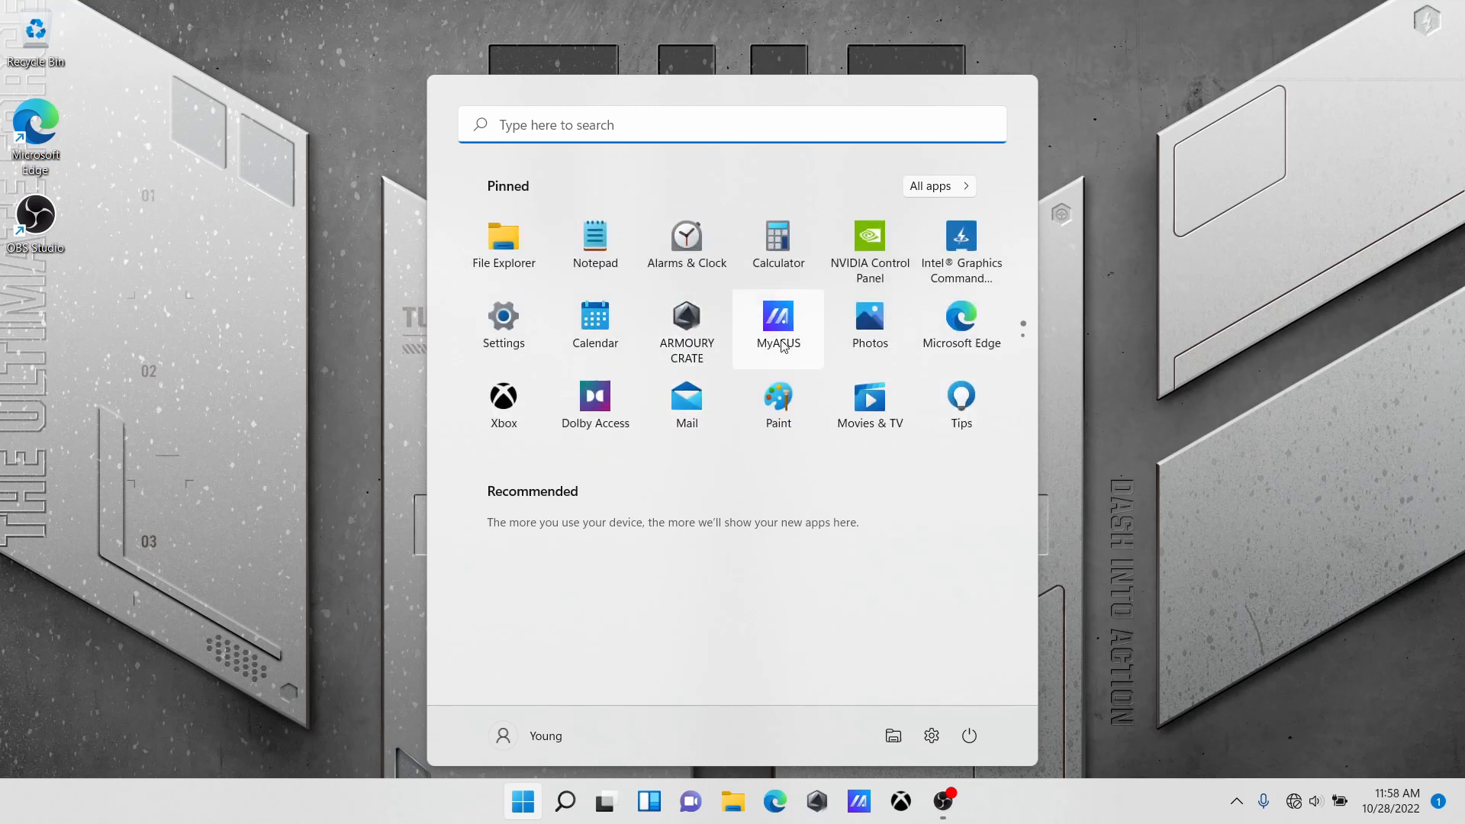
# - Launch MyASUS and view the Power & Performance battery charging customization settings
pyautogui.click(778, 322)
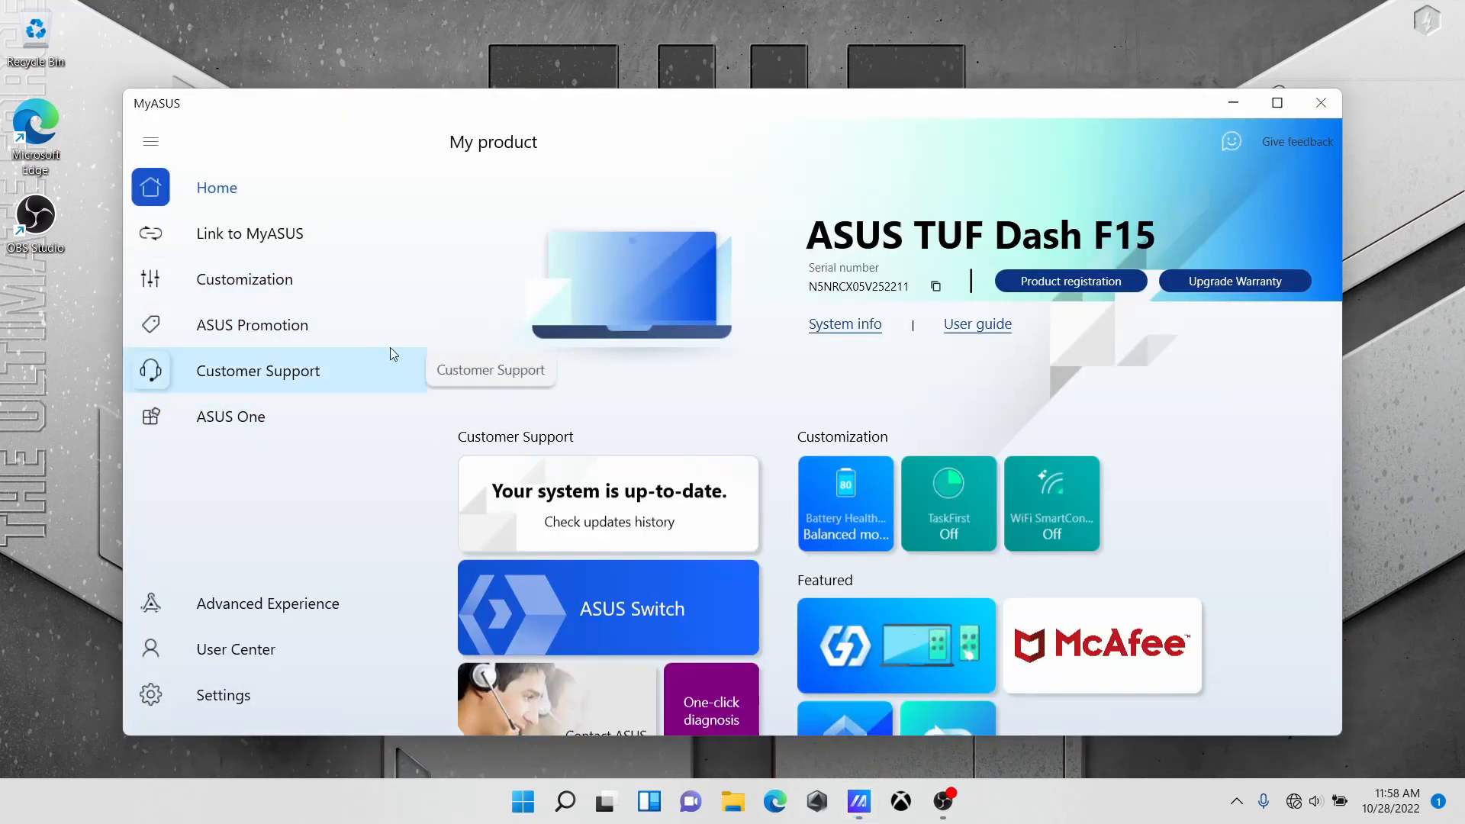
pyautogui.moveTo(459, 420)
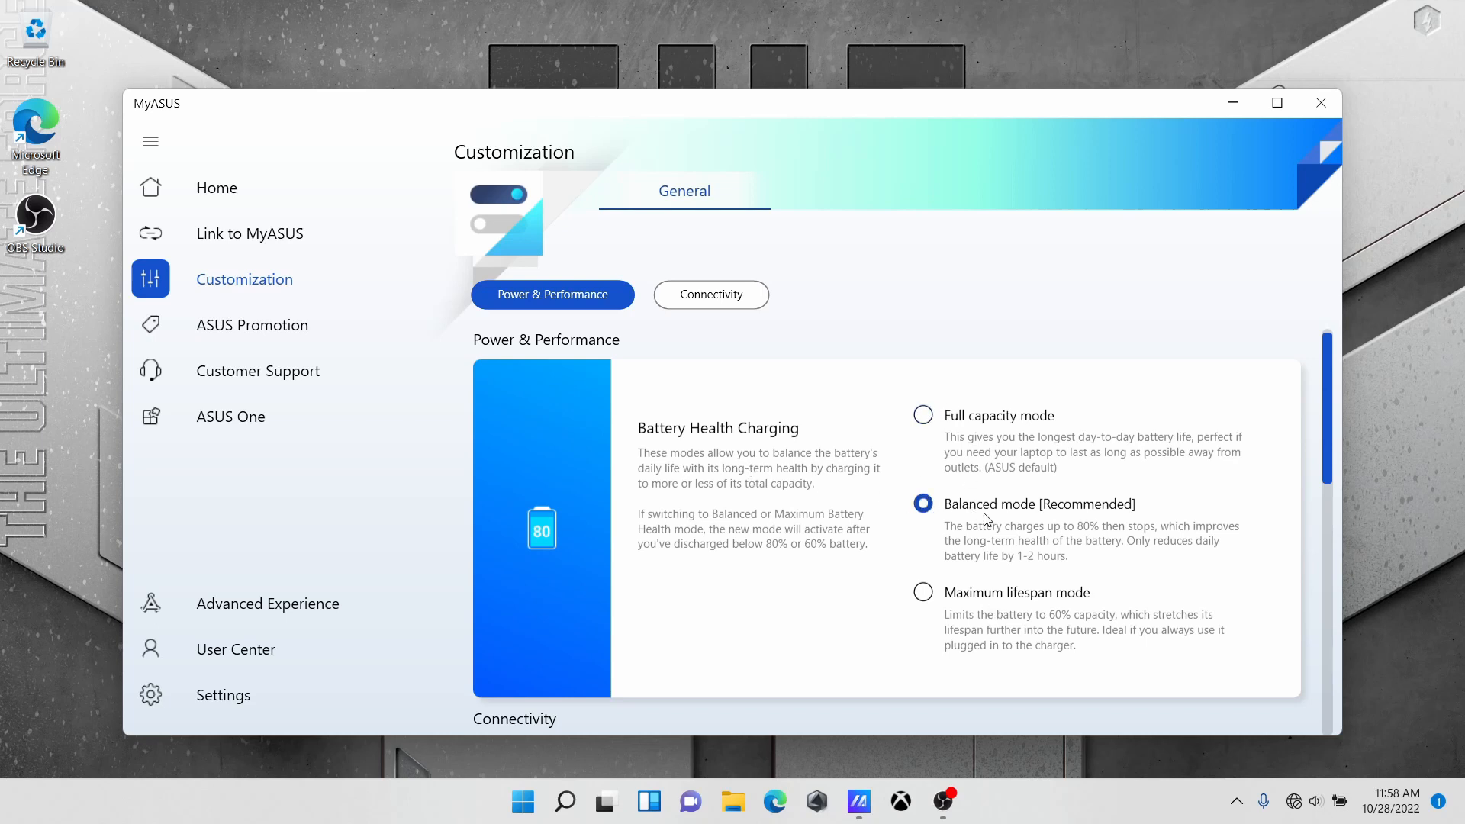
pyautogui.scroll(-3)
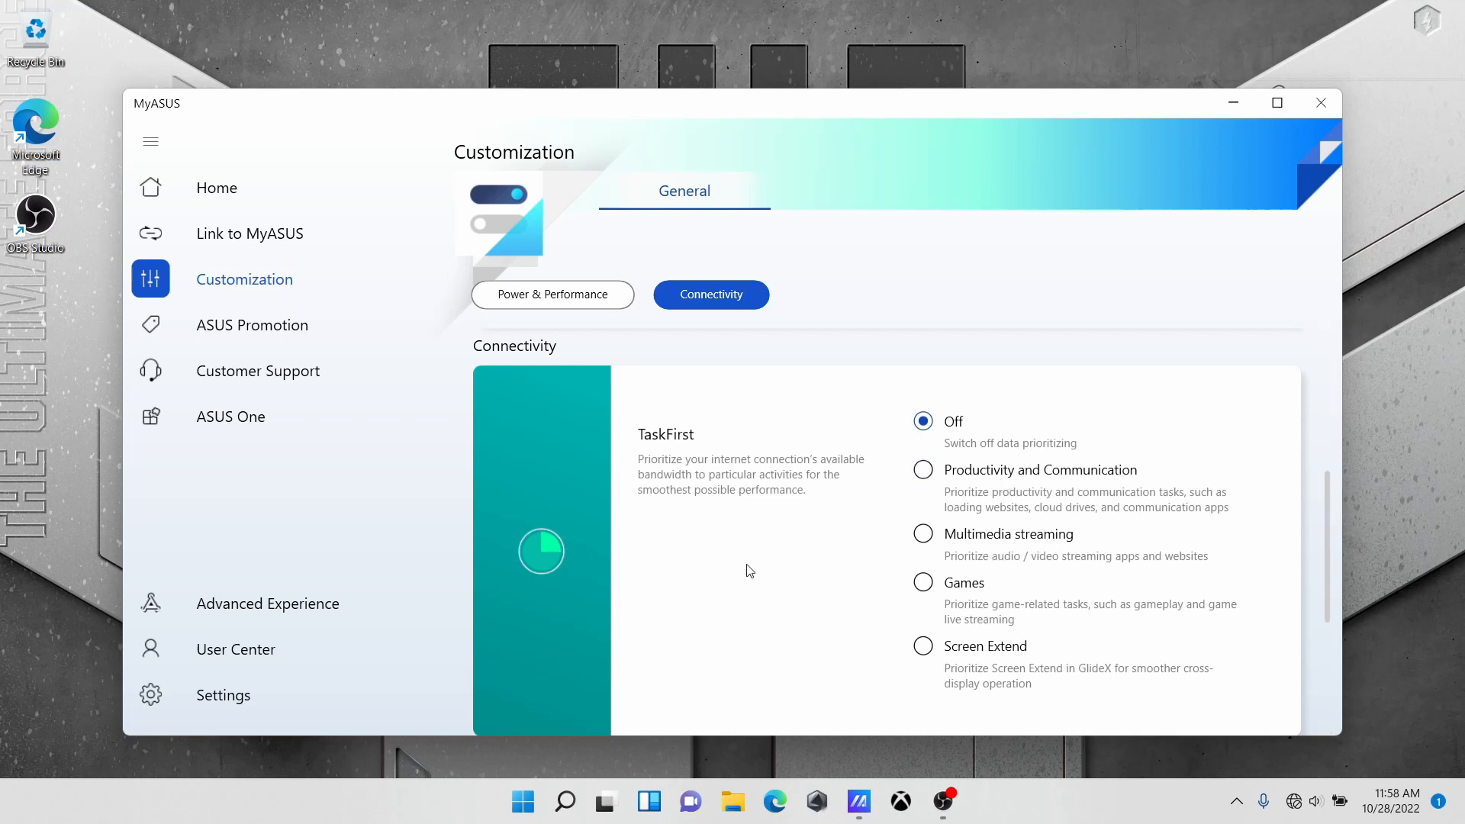
pyautogui.click(552, 294)
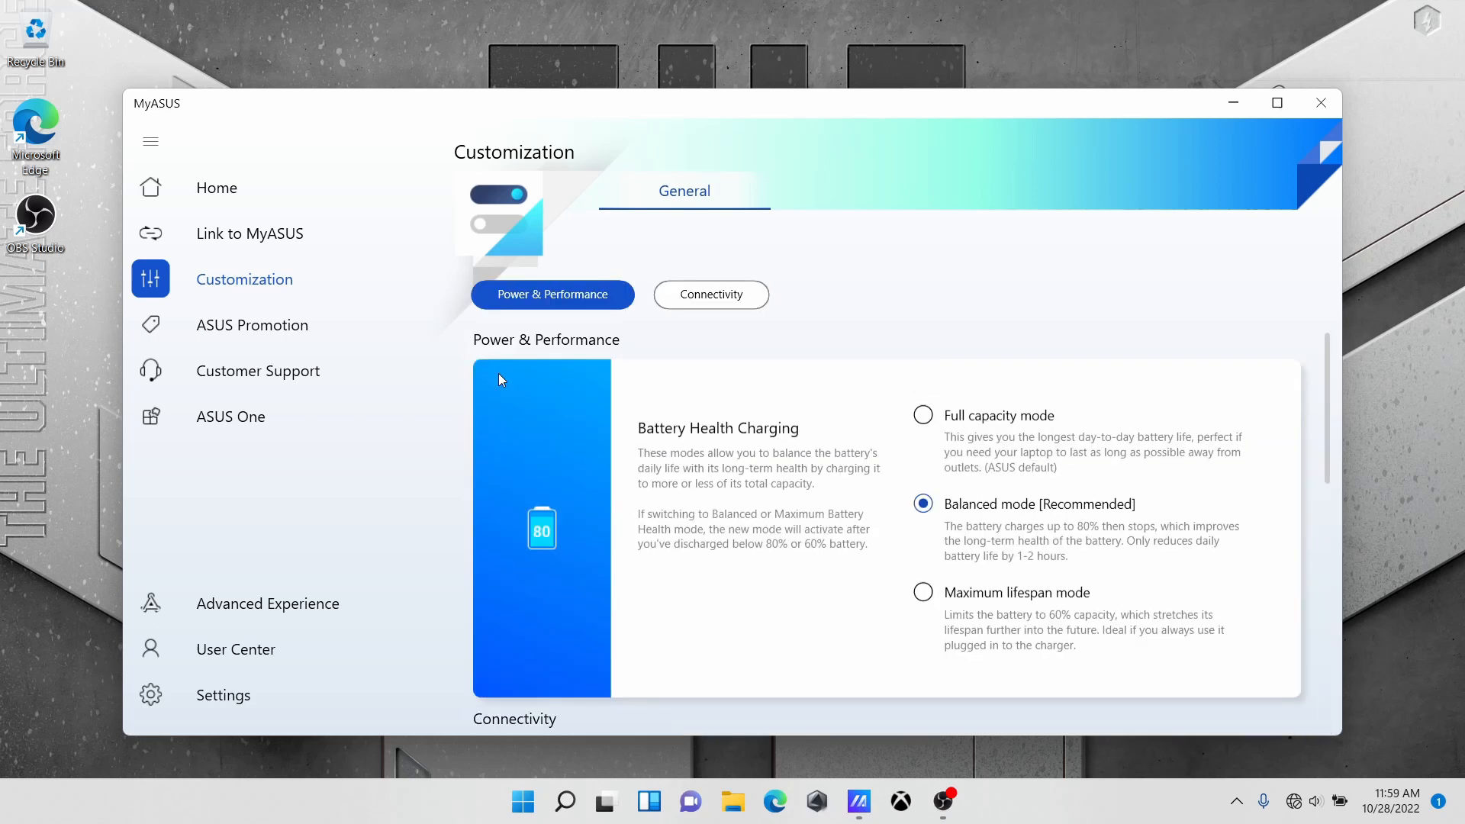
pyautogui.moveTo(1319, 102)
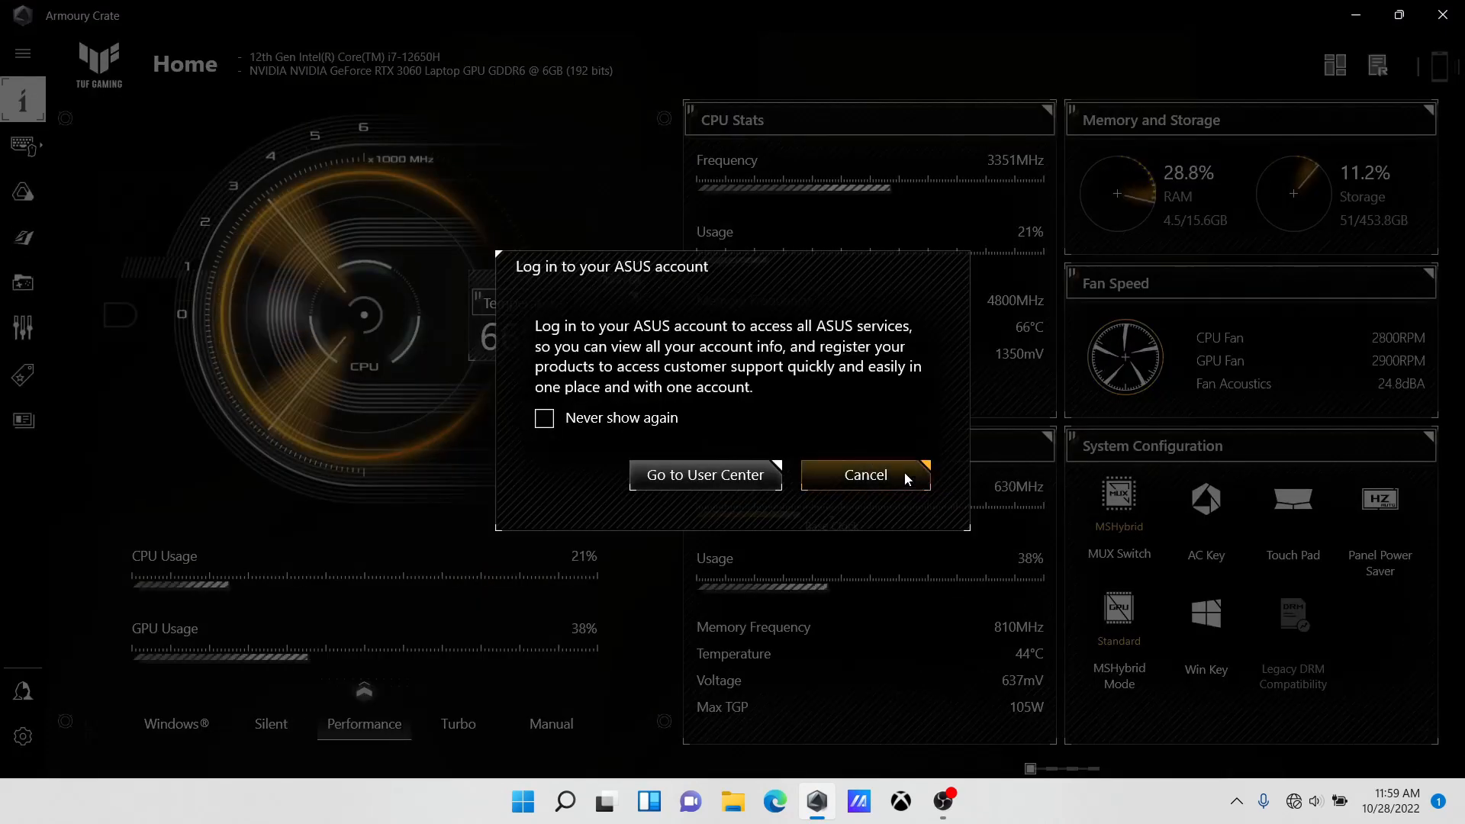
# - Dismiss the Armoury Crate login prompt and switch modes to Silent, then back to Performance
pyautogui.click(864, 475)
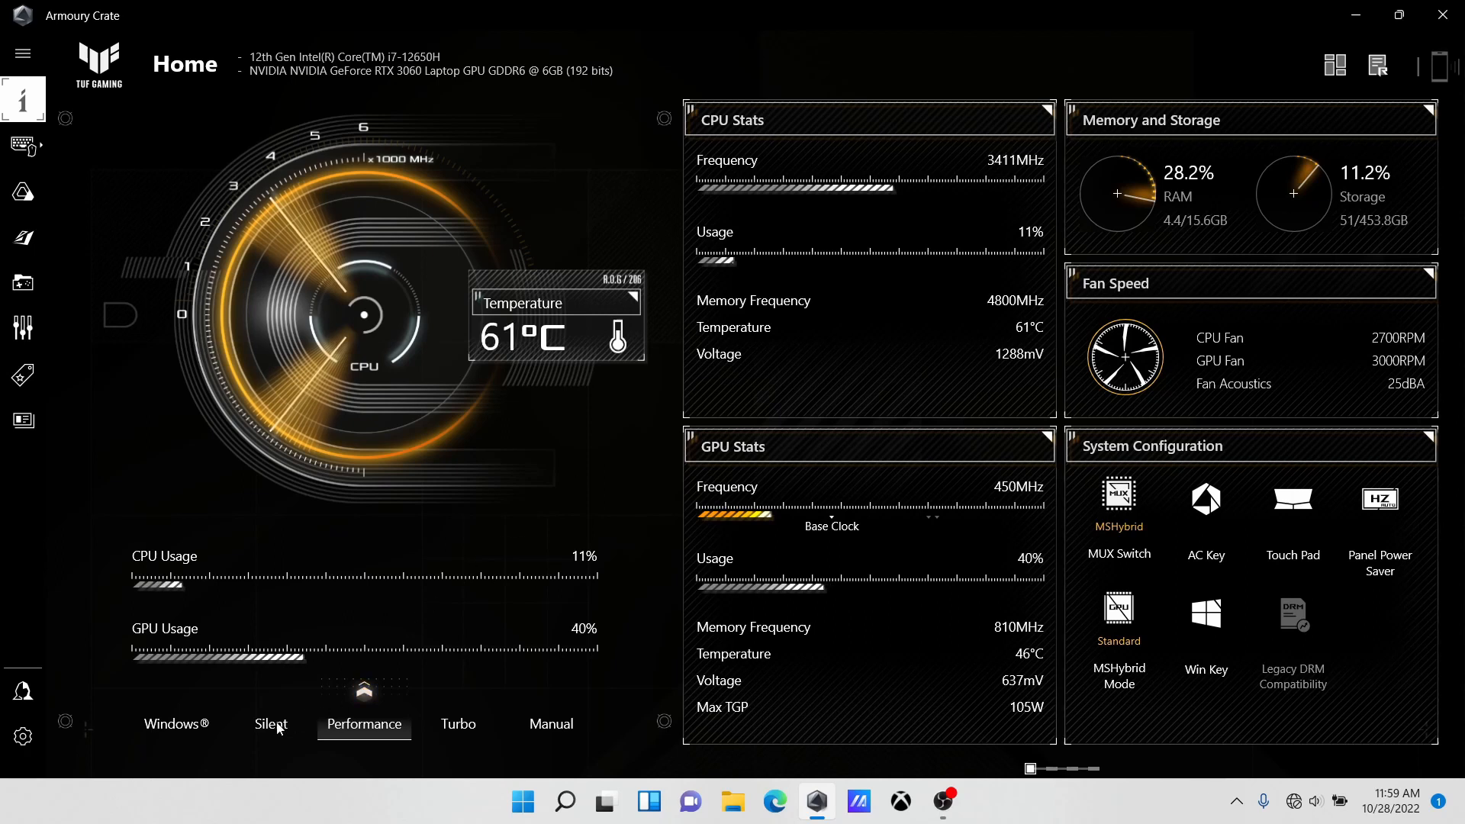
pyautogui.moveTo(177, 740)
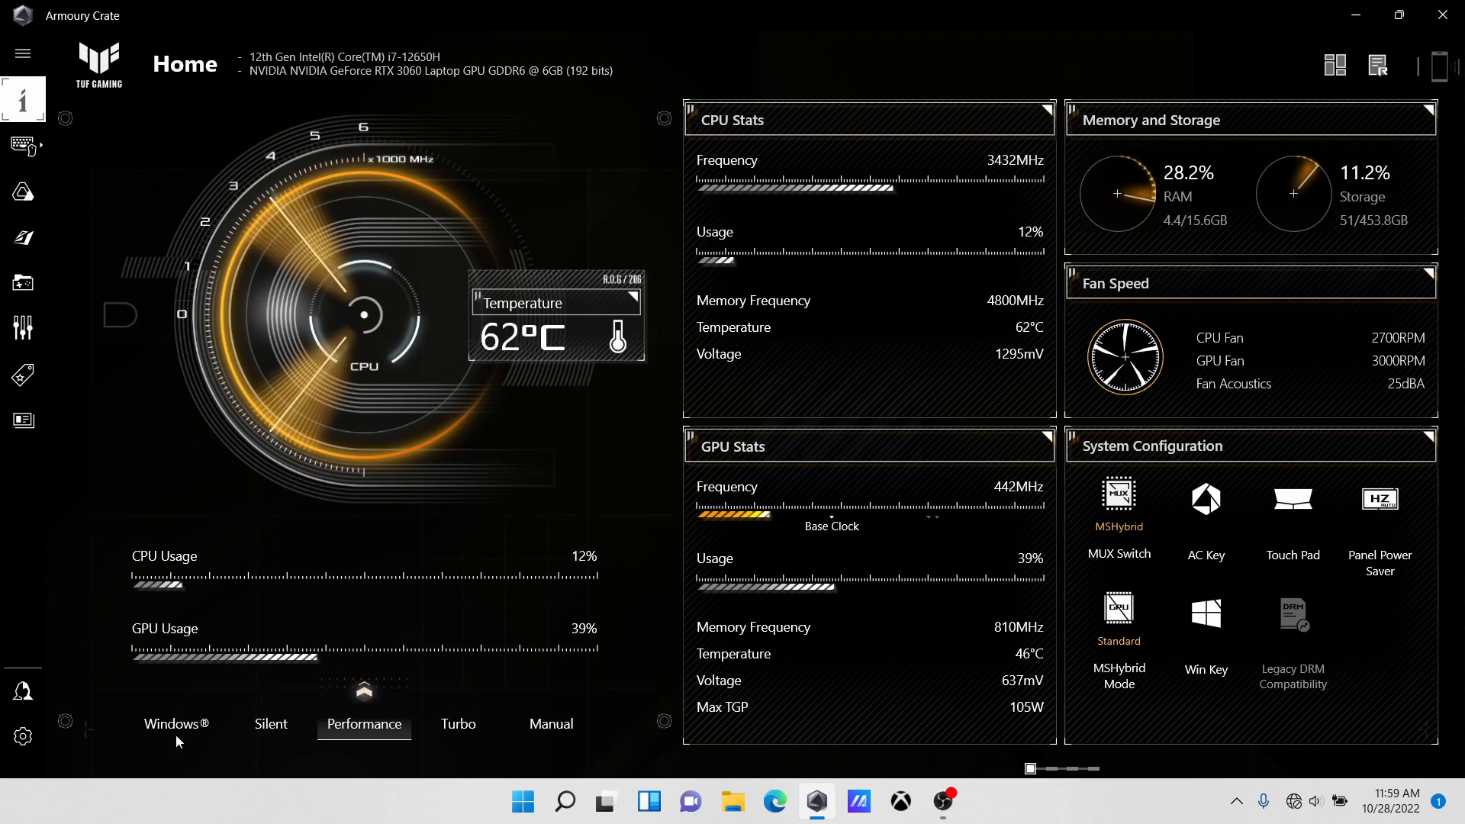
pyautogui.moveTo(171, 724)
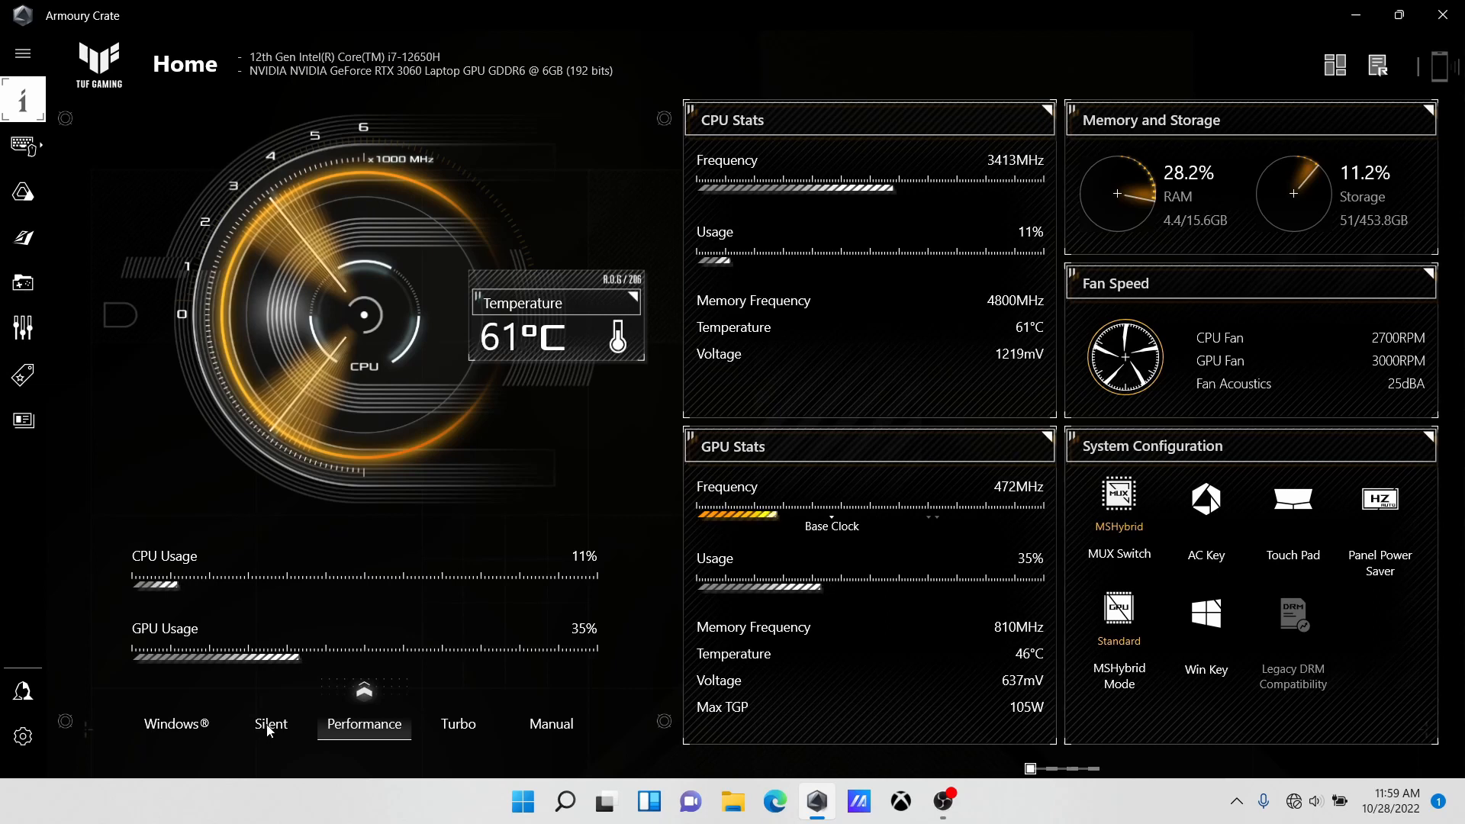
pyautogui.click(270, 723)
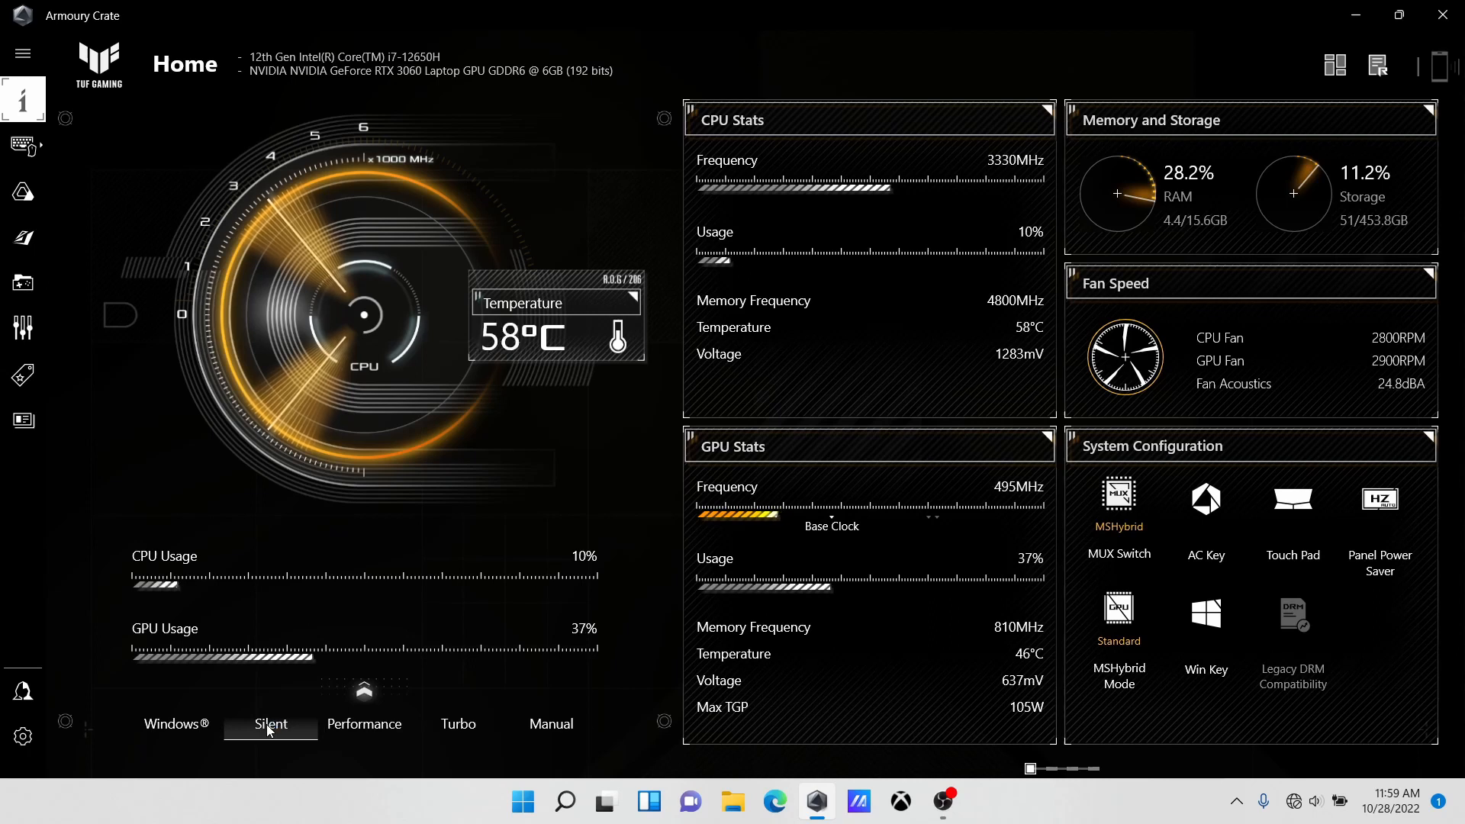
pyautogui.click(363, 723)
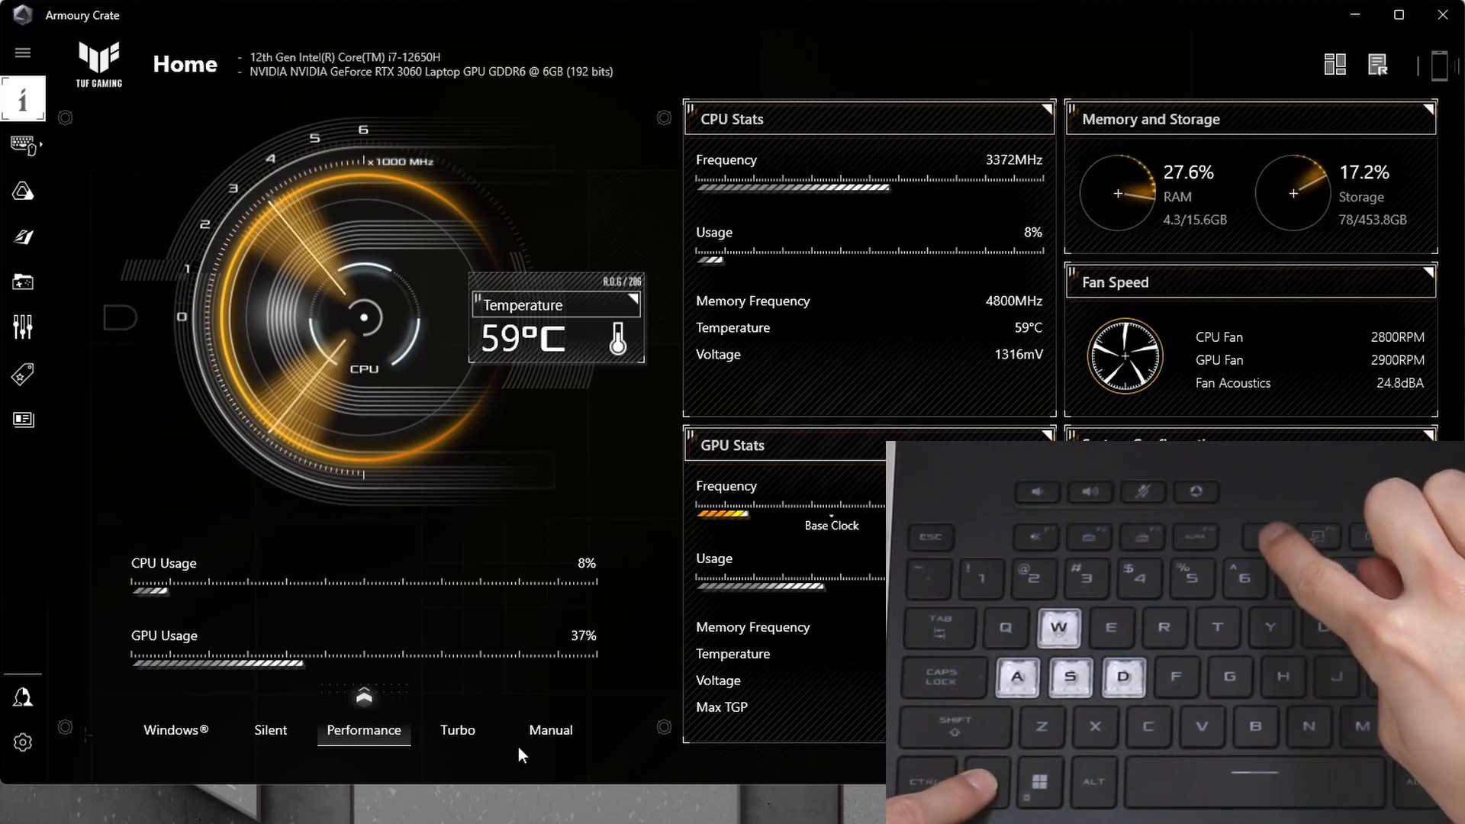
pyautogui.click(270, 729)
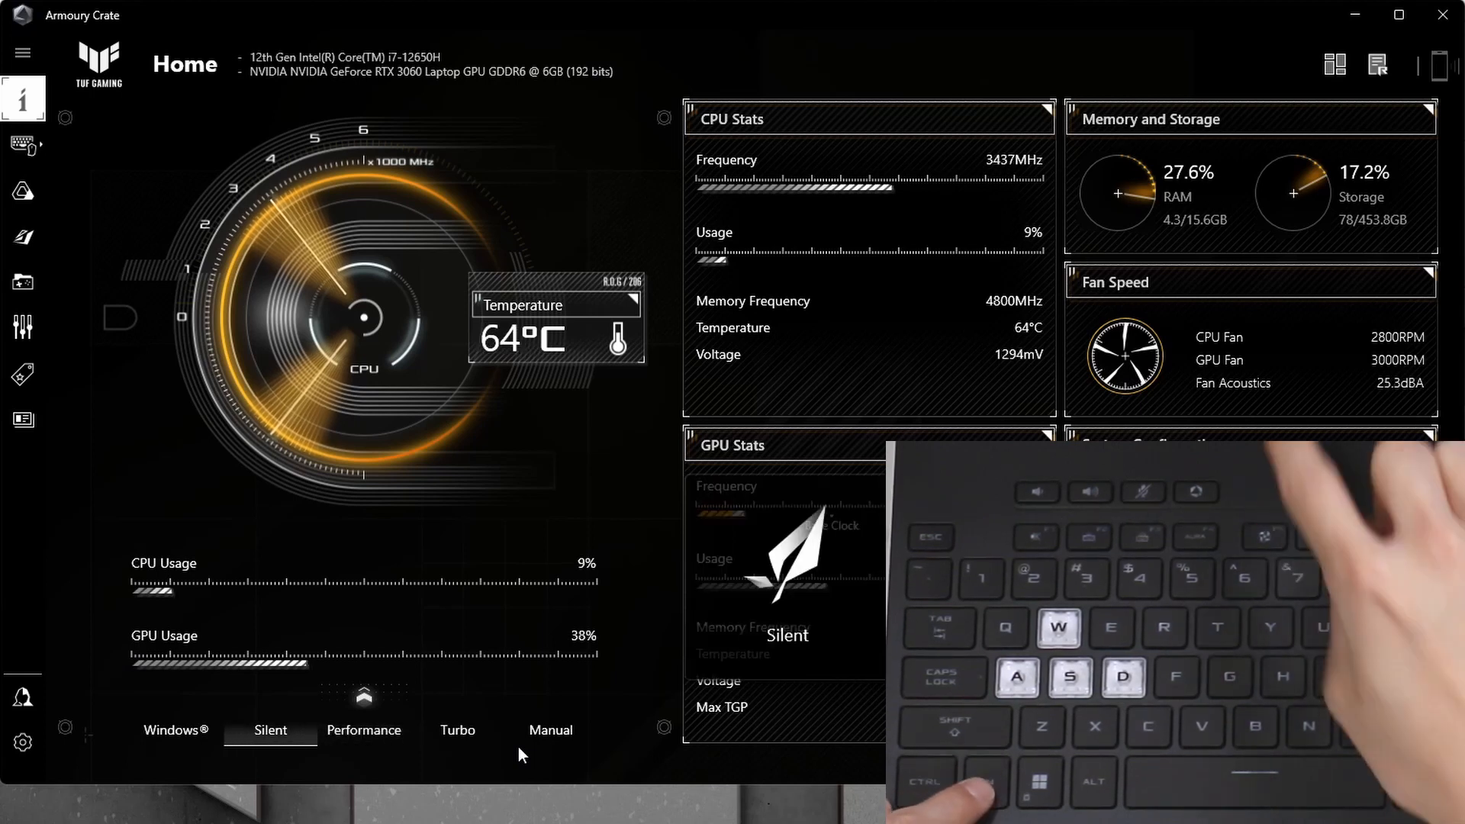
pyautogui.click(363, 729)
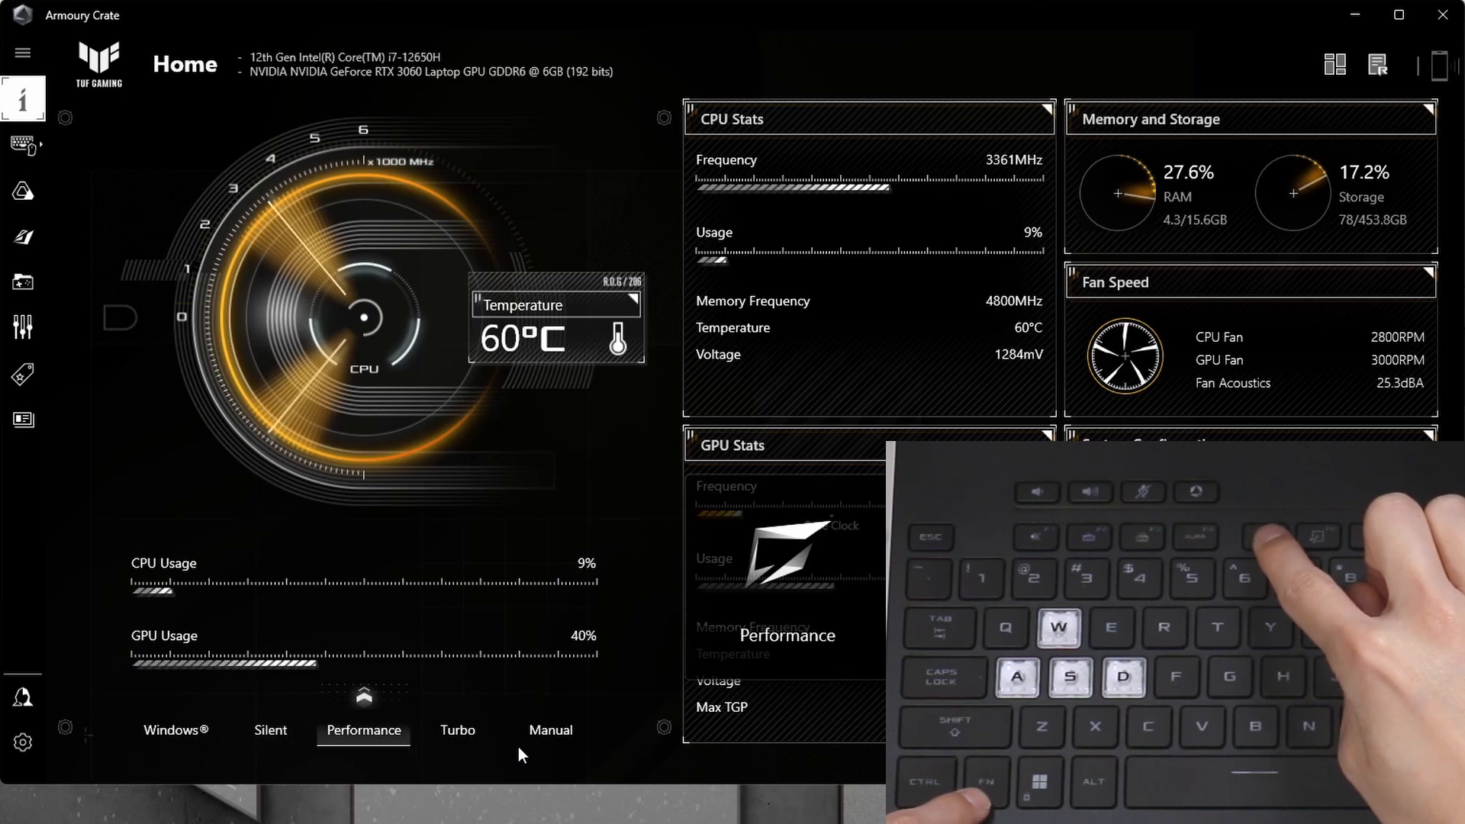
pyautogui.click(458, 730)
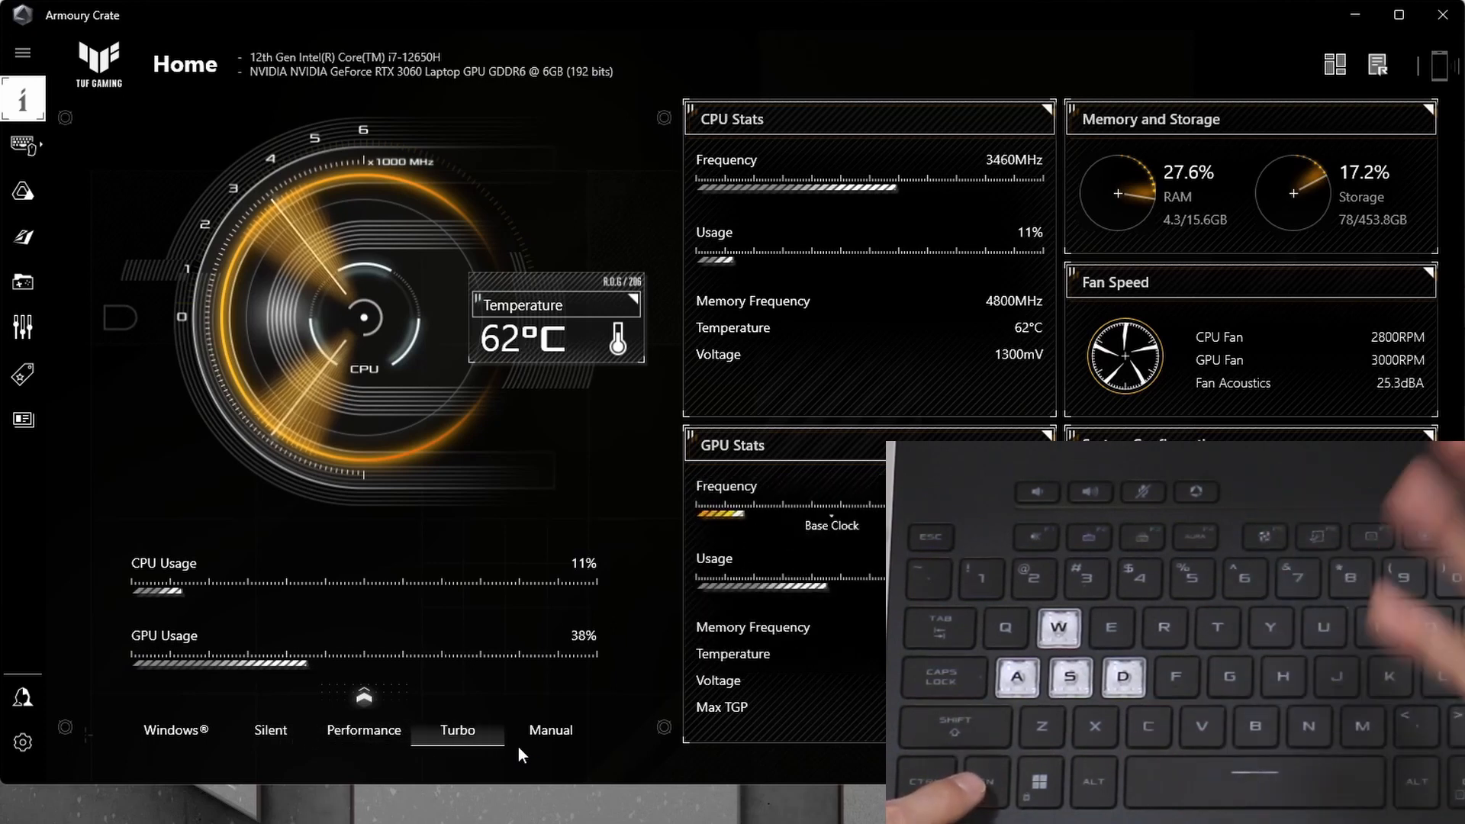
pyautogui.click(363, 729)
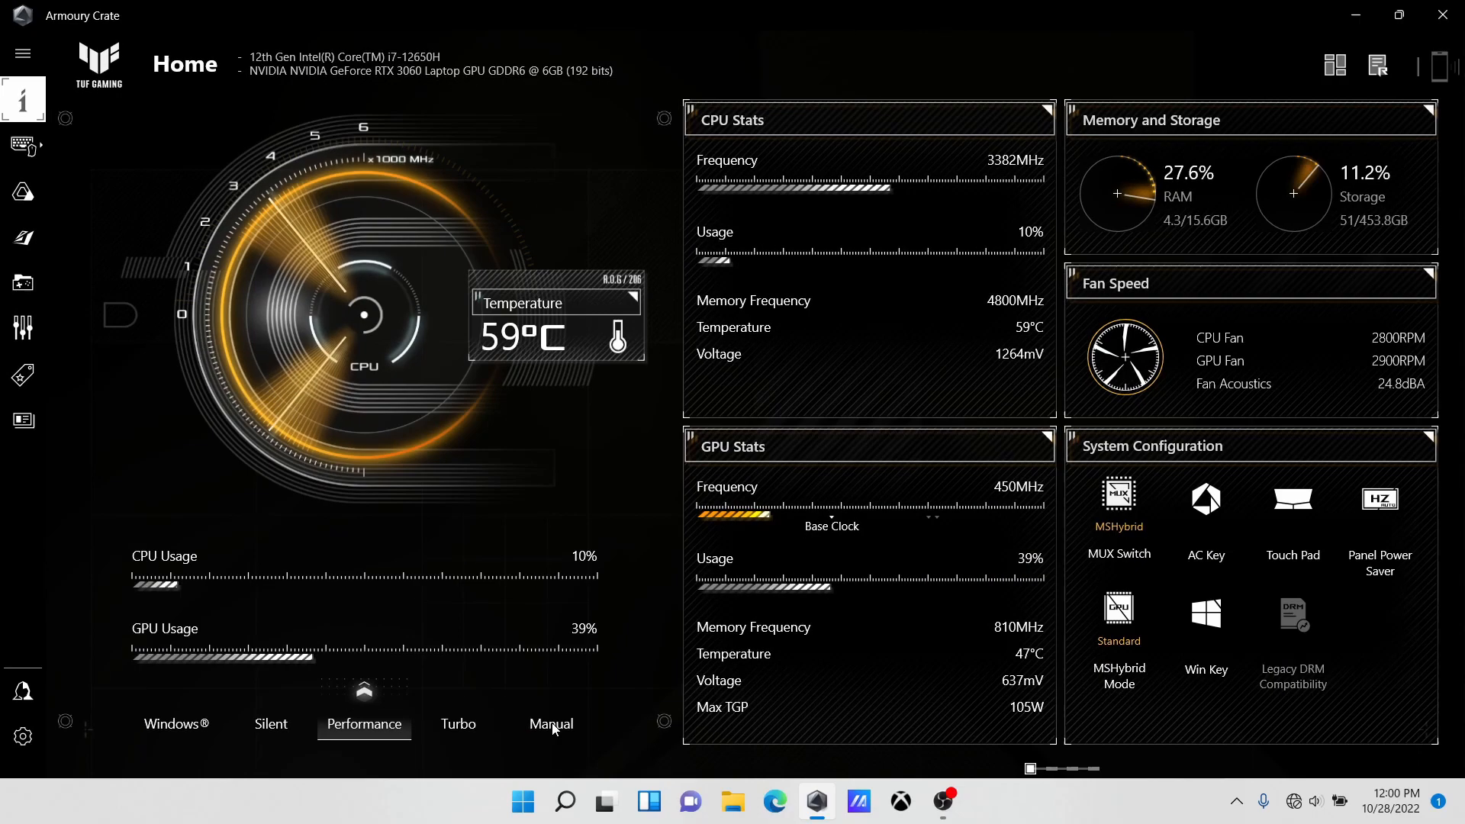
pyautogui.click(550, 724)
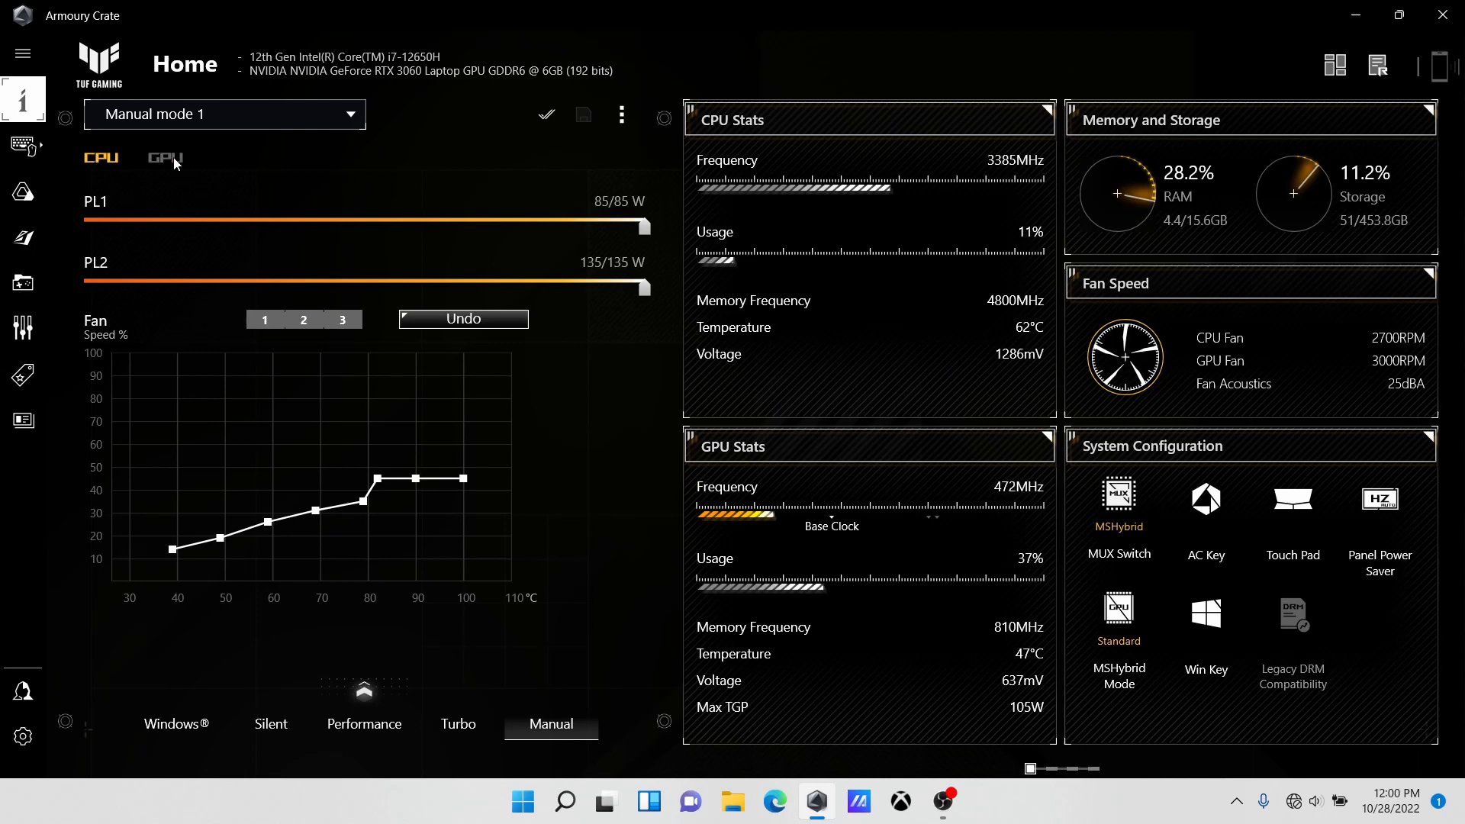
pyautogui.click(163, 157)
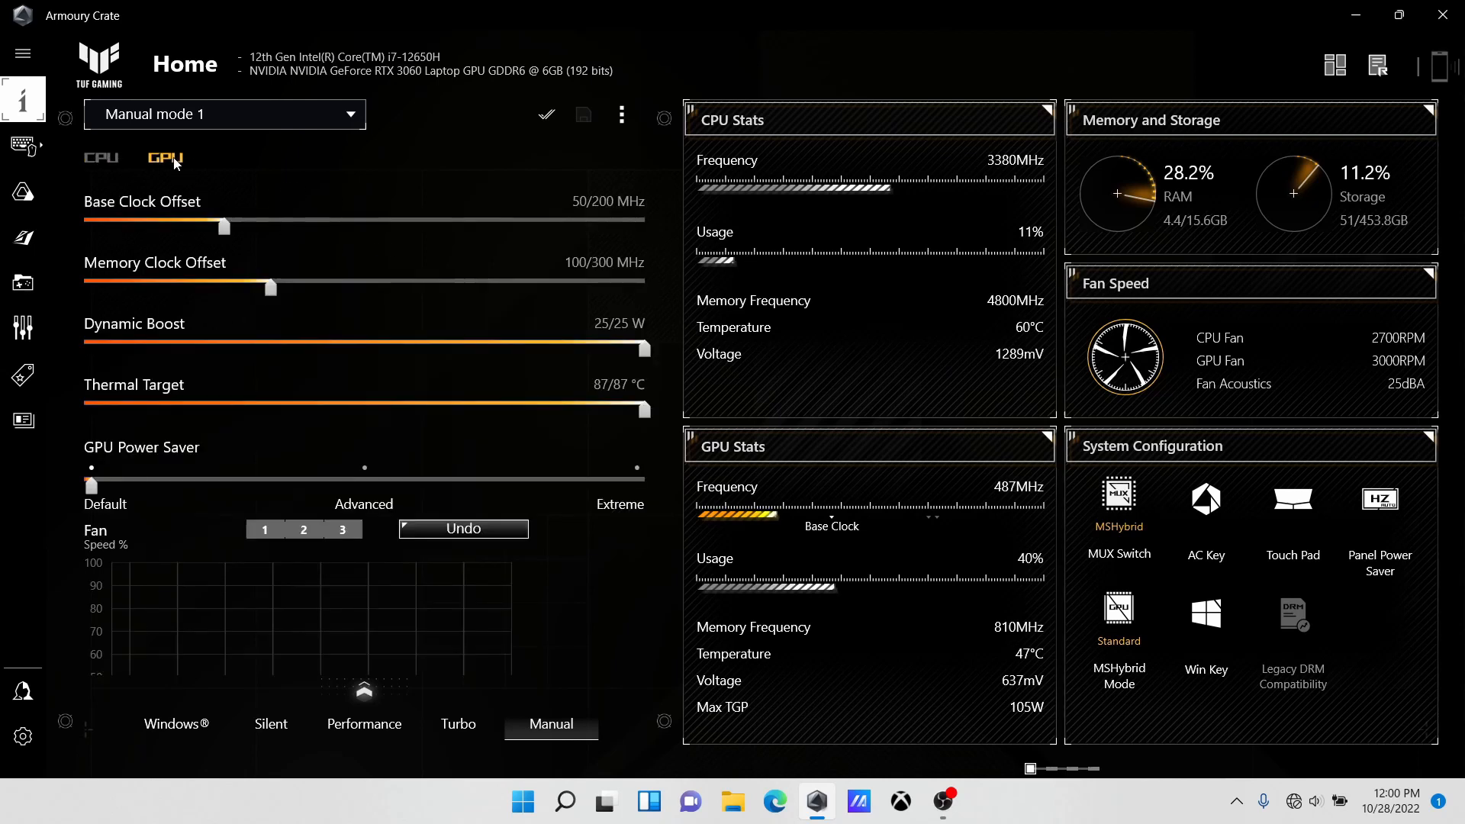
pyautogui.click(101, 157)
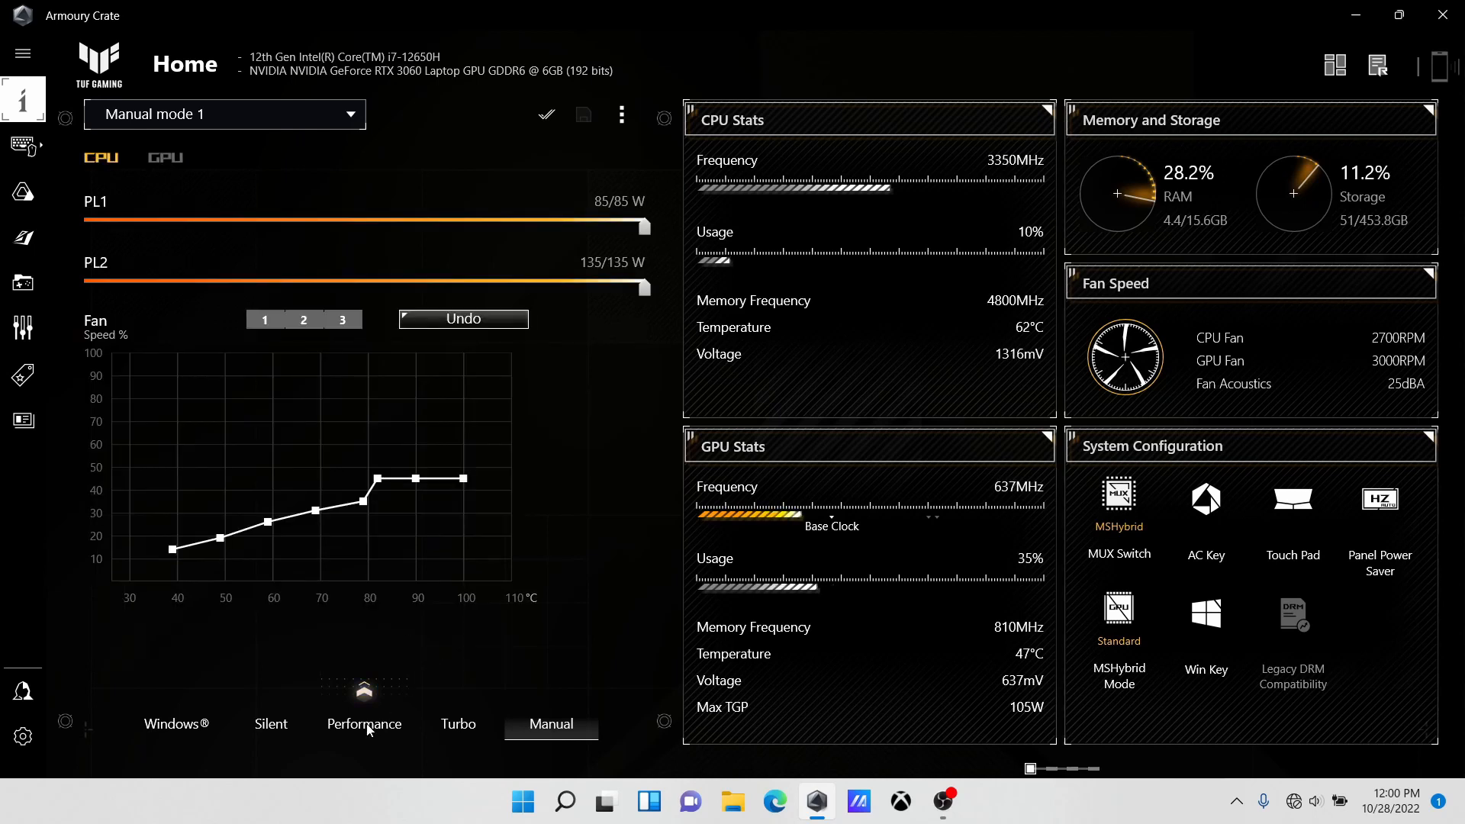
pyautogui.click(363, 724)
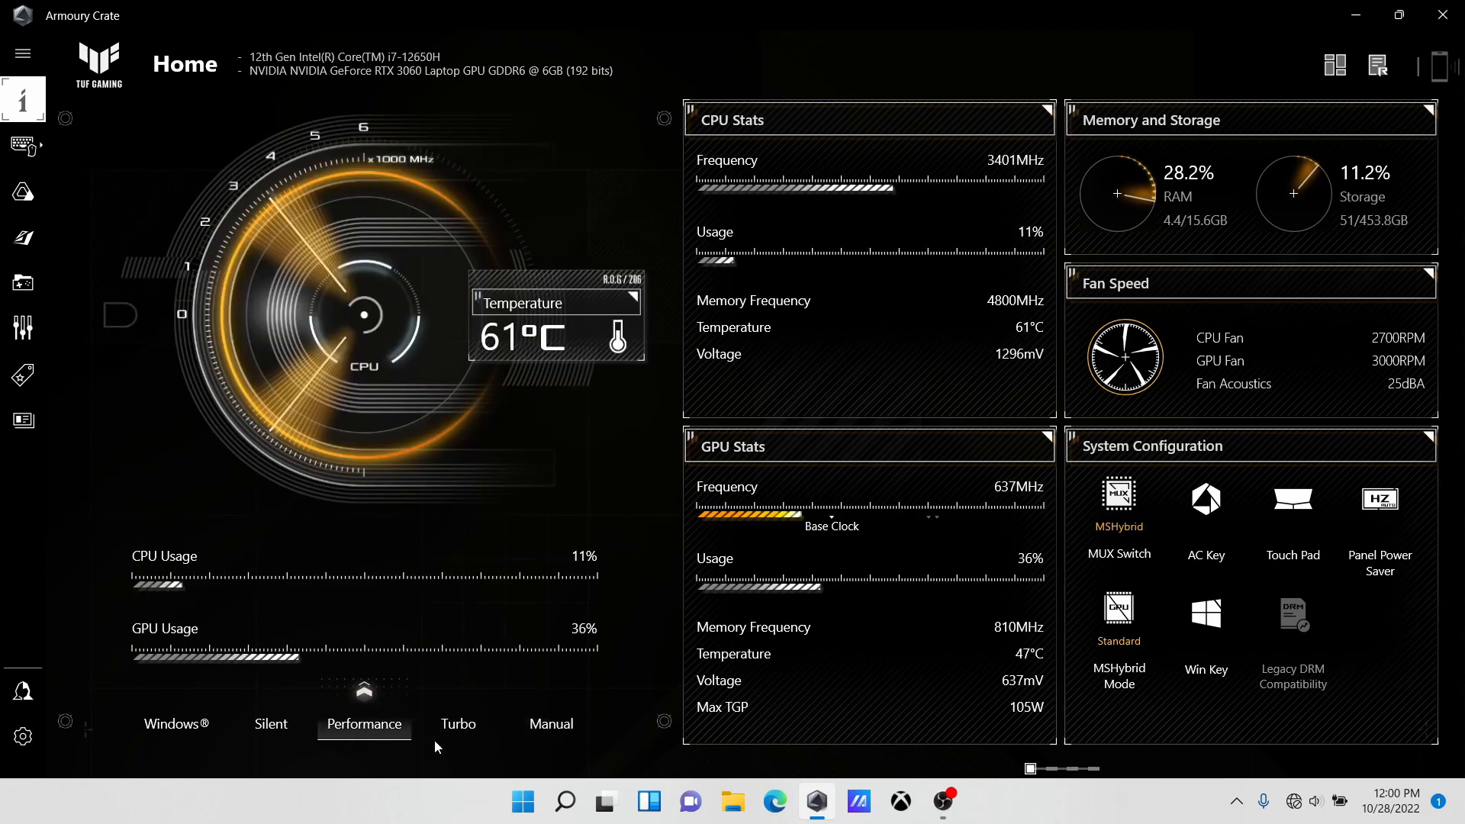
pyautogui.moveTo(482, 744)
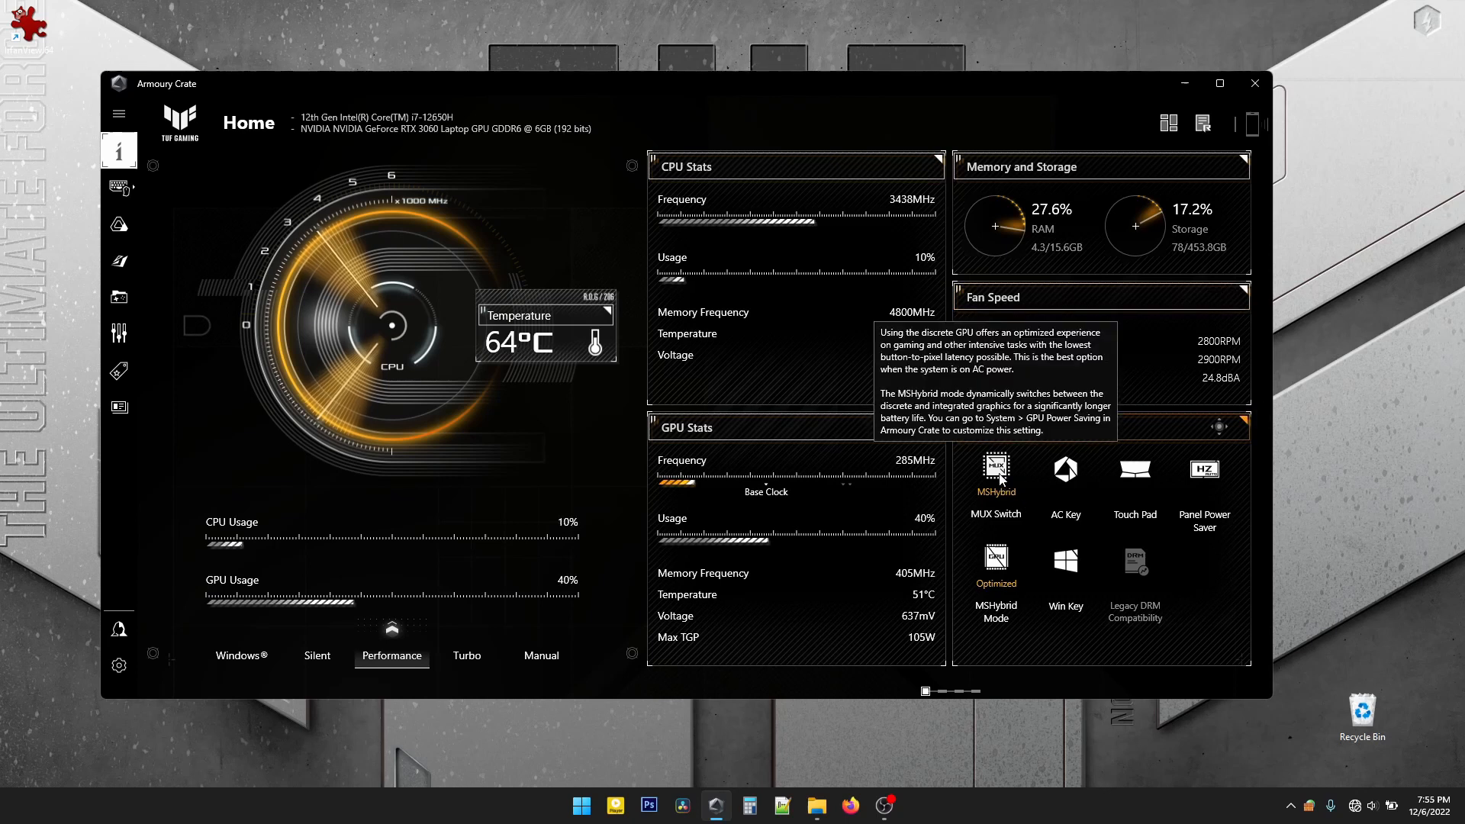
pyautogui.click(994, 470)
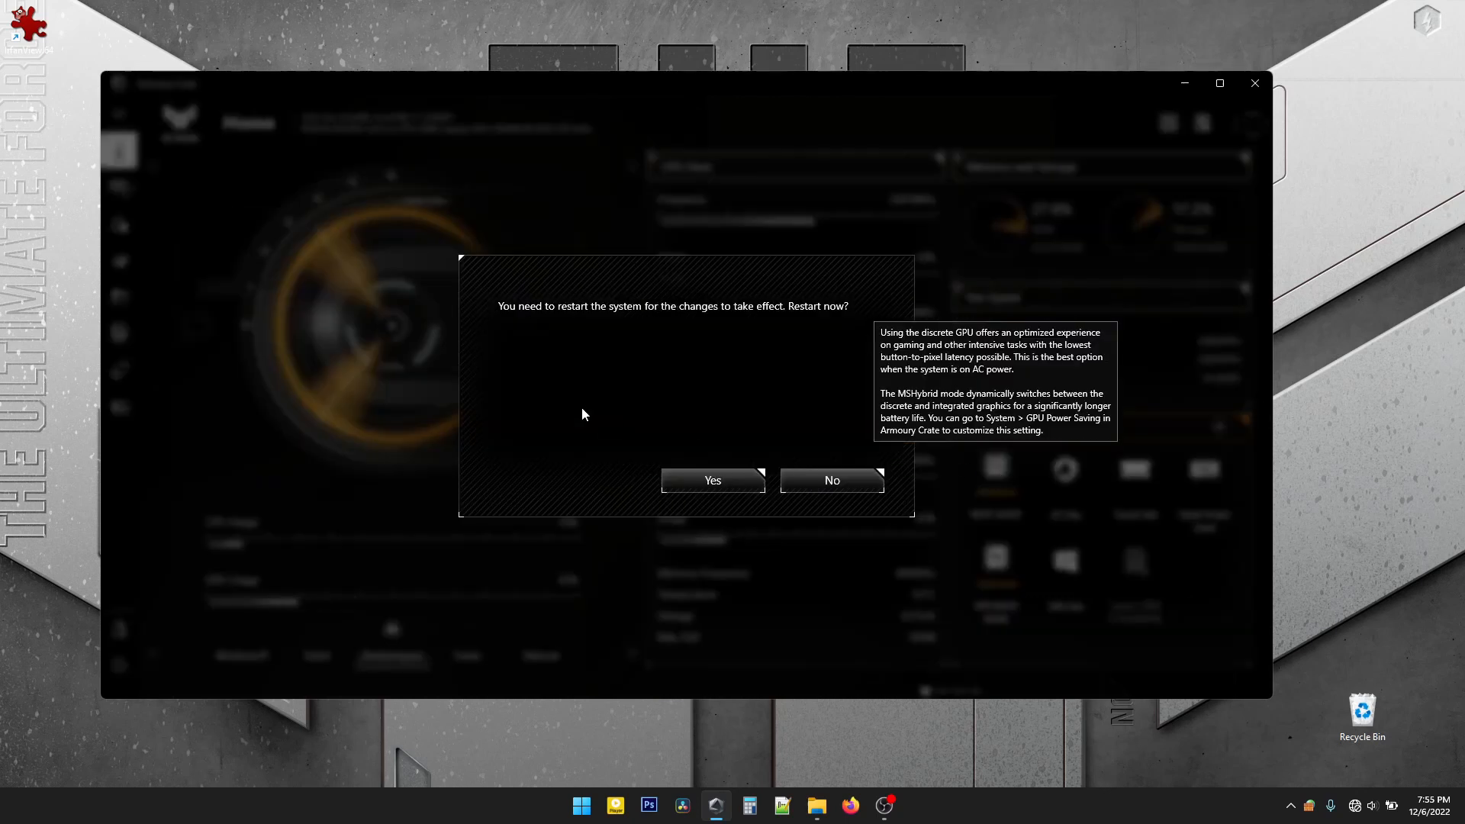
pyautogui.moveTo(841, 348)
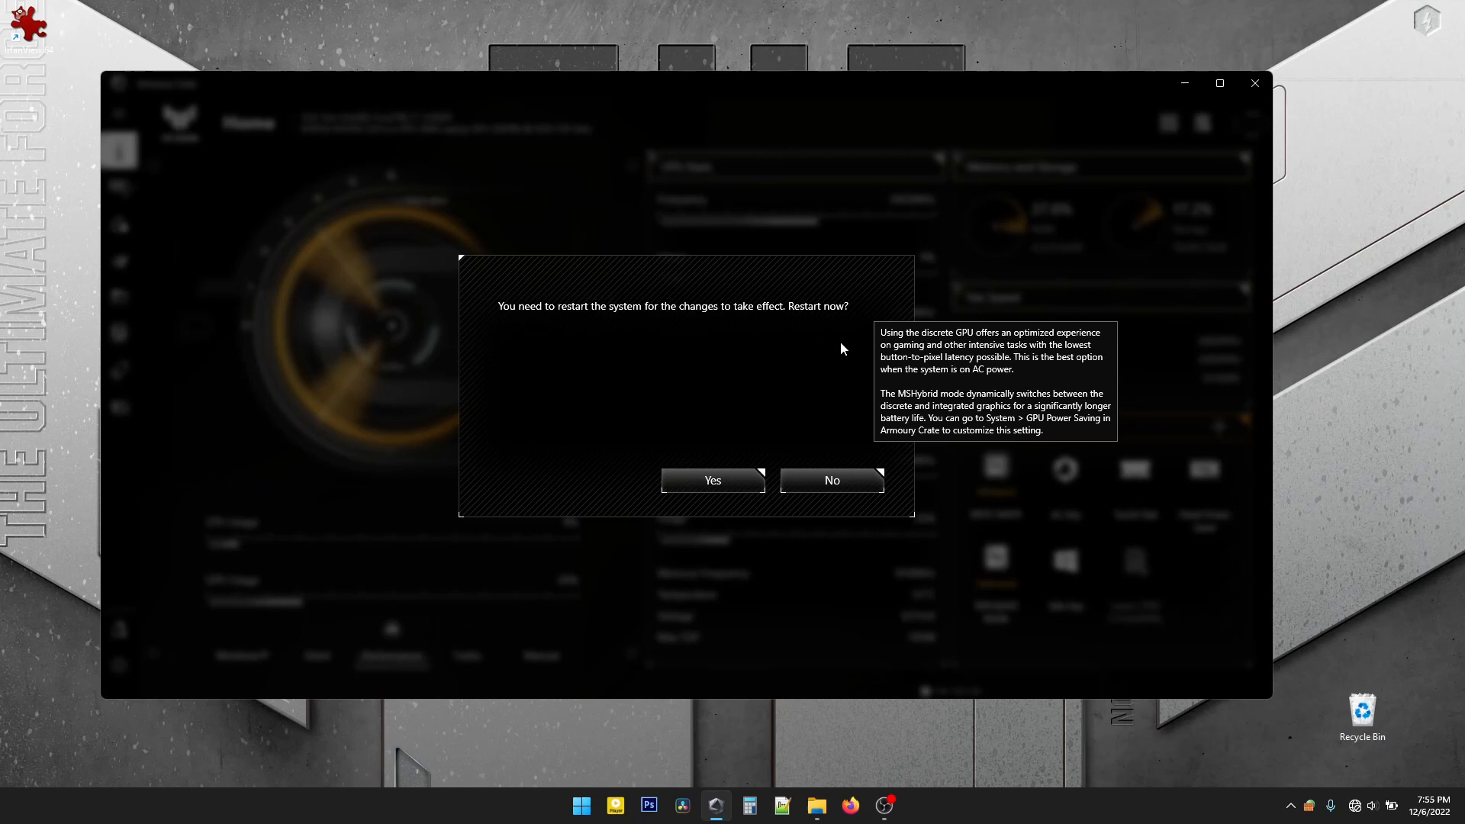
pyautogui.click(829, 479)
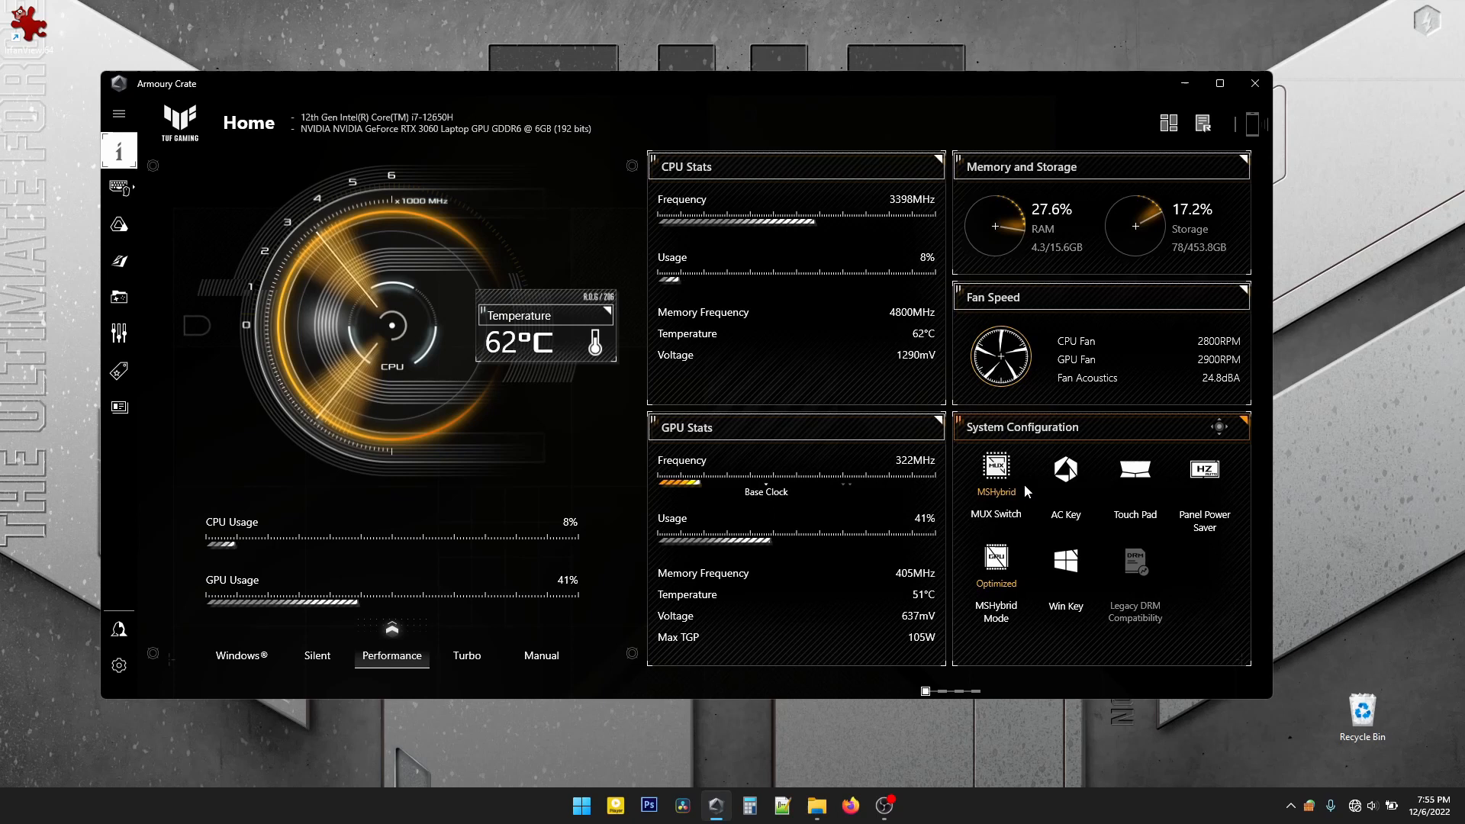
pyautogui.click(1289, 806)
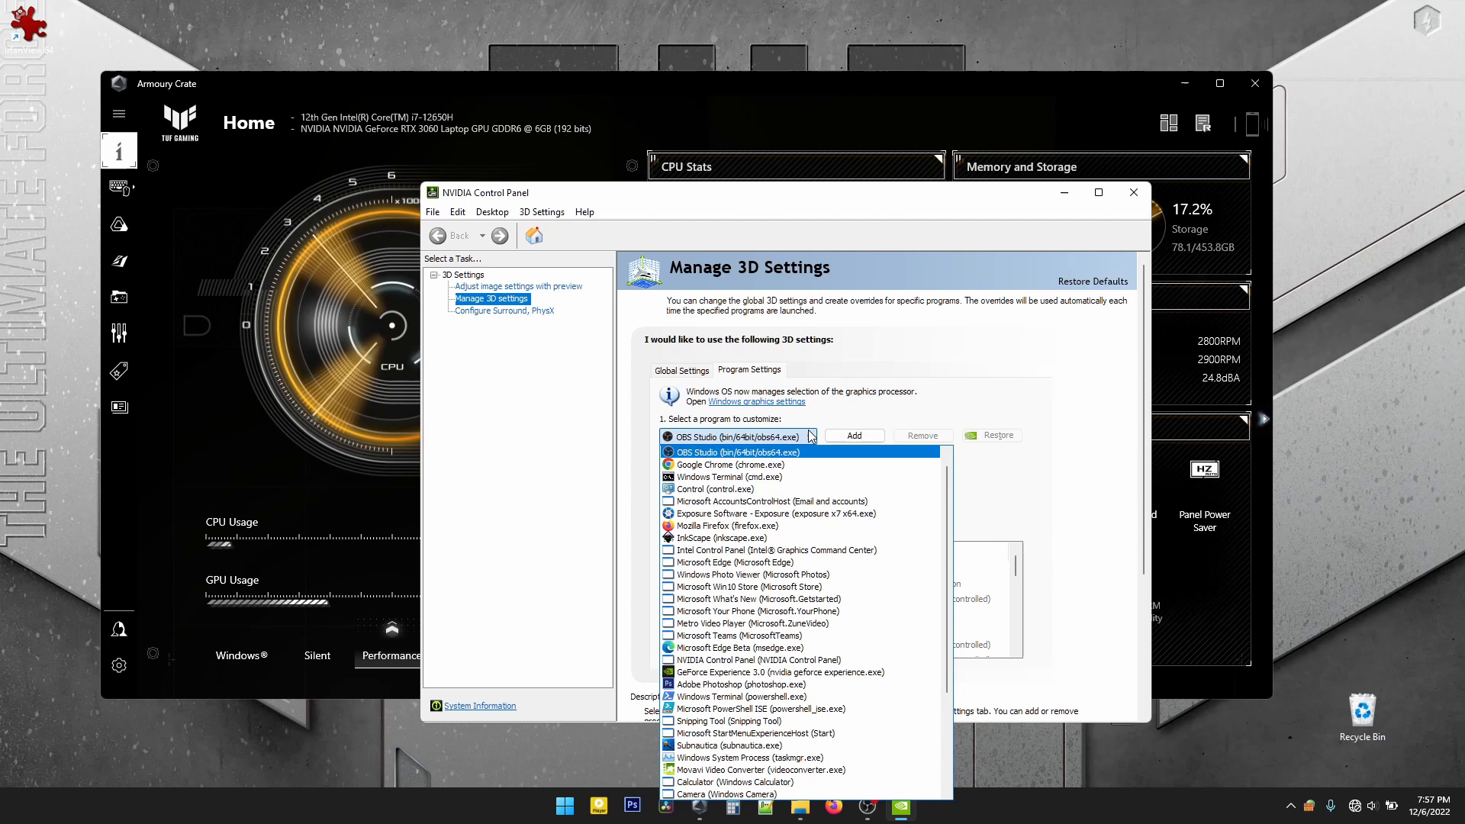
# - Keep Subnautica's preferred graphics processor on 'Use global setting' and close NVIDIA Control Panel
pyautogui.scroll(-3)
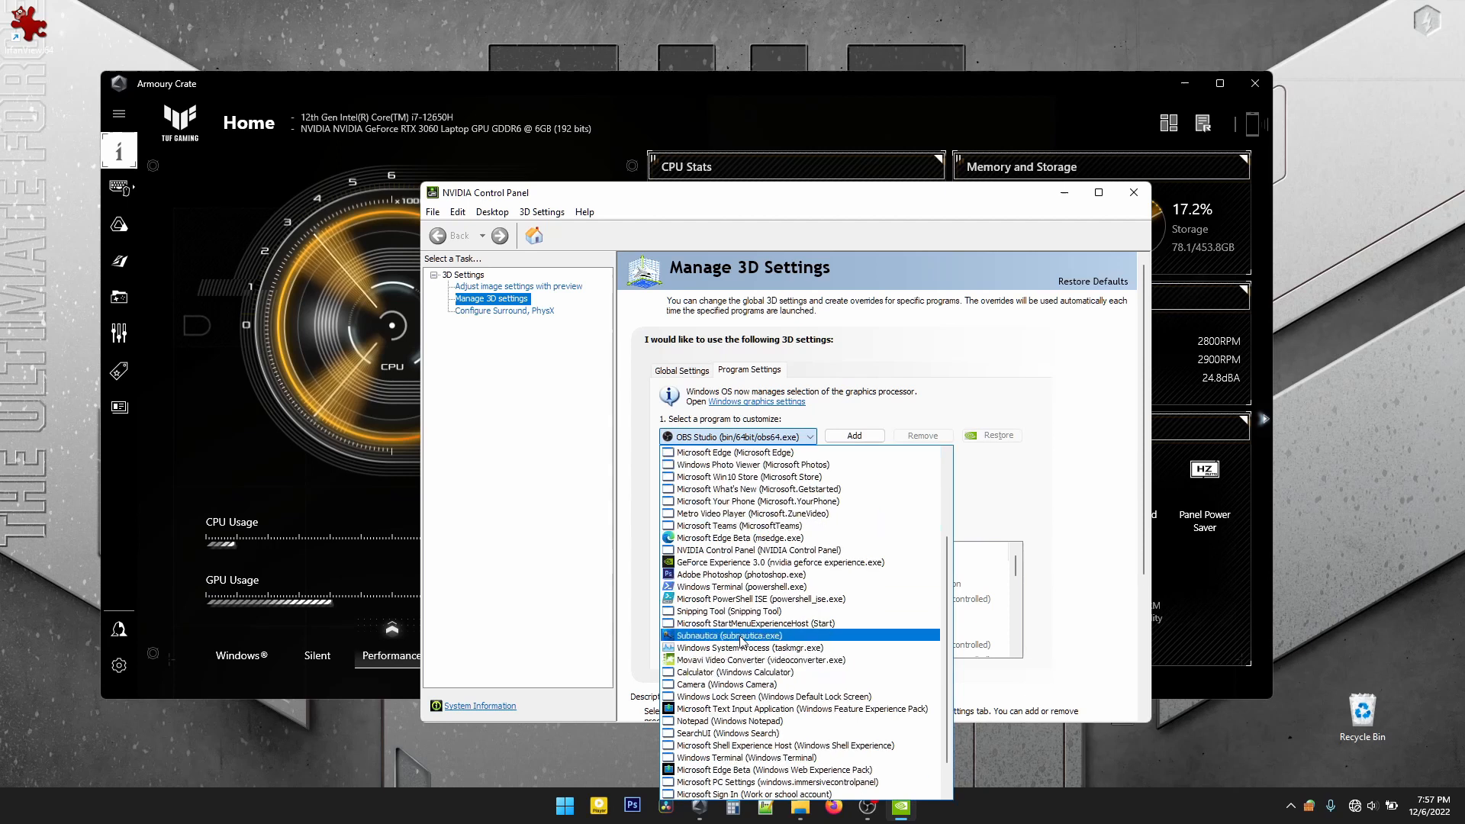
pyautogui.click(727, 636)
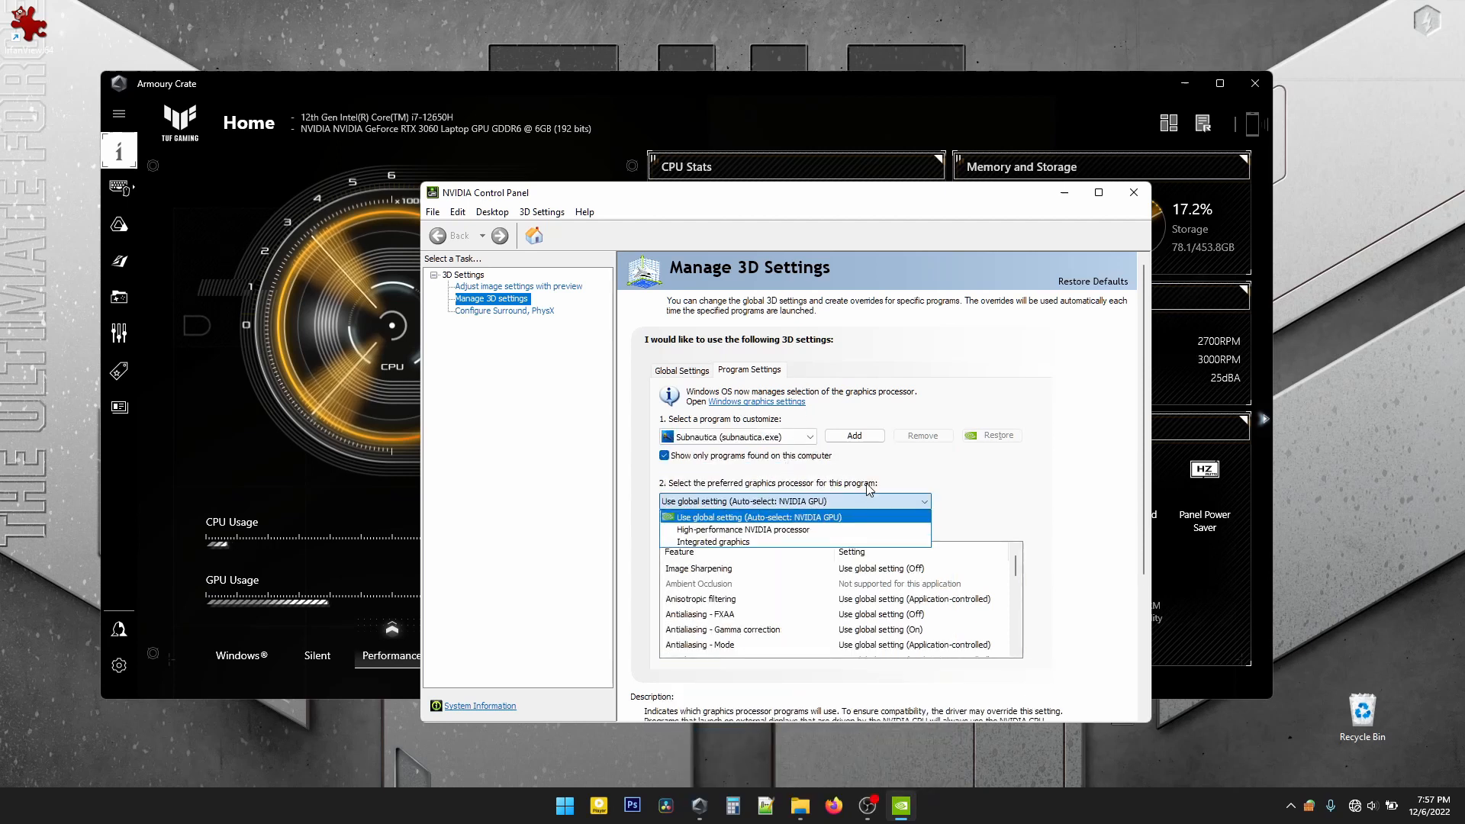
pyautogui.click(793, 517)
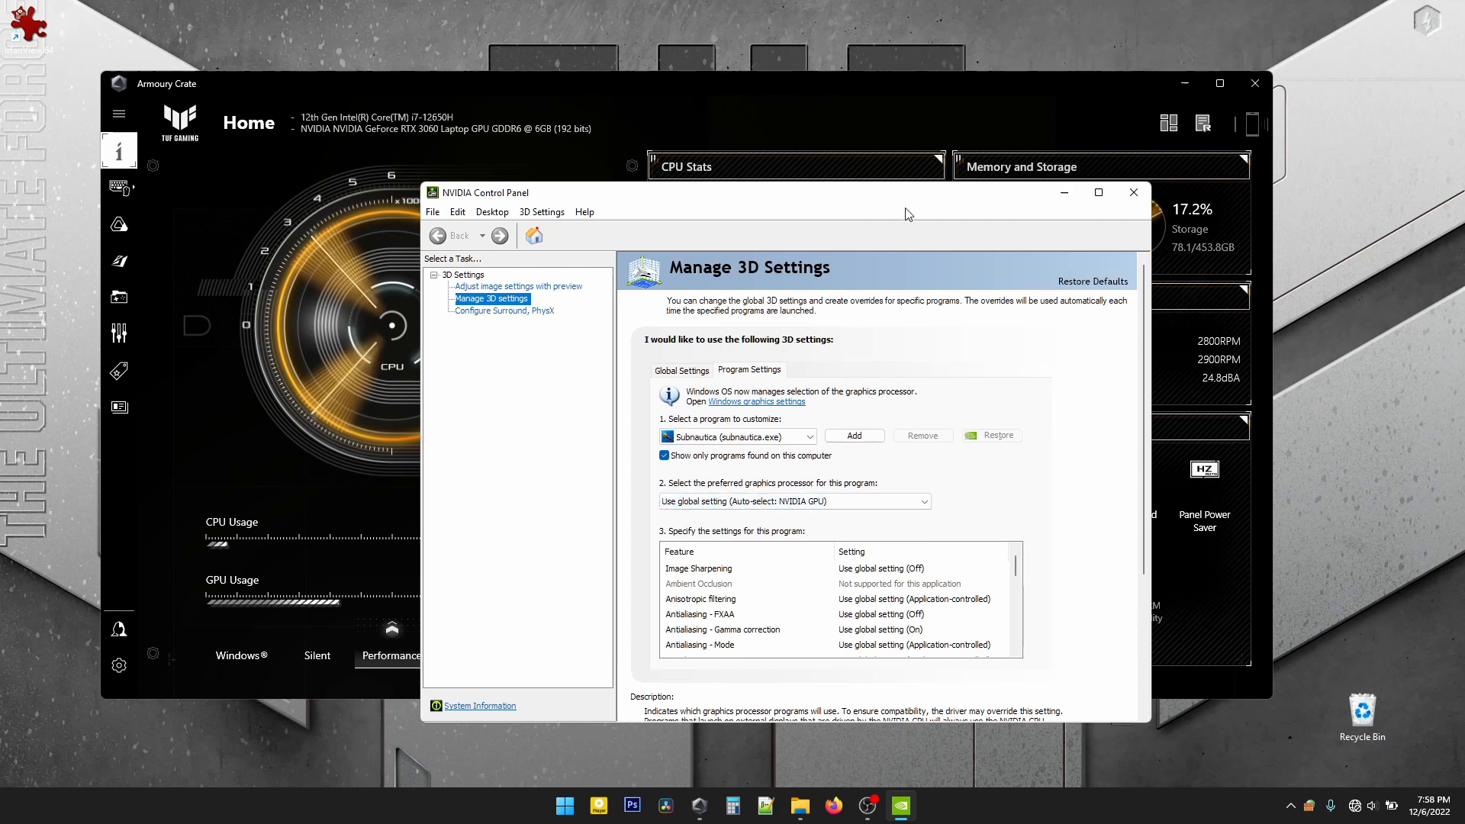
pyautogui.moveTo(1112, 208)
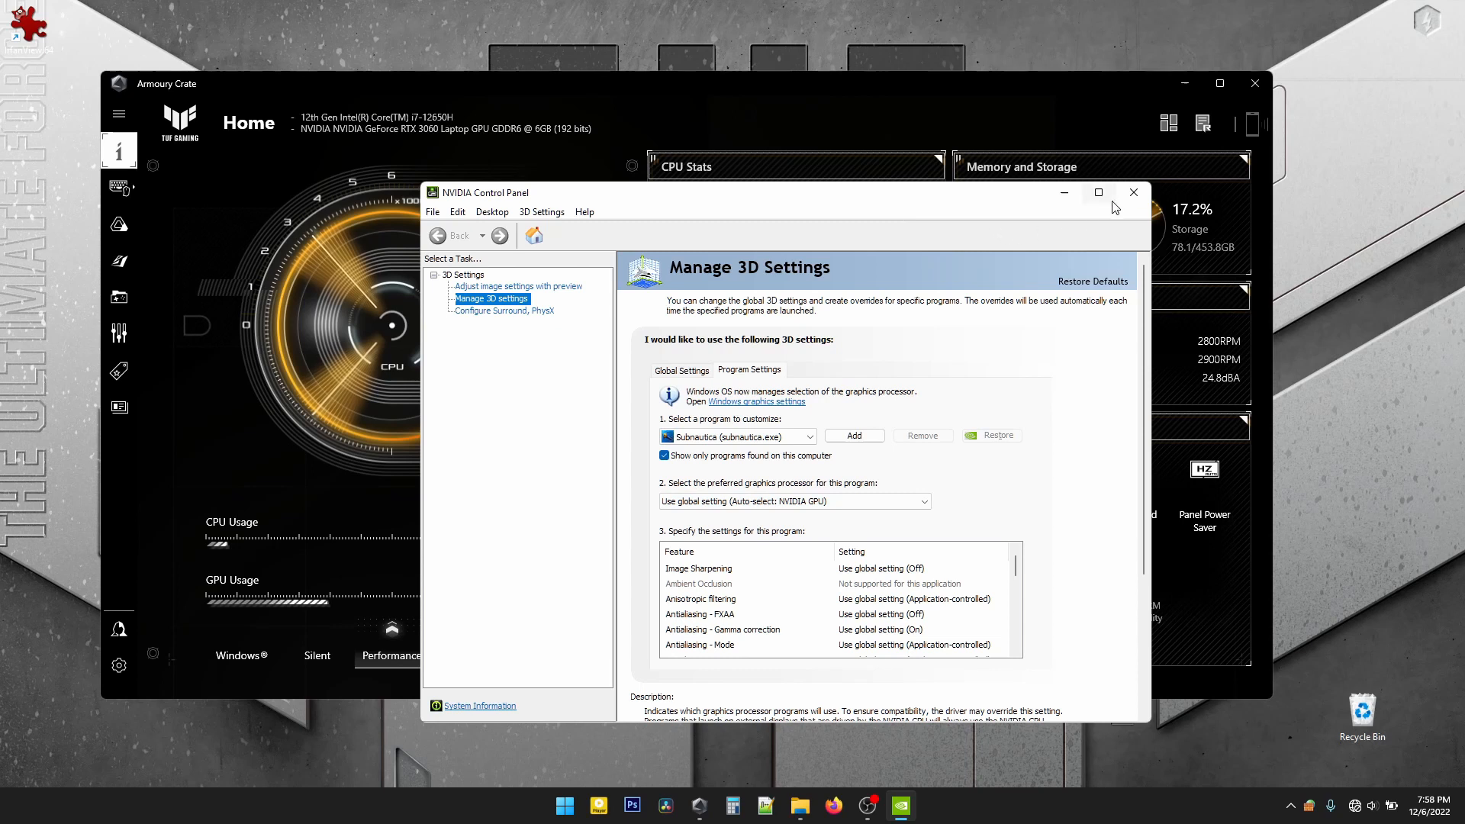
pyautogui.click(1132, 192)
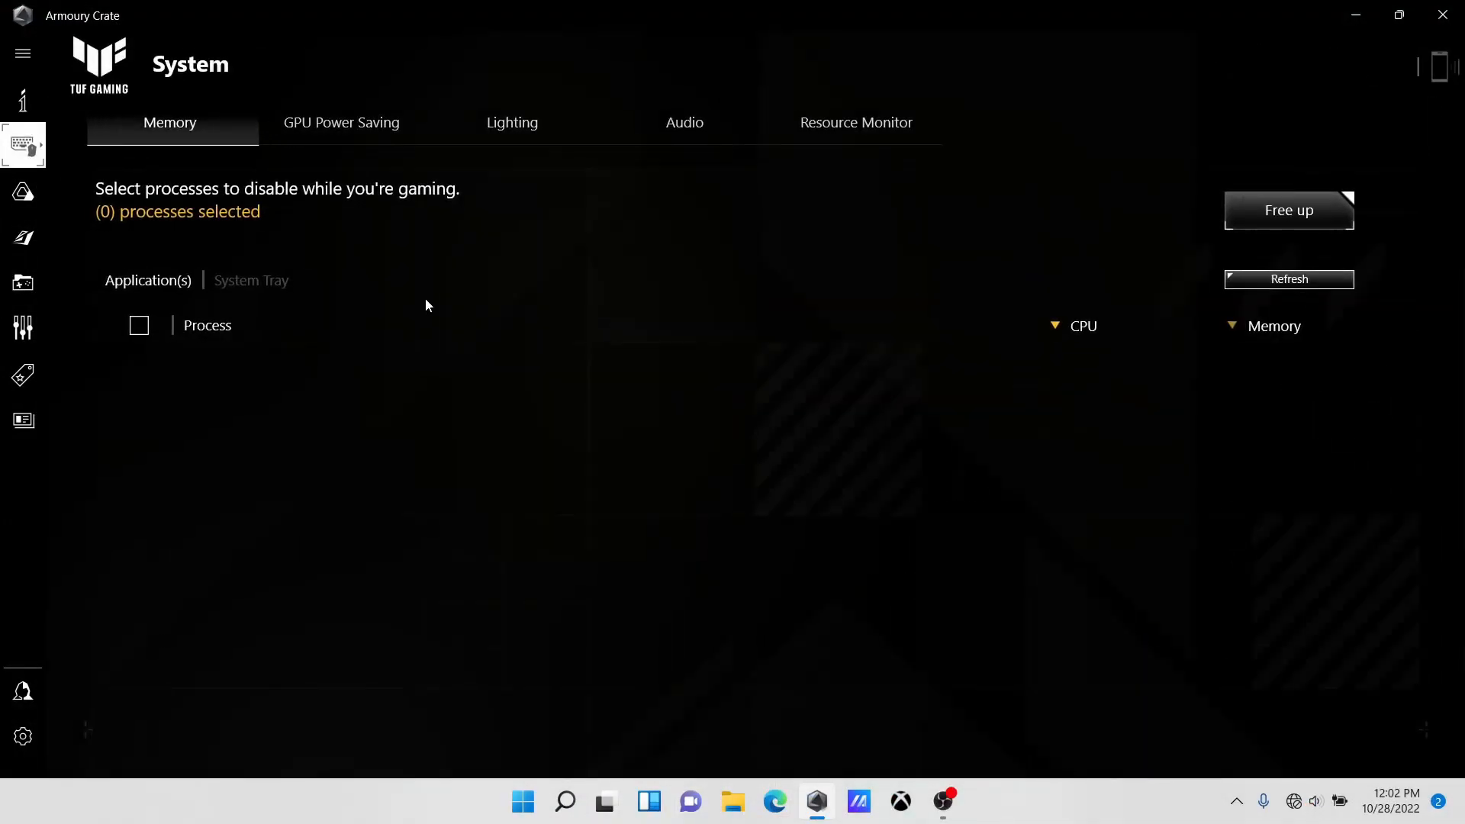
# - Review the GPU Power Saving, Lighting and Audio tabs, then show Resource Monitor graphs
pyautogui.click(341, 122)
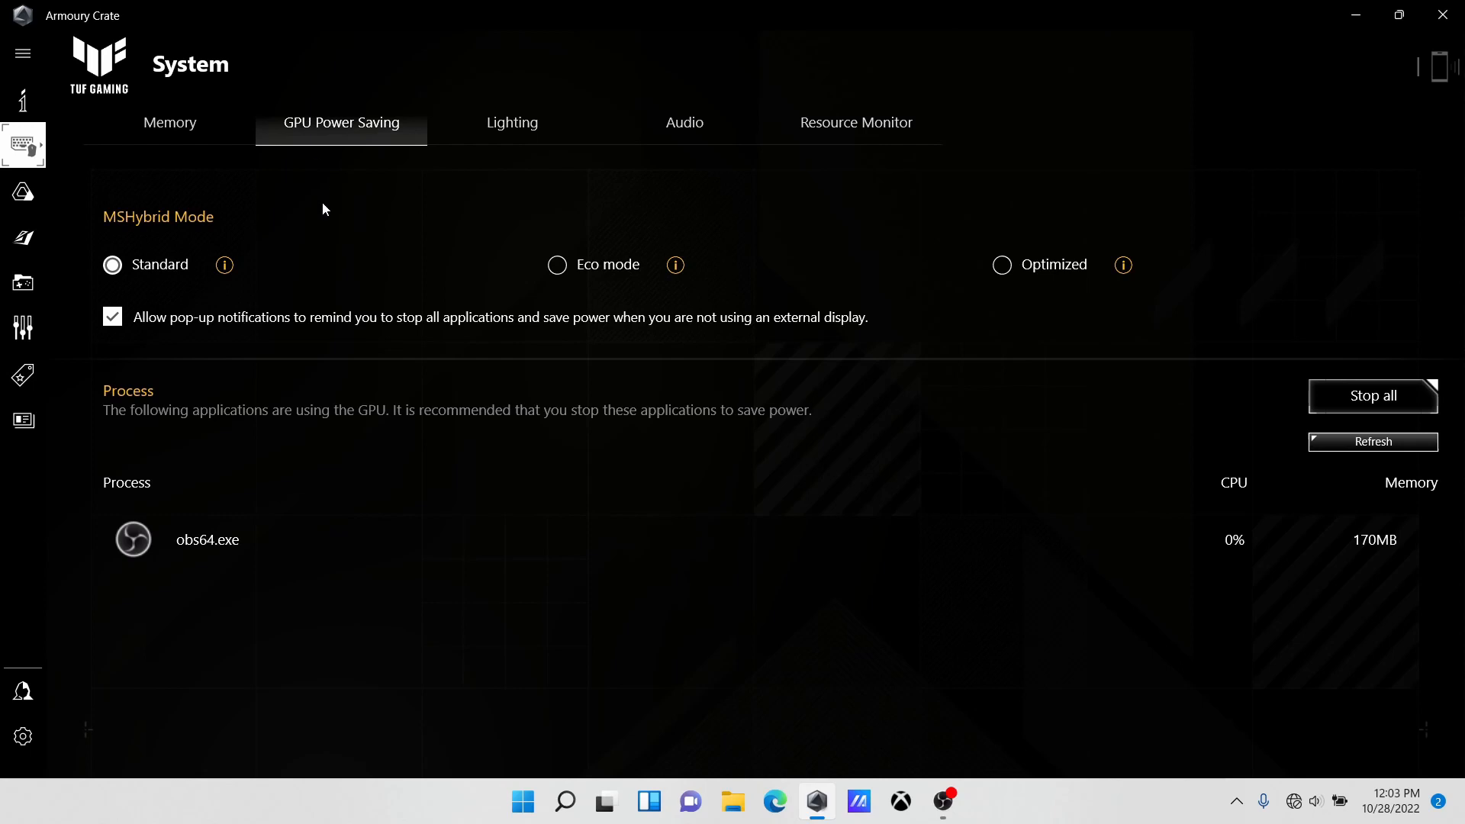
pyautogui.moveTo(223, 264)
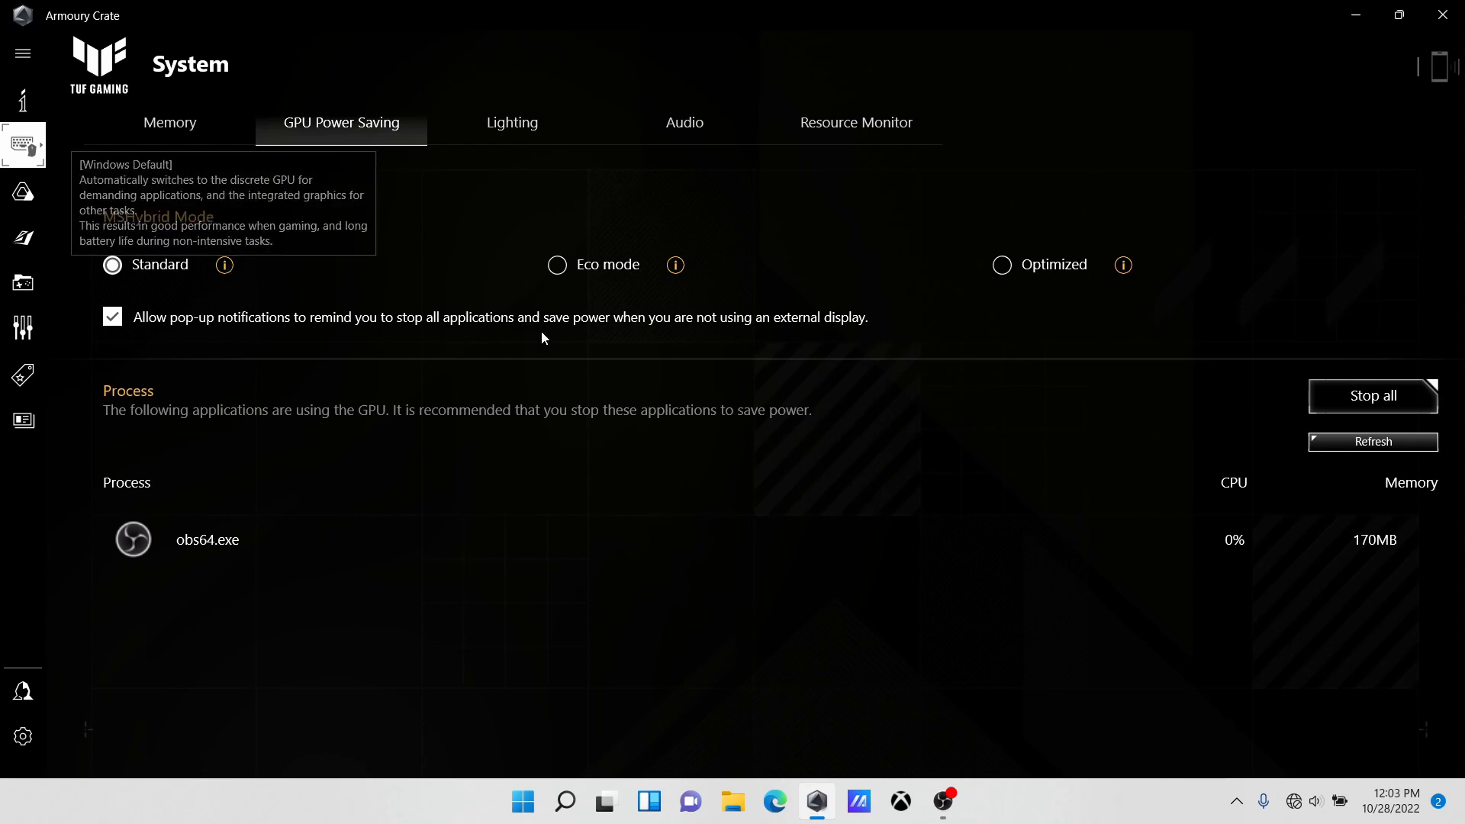
pyautogui.moveTo(675, 265)
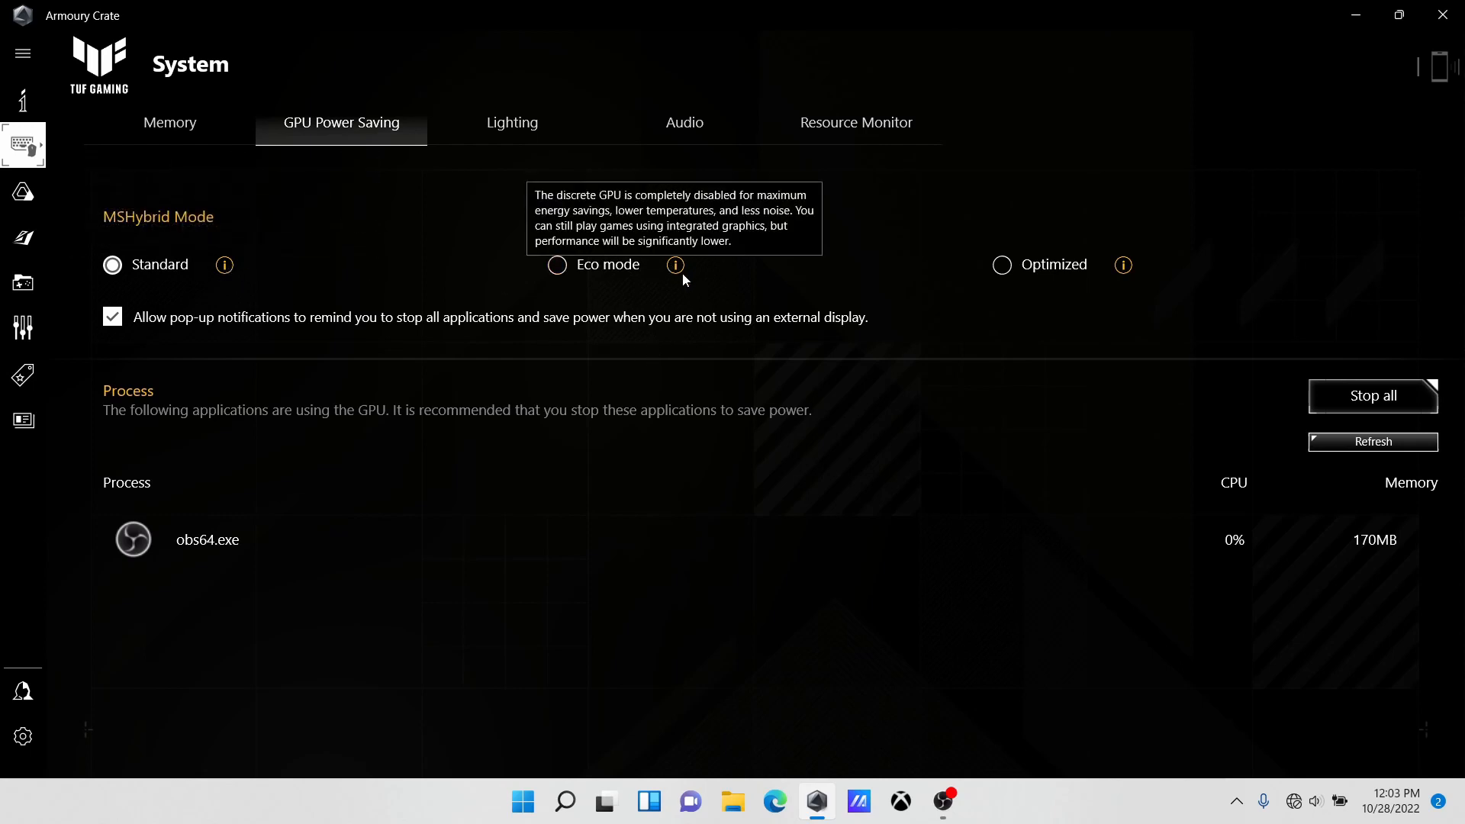
pyautogui.moveTo(1122, 264)
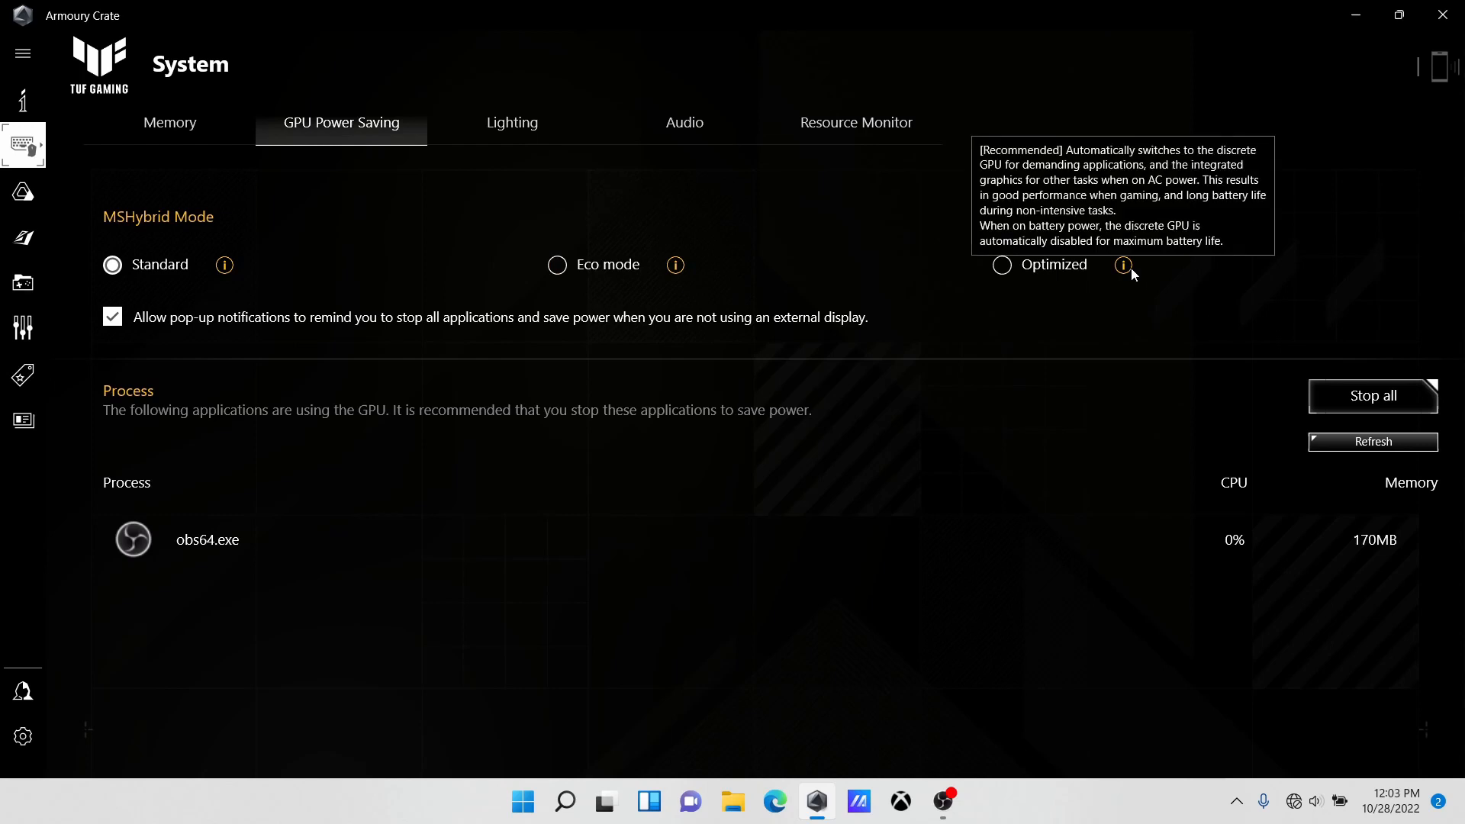
pyautogui.click(511, 122)
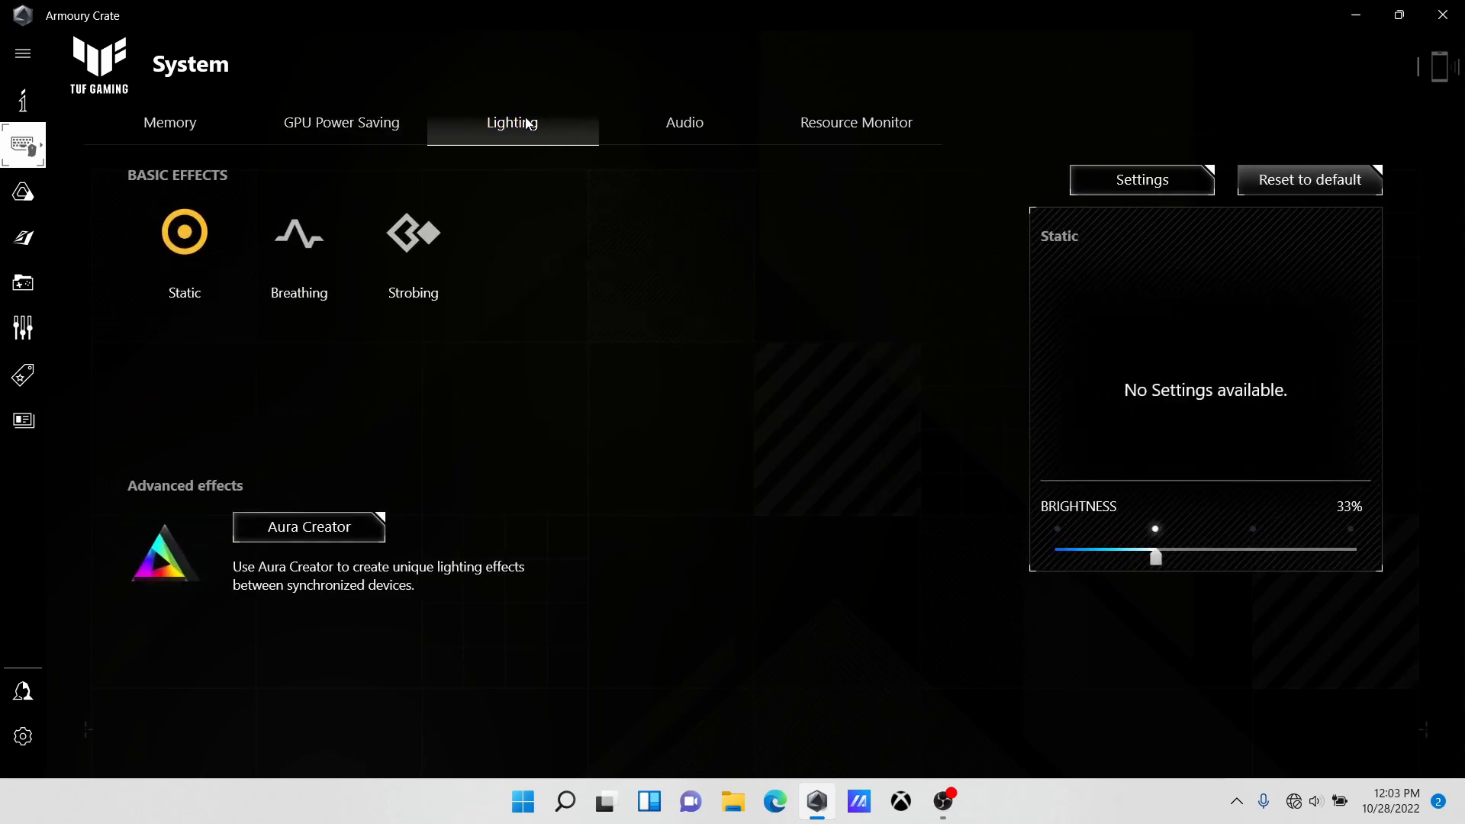
pyautogui.moveTo(678, 140)
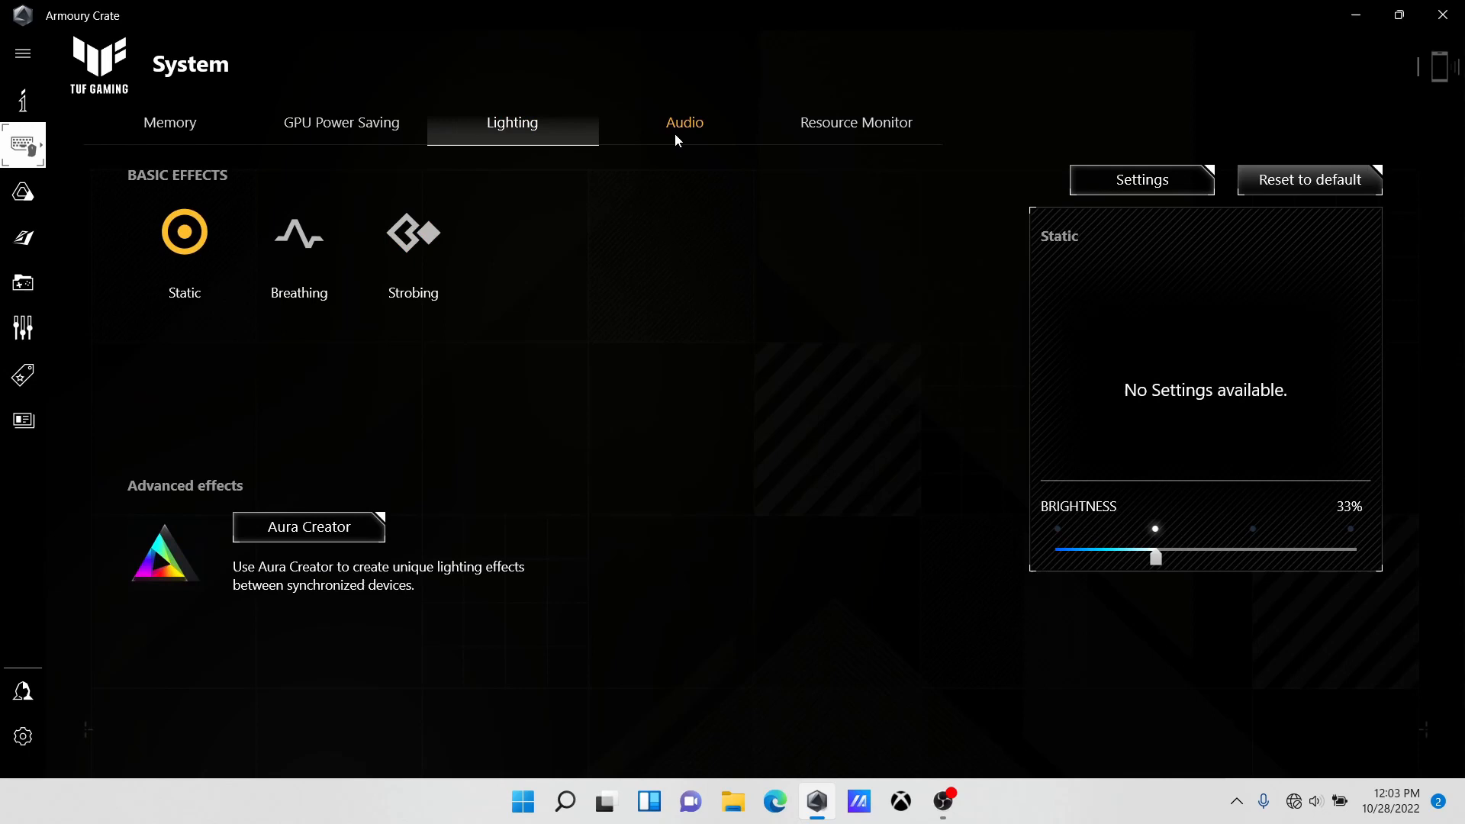
pyautogui.click(684, 122)
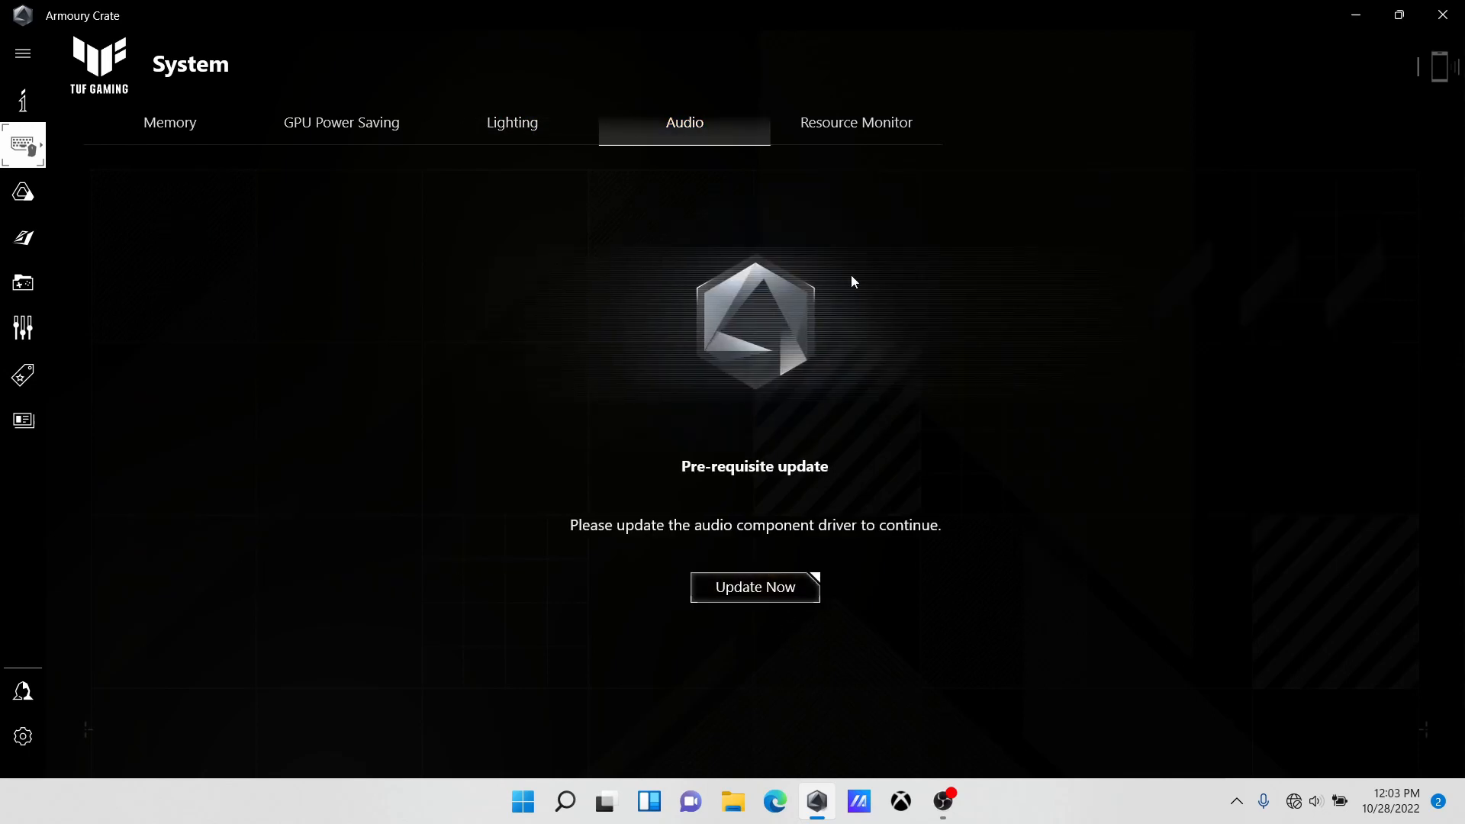
pyautogui.click(853, 122)
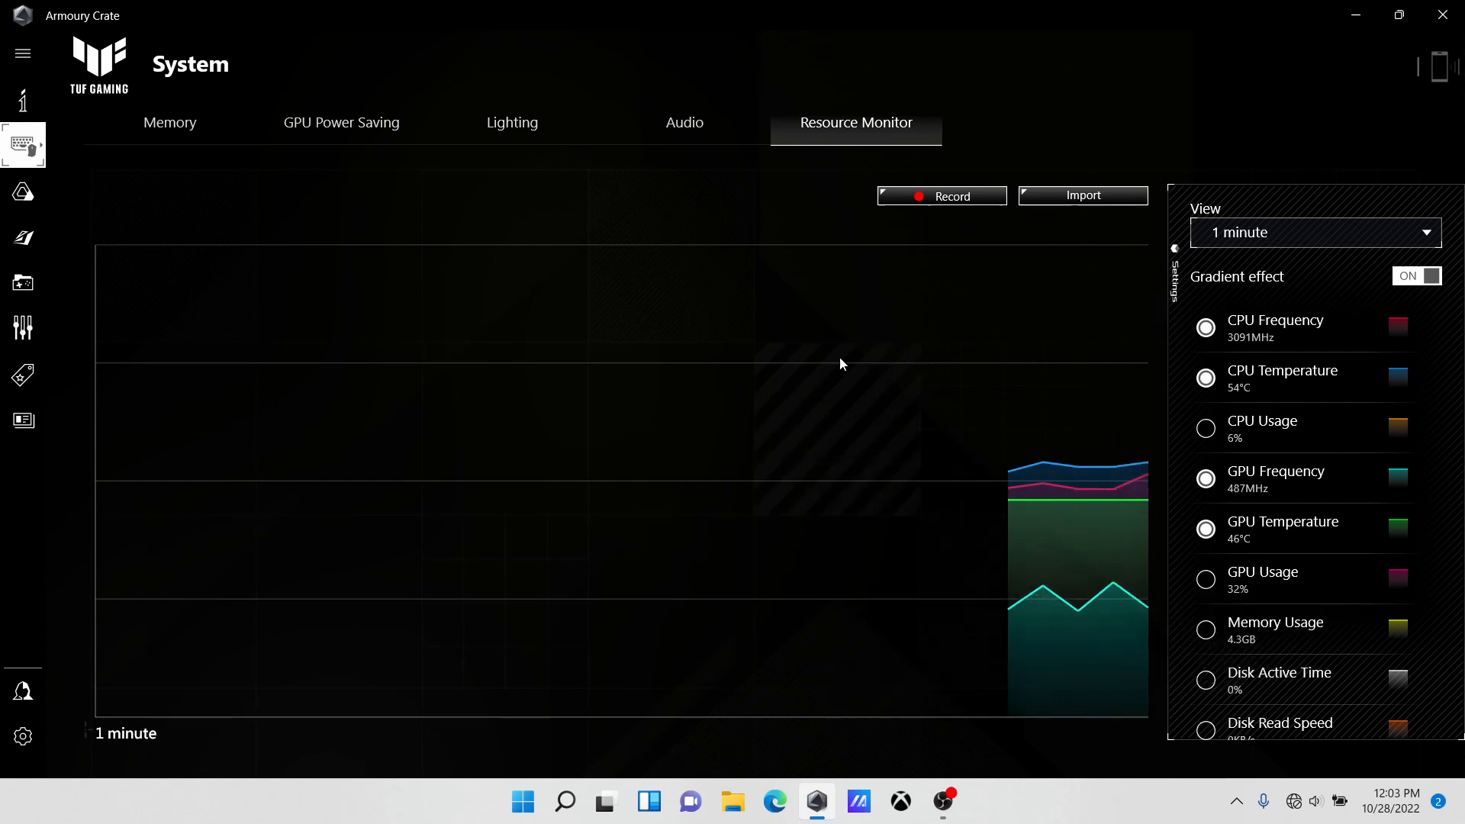
pyautogui.click(22, 53)
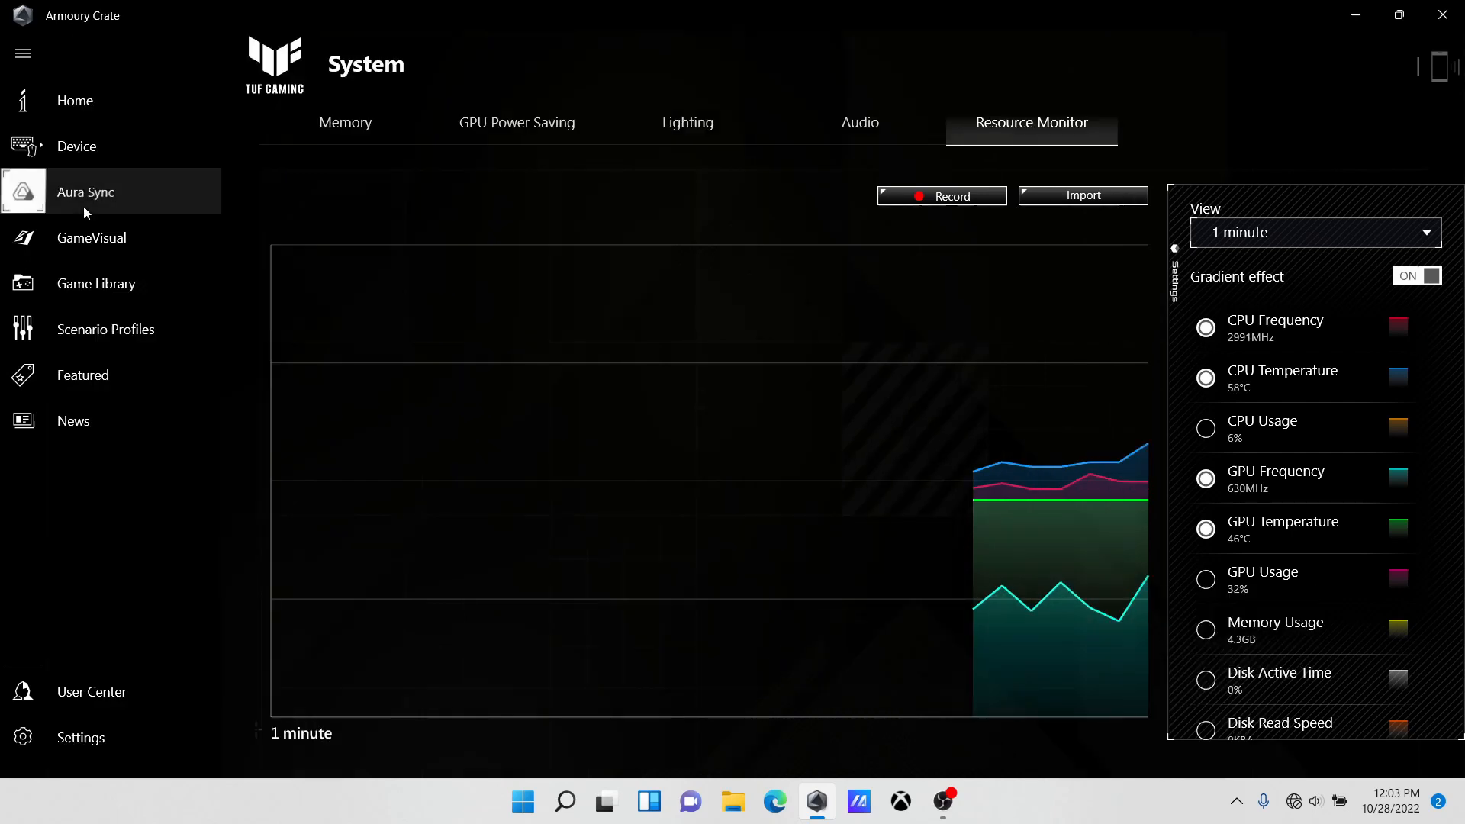
# - Browse Aura Sync effects, GameVisual, Game Library, Scenario Profiles, Featured and News sections
pyautogui.click(85, 192)
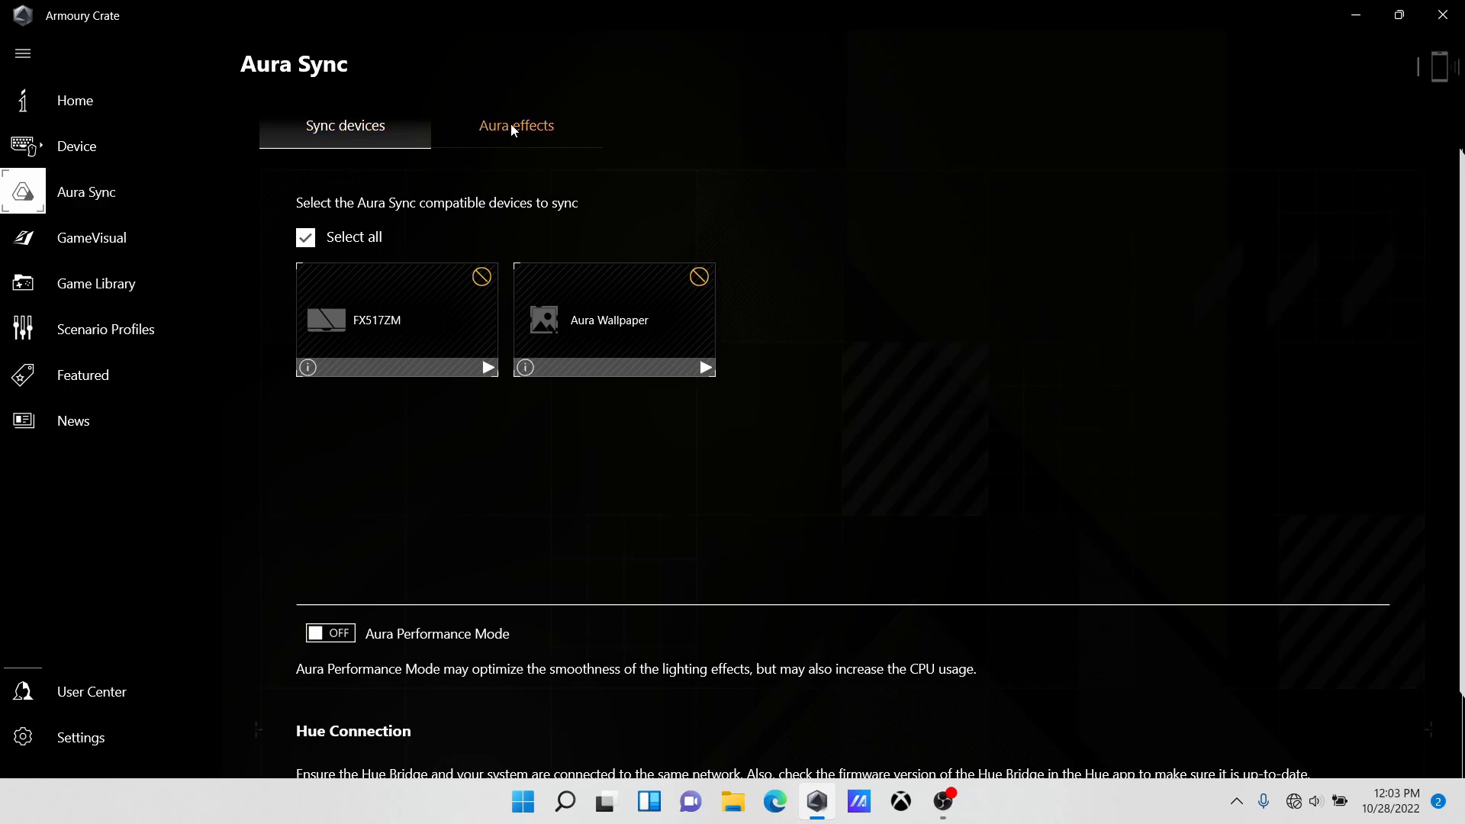
pyautogui.click(516, 125)
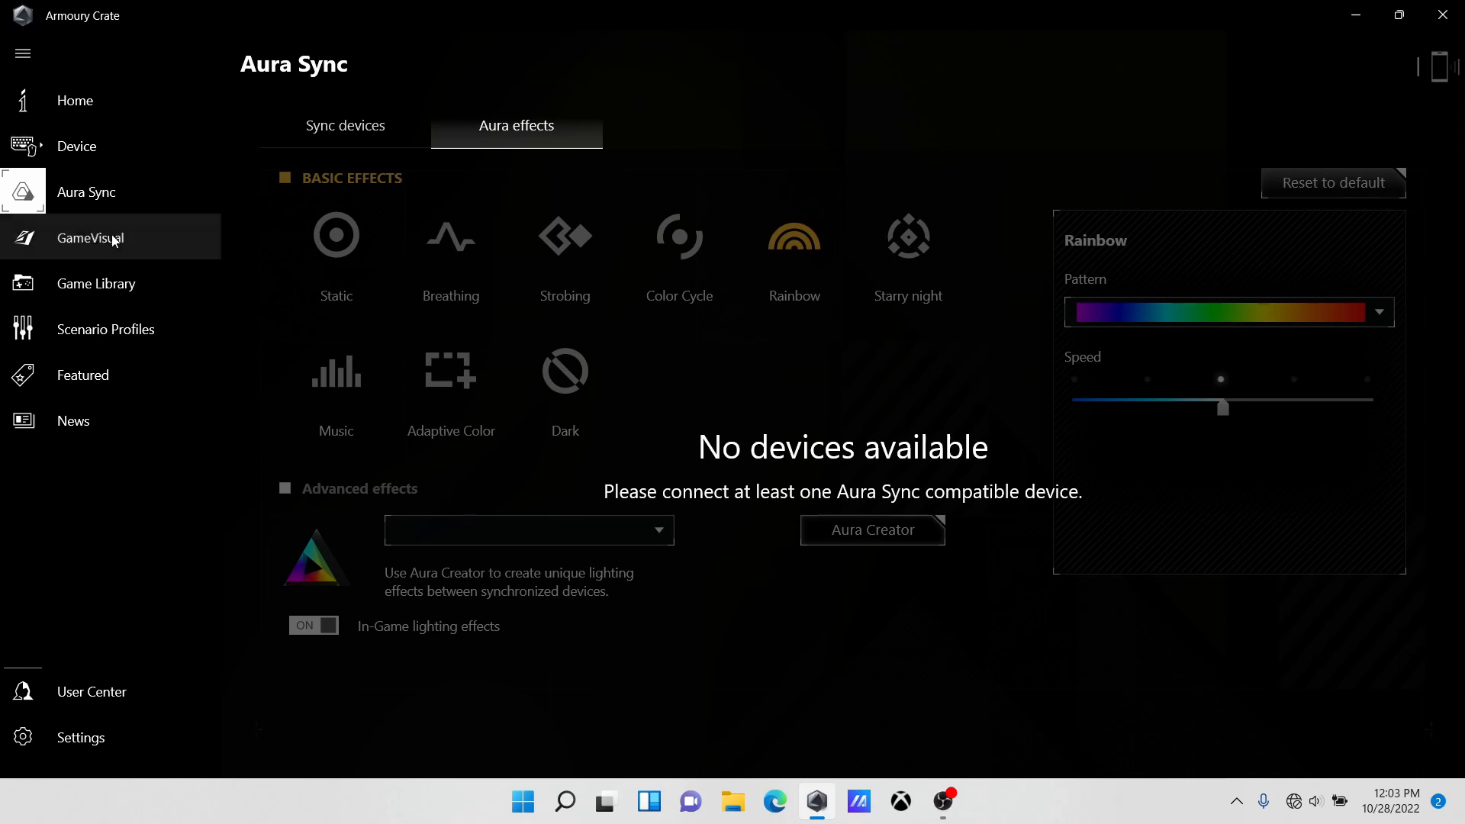
pyautogui.click(91, 237)
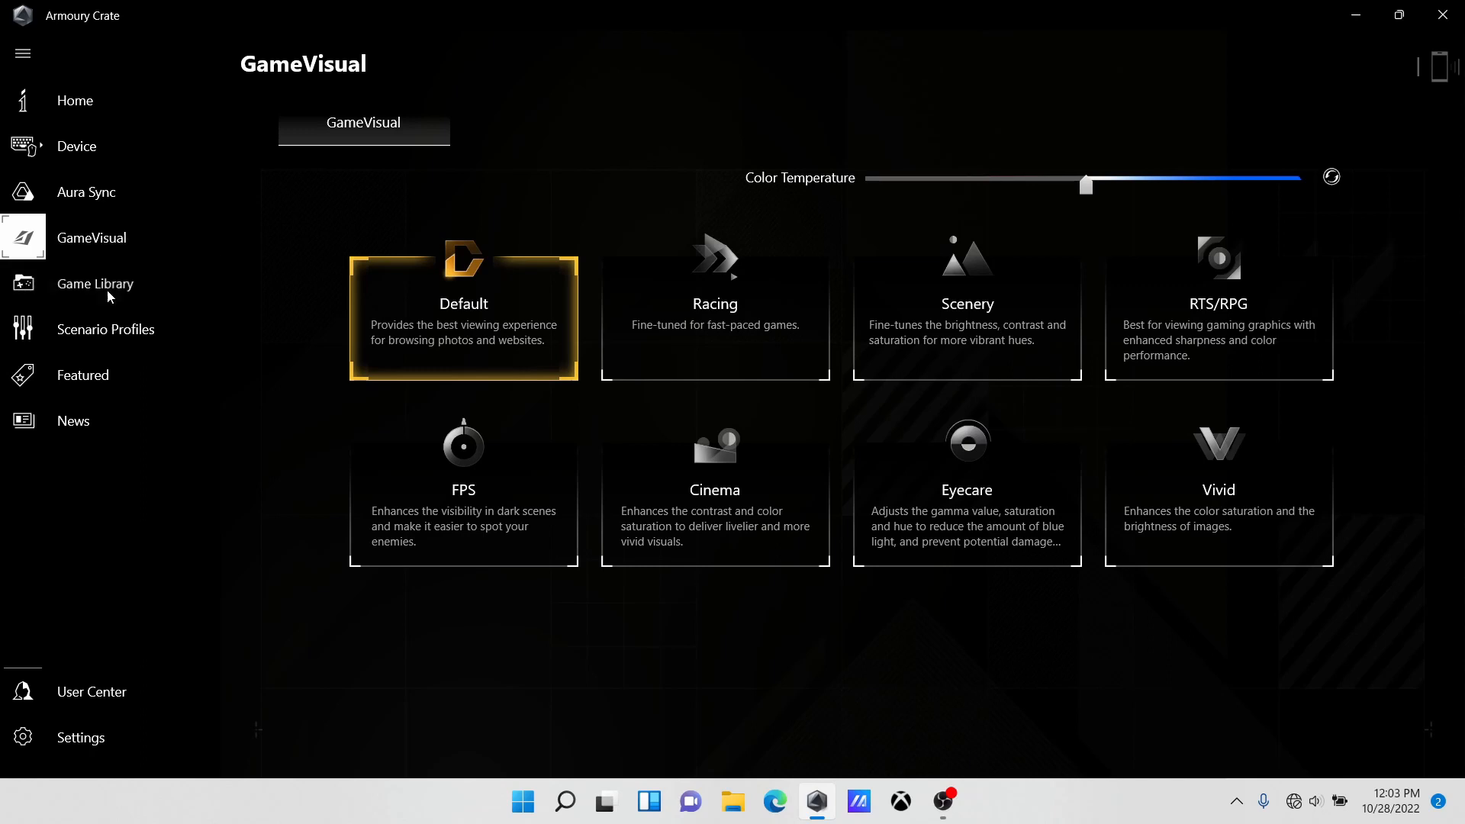
pyautogui.click(95, 283)
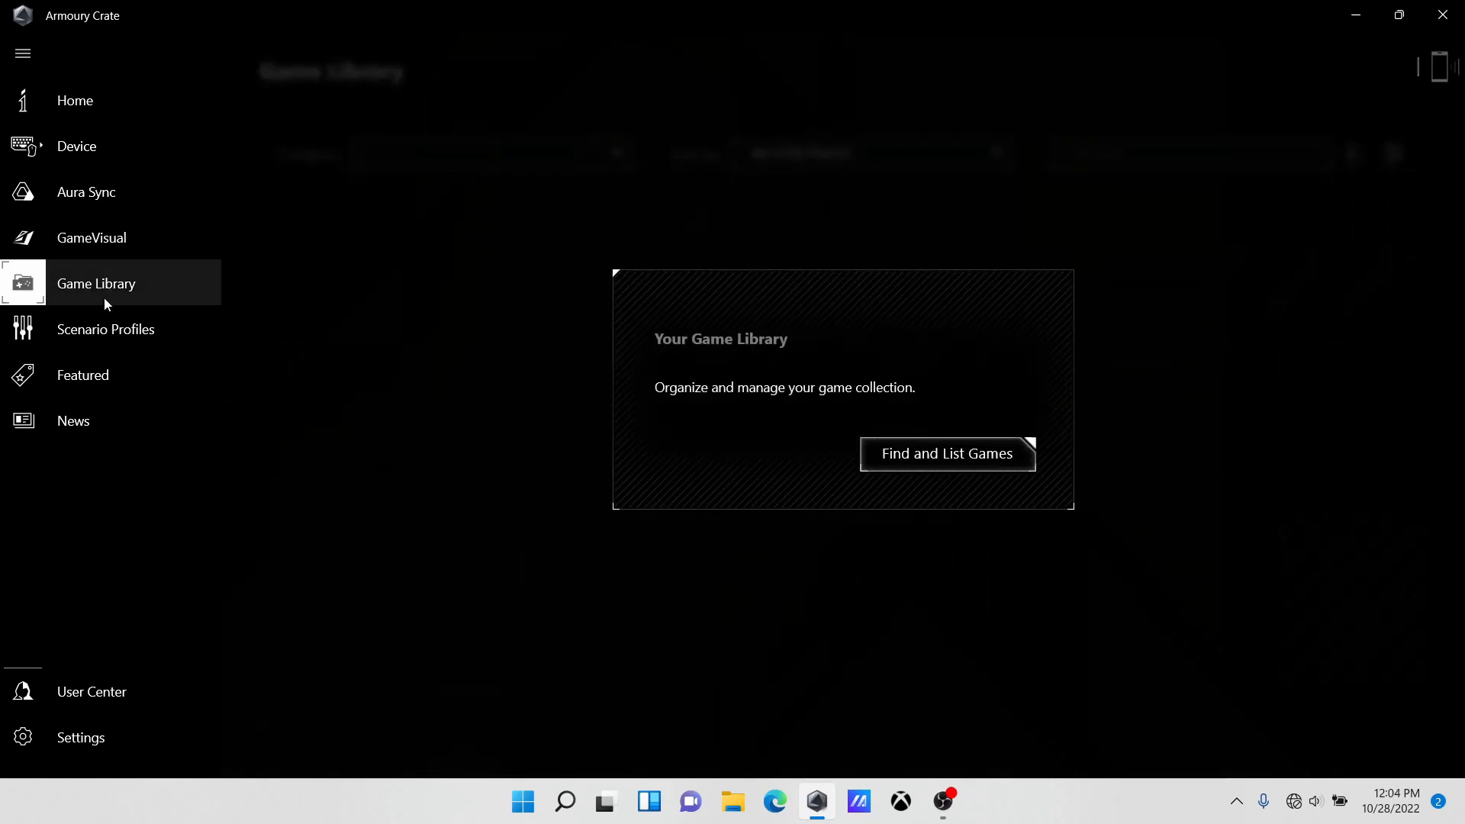
pyautogui.click(105, 329)
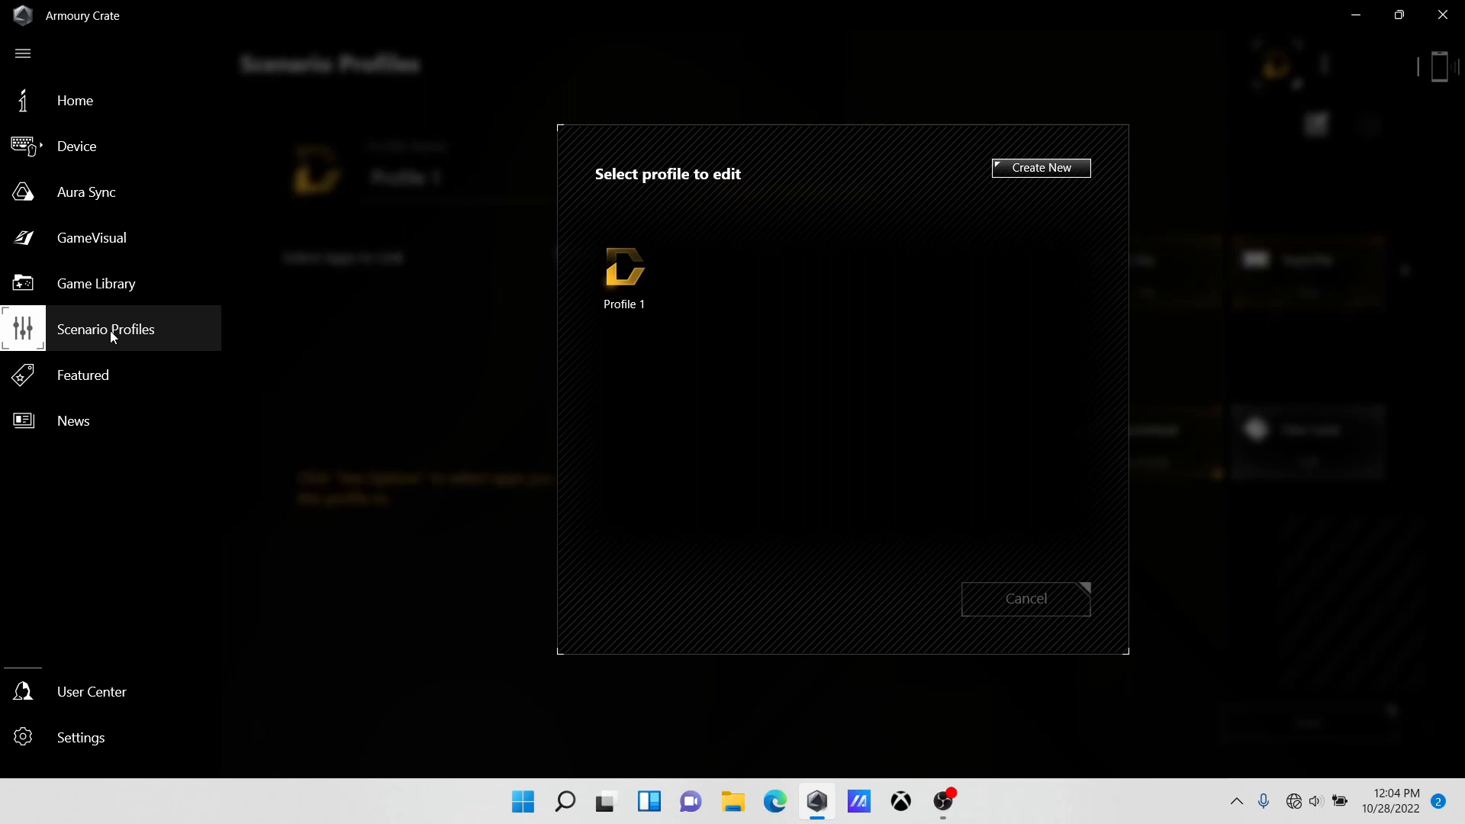
pyautogui.click(83, 375)
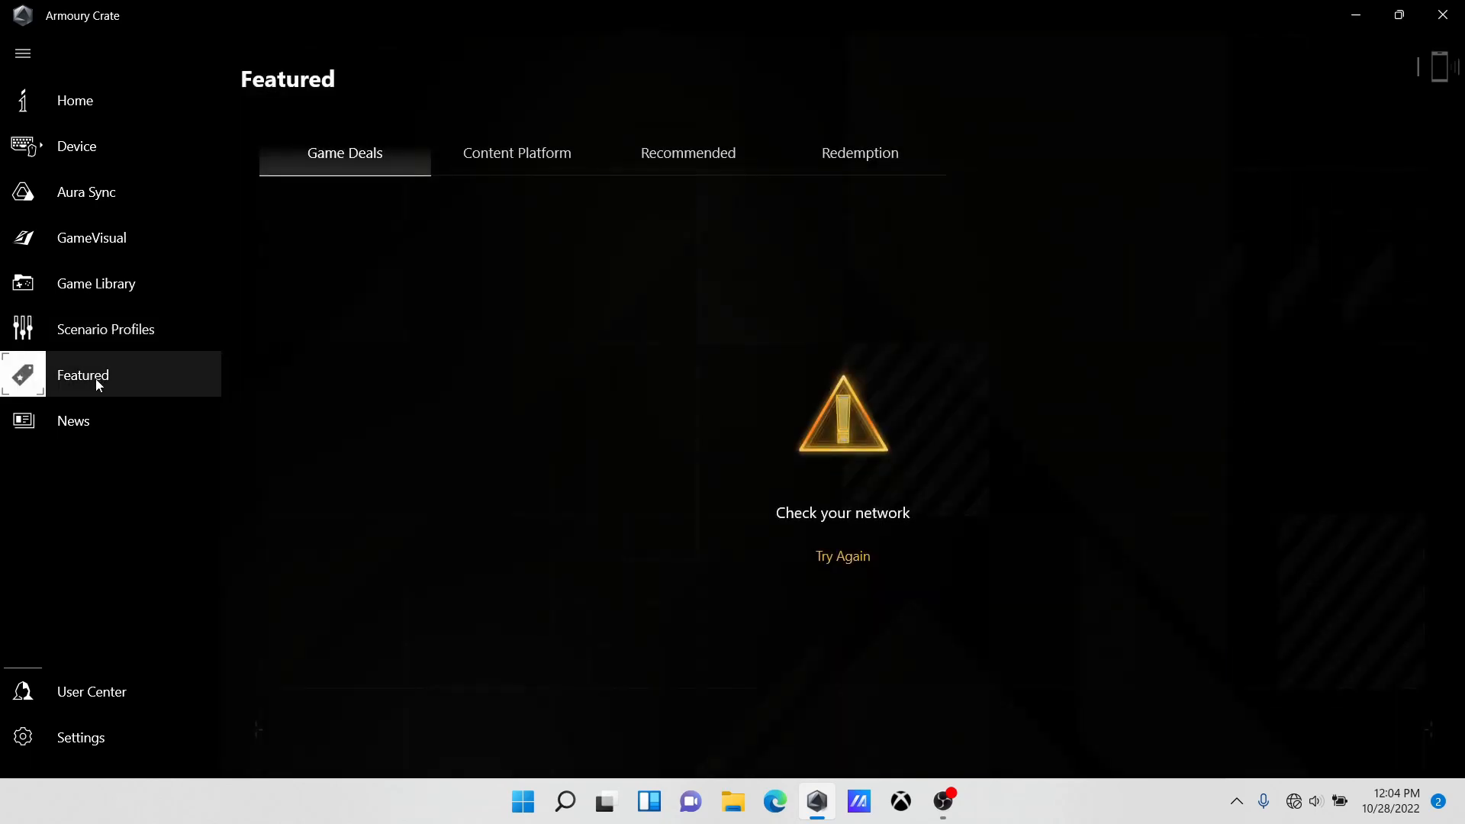
pyautogui.click(73, 420)
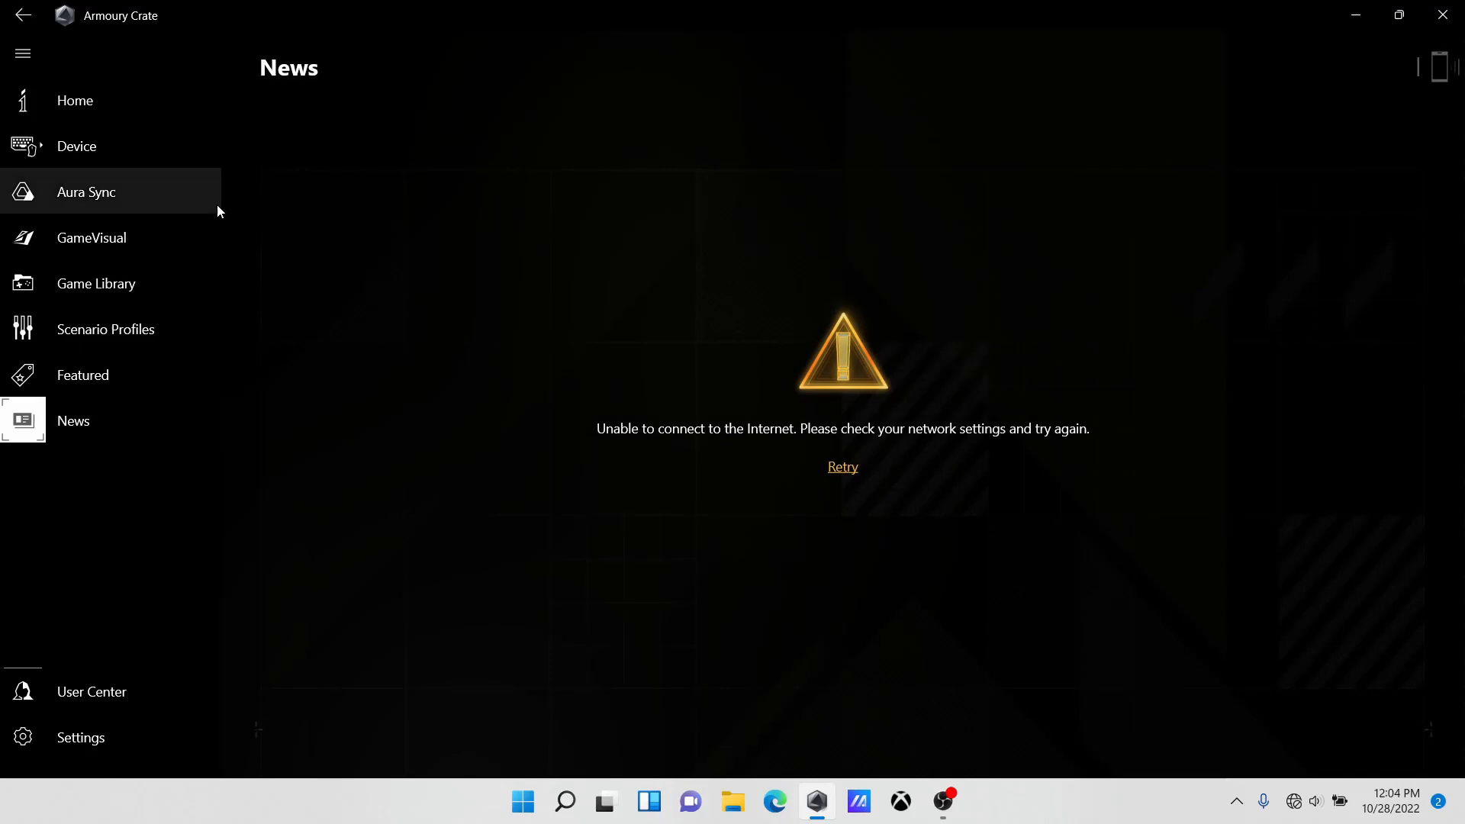
pyautogui.click(74, 100)
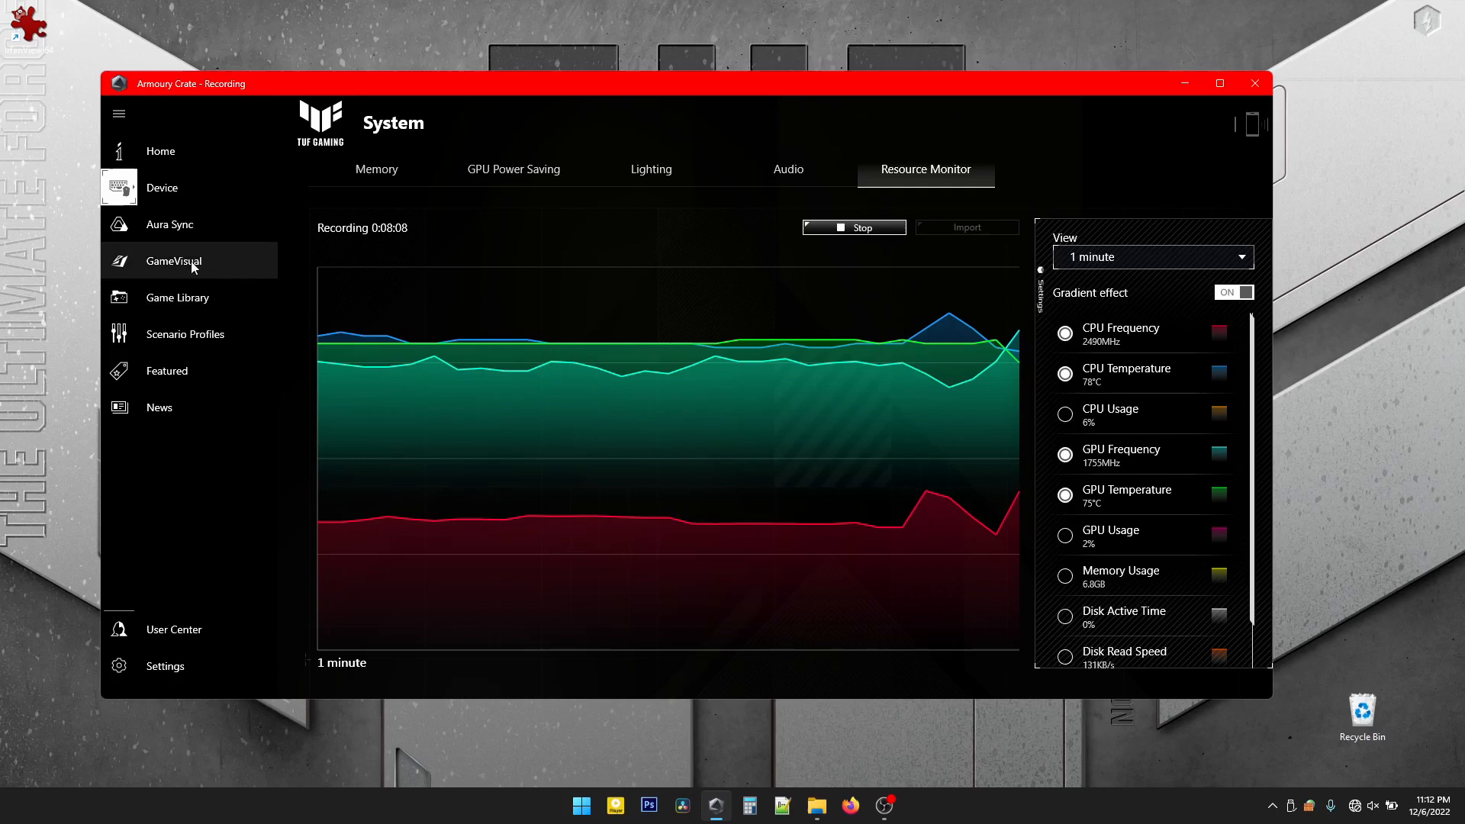
# - Stop the eight-minute Resource Monitor recording of CPU and GPU stats
pyautogui.click(852, 227)
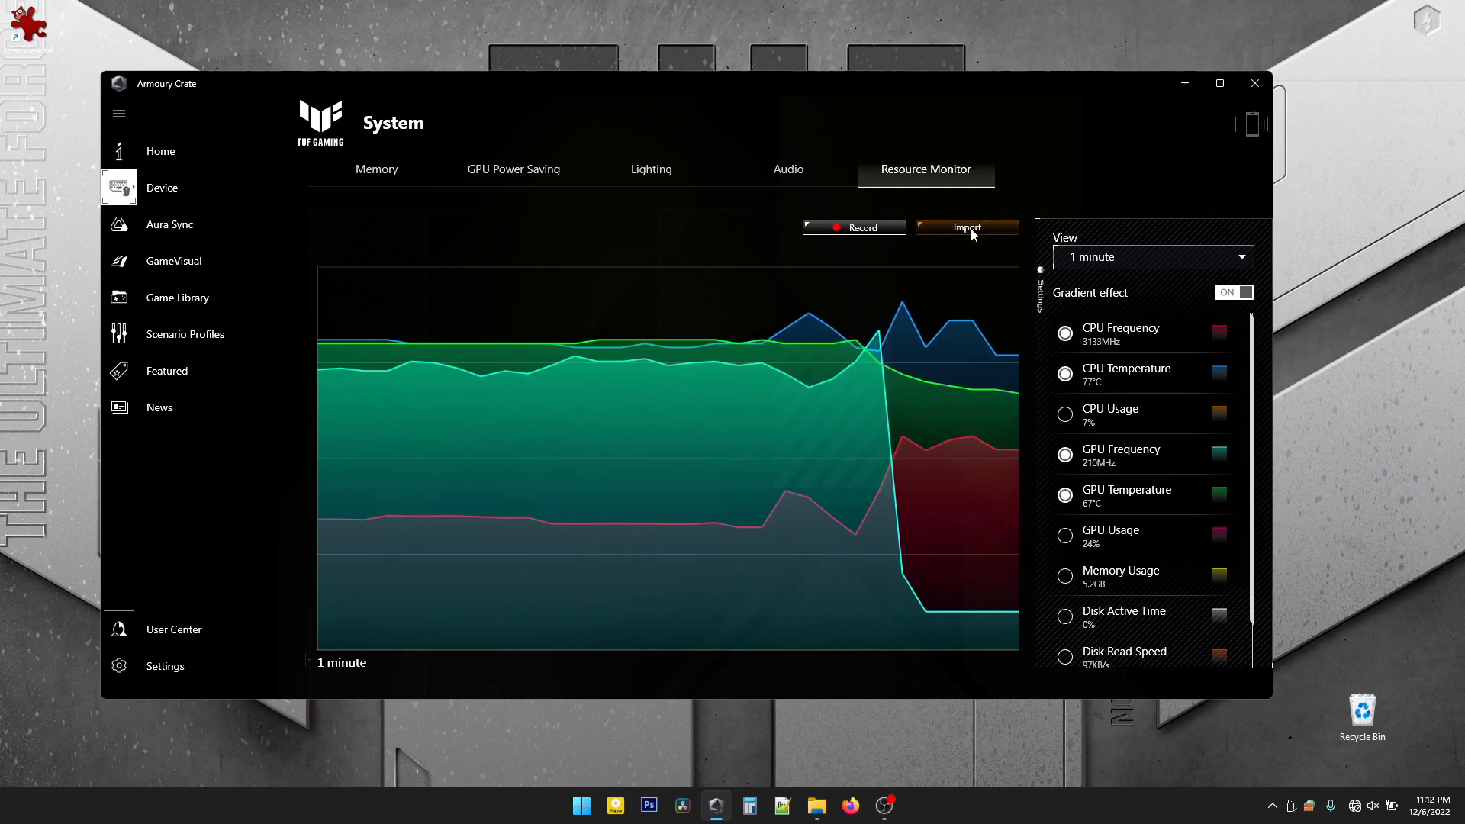
# - Import and play the recording, scrubbing to 1:14, 0:42, 2:50 and 5:56
pyautogui.click(966, 227)
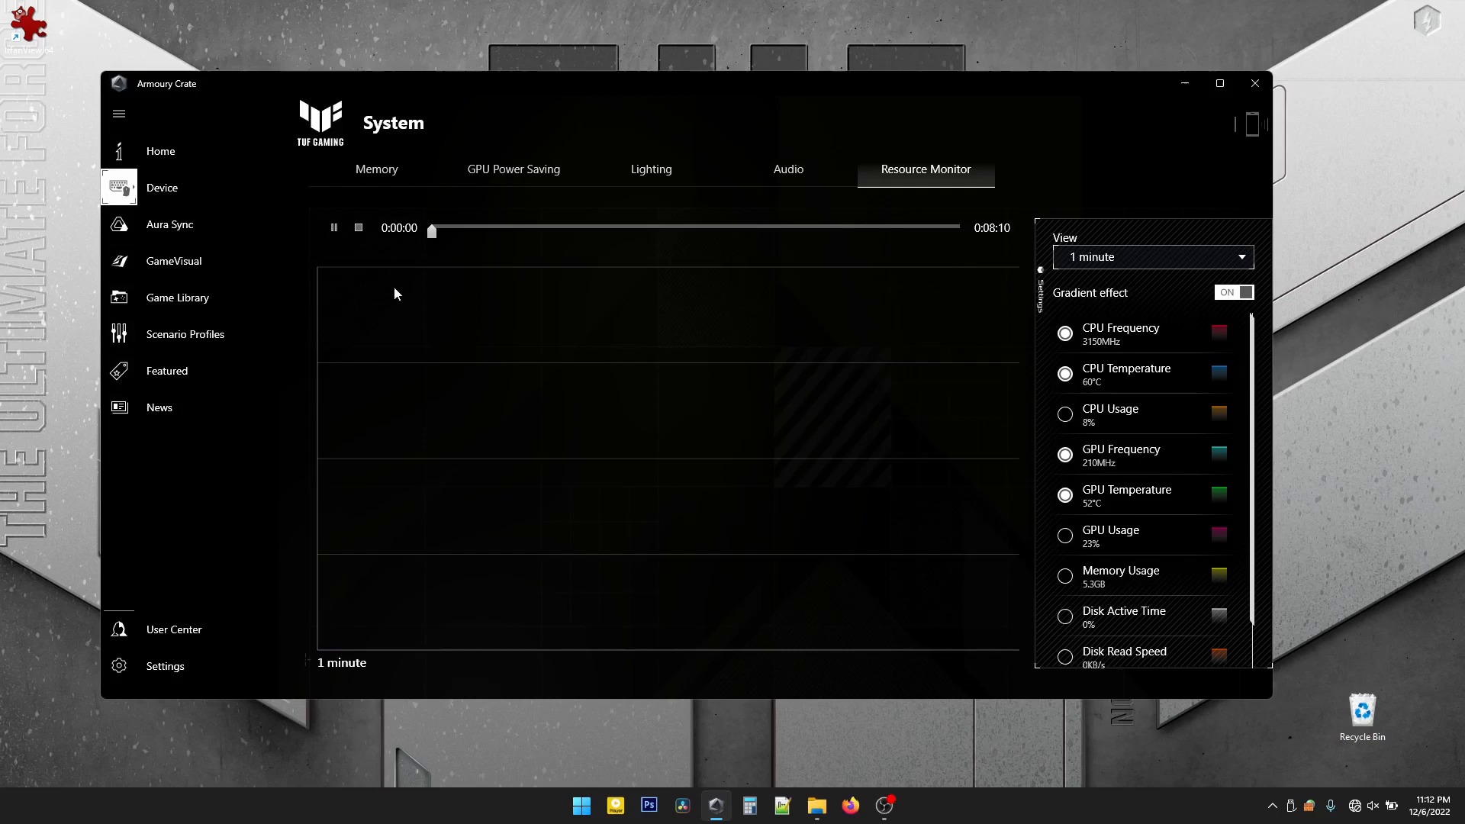
pyautogui.click(334, 228)
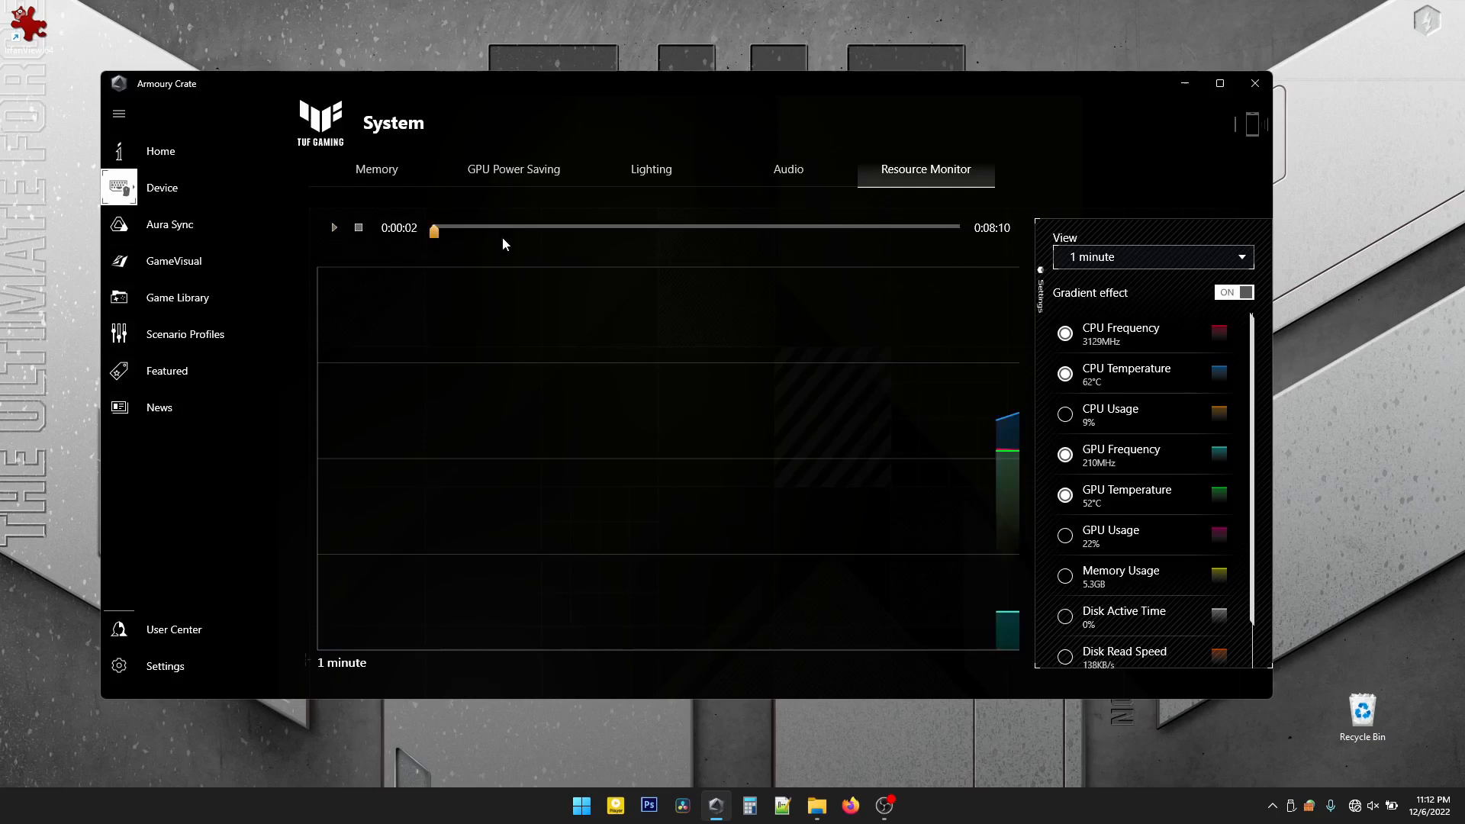
pyautogui.moveTo(433, 229); pyautogui.dragTo(511, 230)
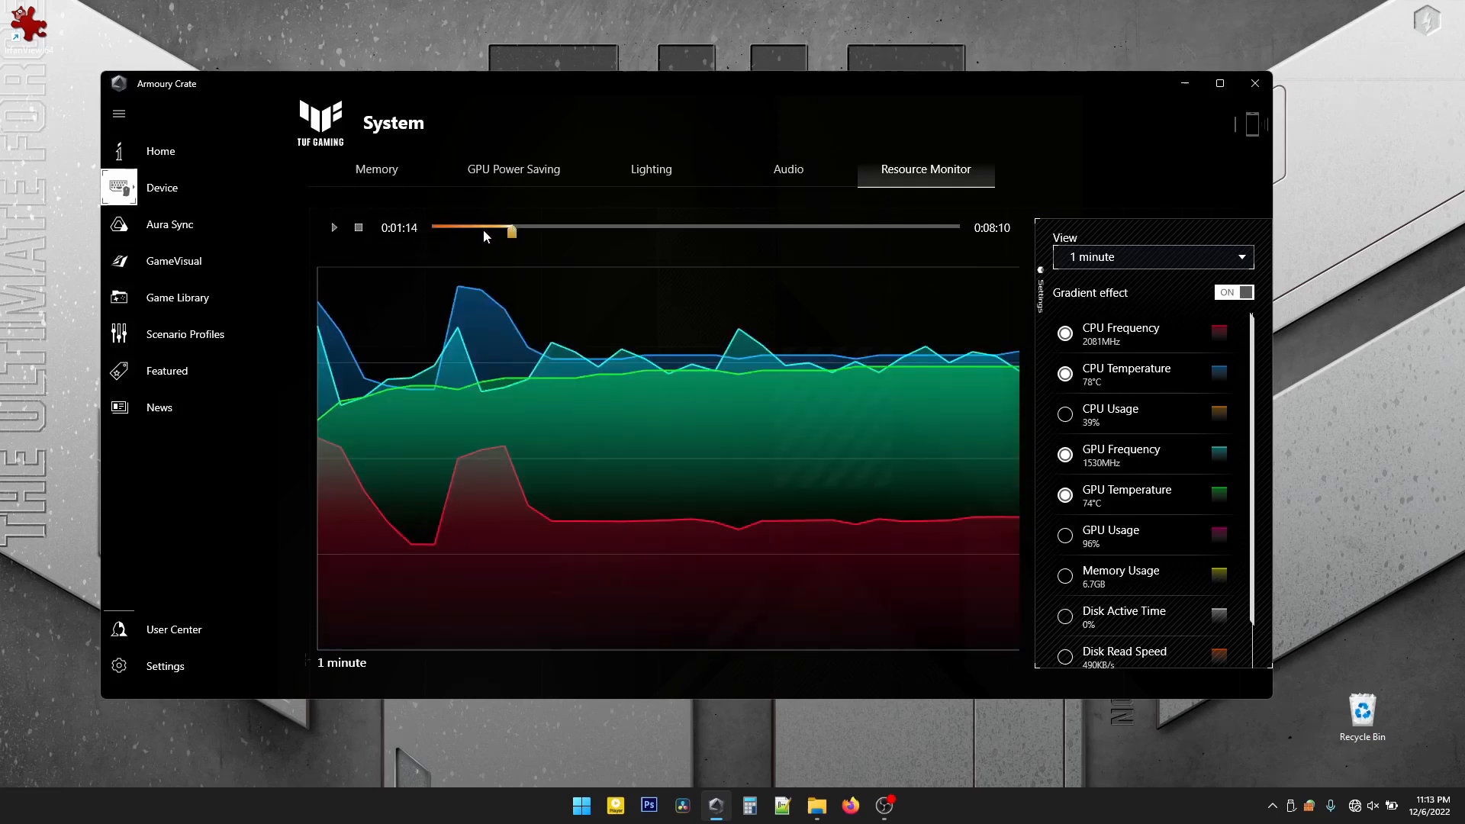
pyautogui.moveTo(512, 230); pyautogui.dragTo(464, 231)
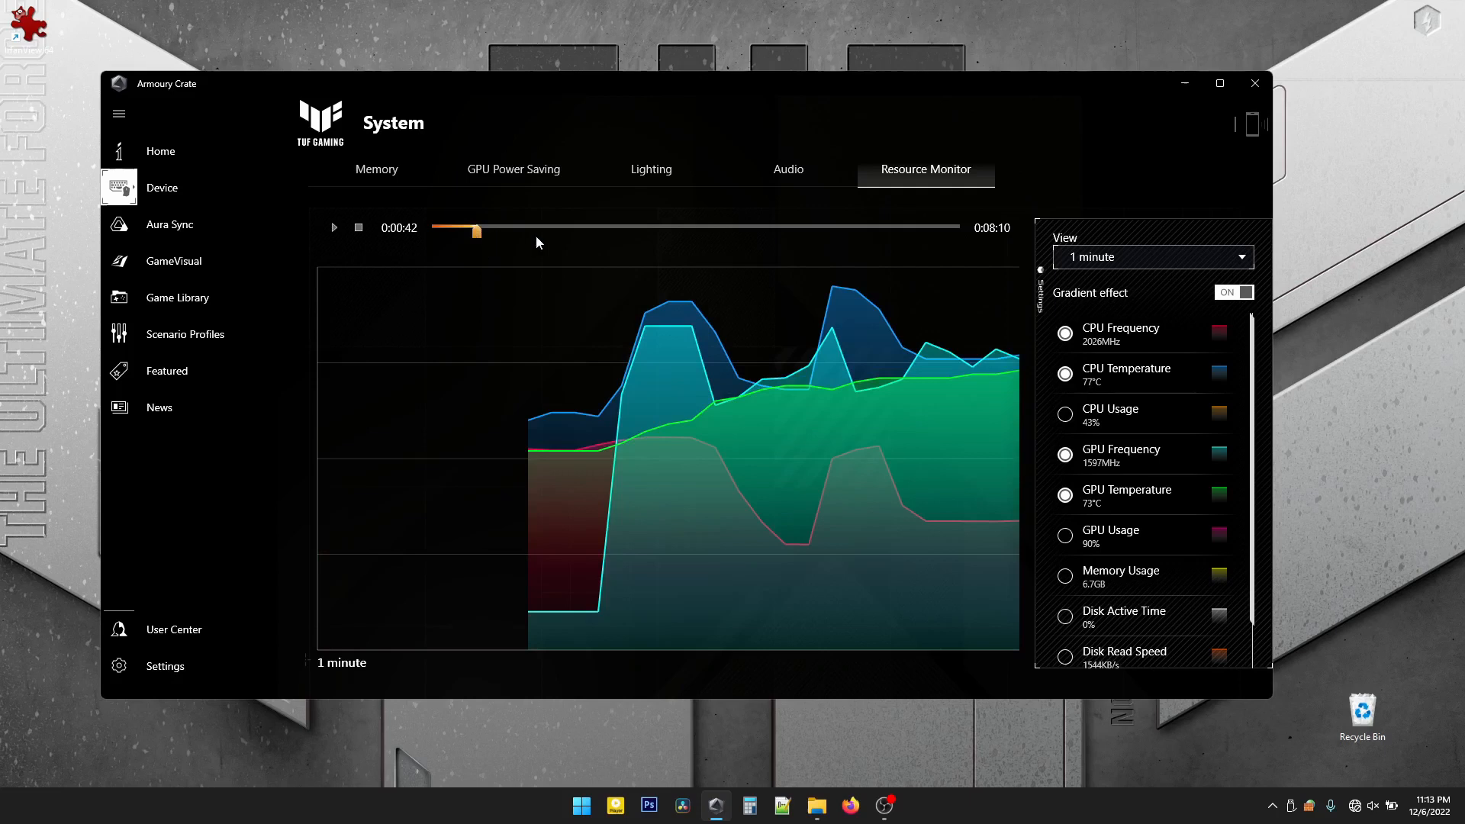
pyautogui.moveTo(478, 230); pyautogui.dragTo(613, 230)
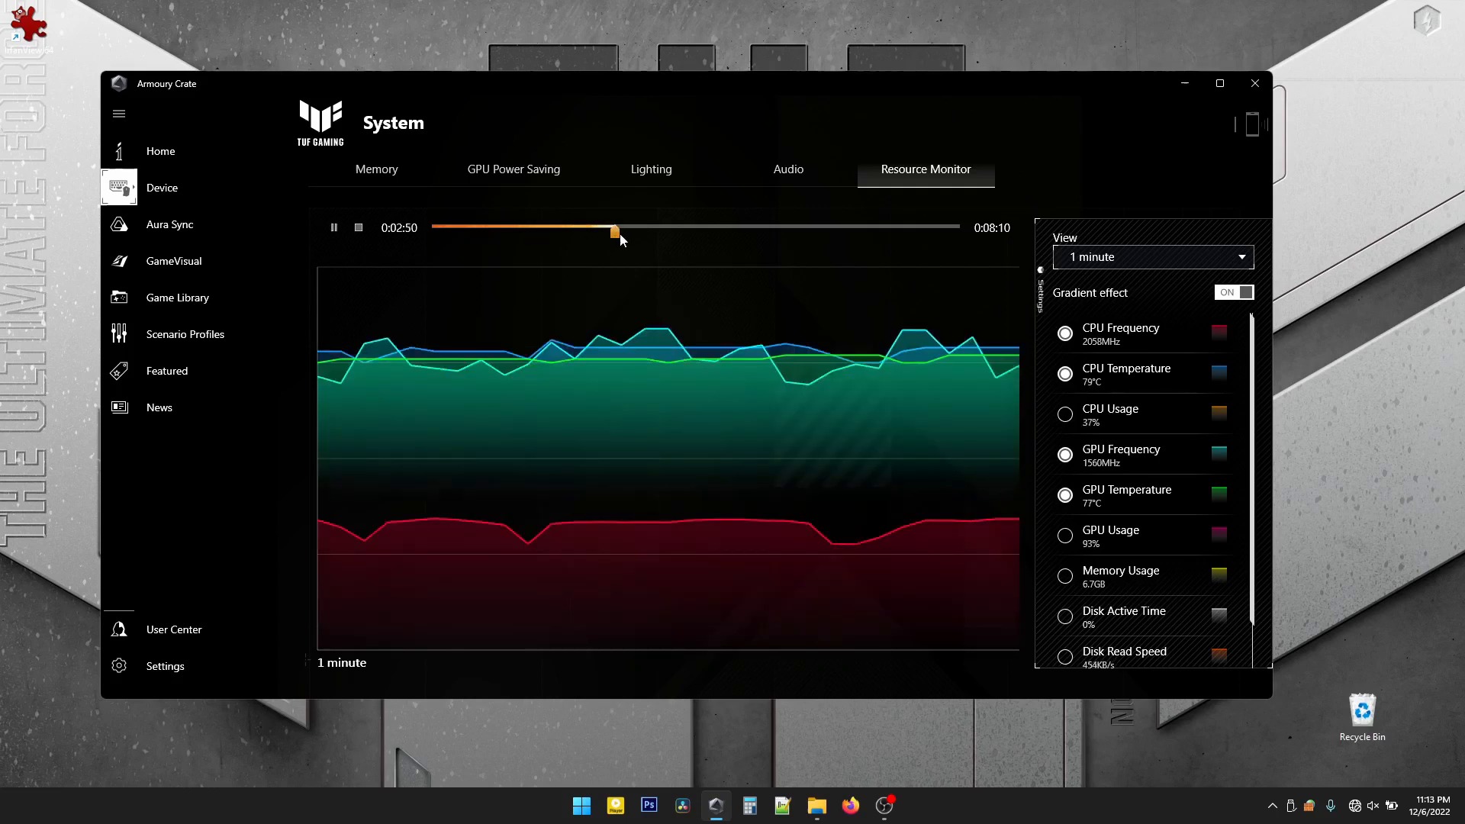
pyautogui.moveTo(614, 230); pyautogui.dragTo(698, 231)
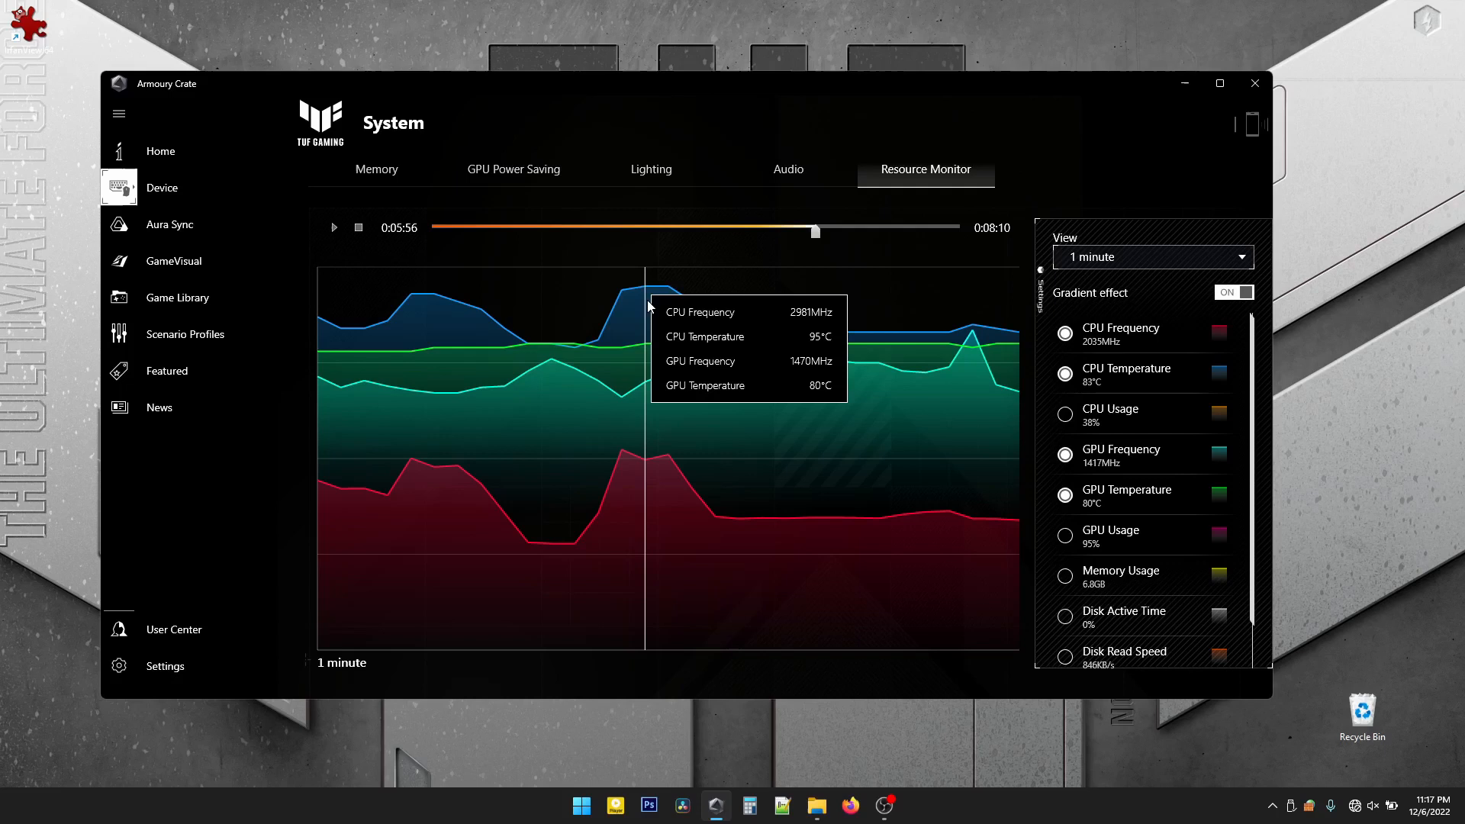
pyautogui.moveTo(831, 320)
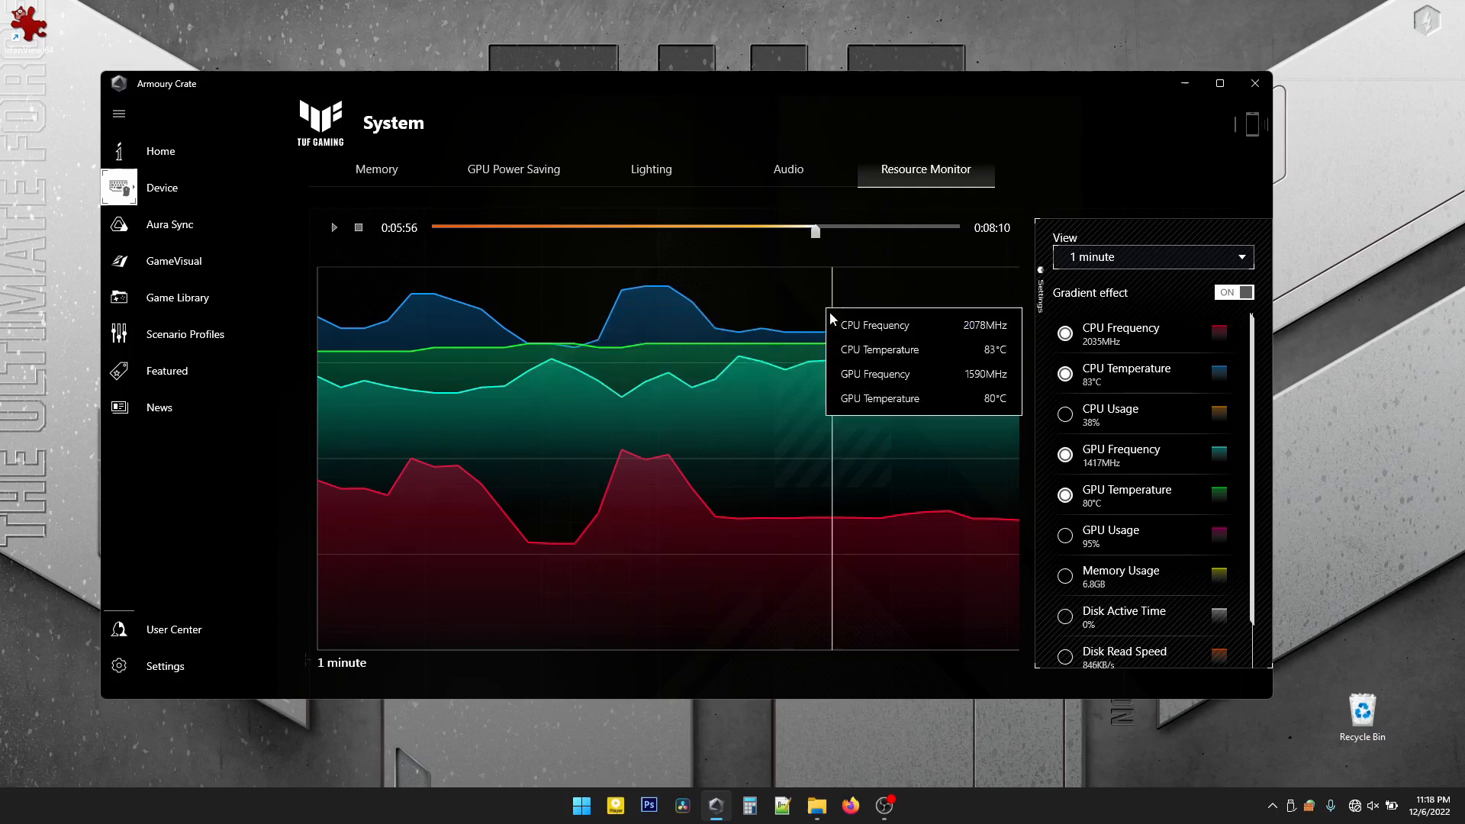